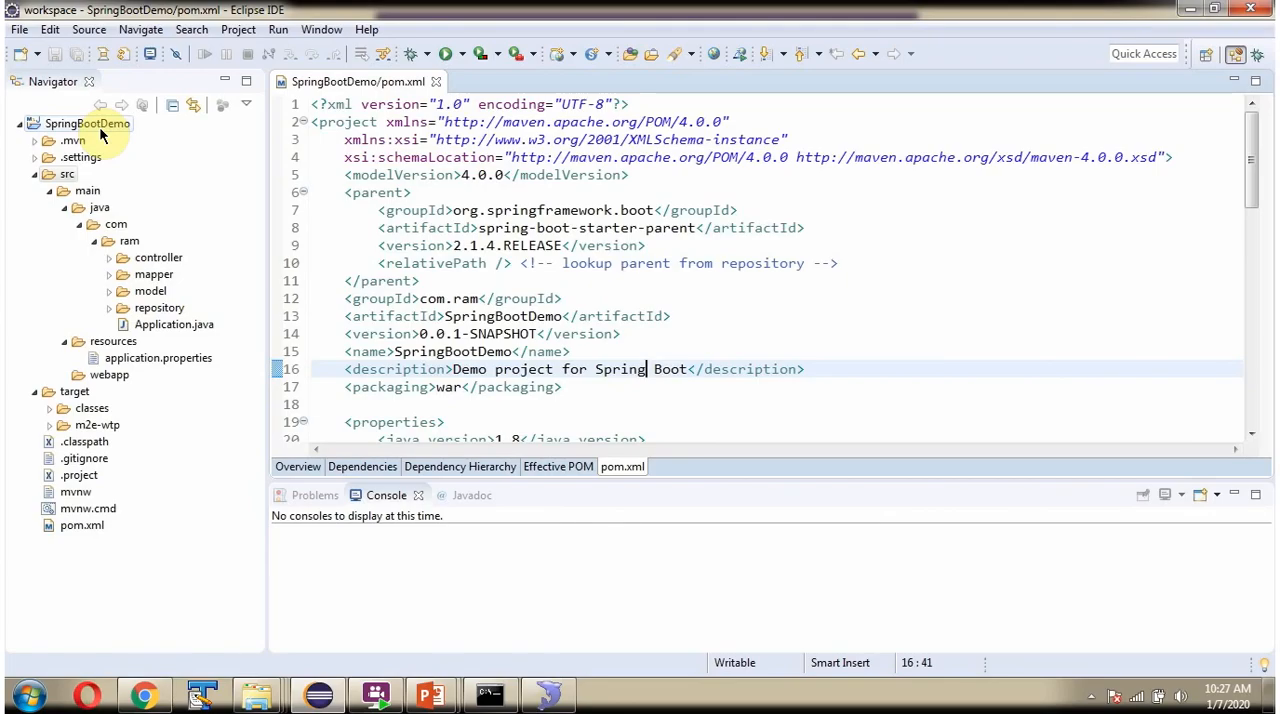
- Maximize pom.xml and inspect the war packaging and provided-scope spring-boot-starter-tomcat block
click(116, 224)
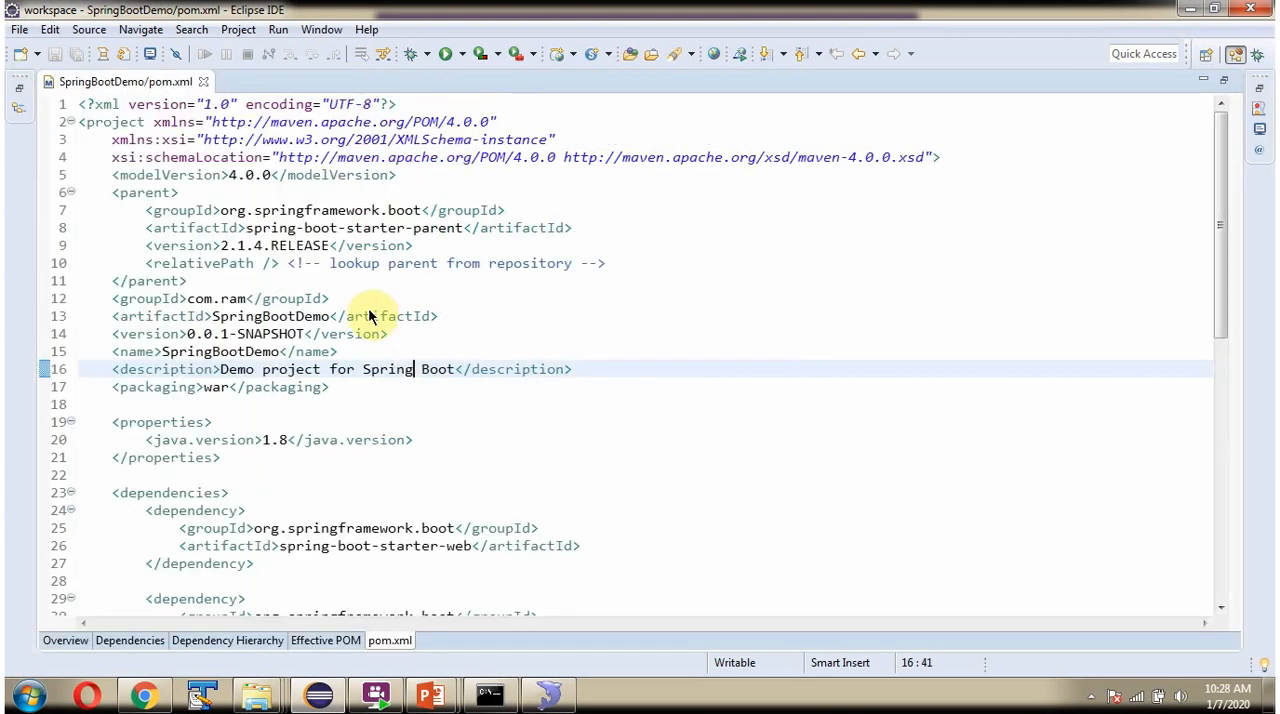
mouse_move(343, 401)
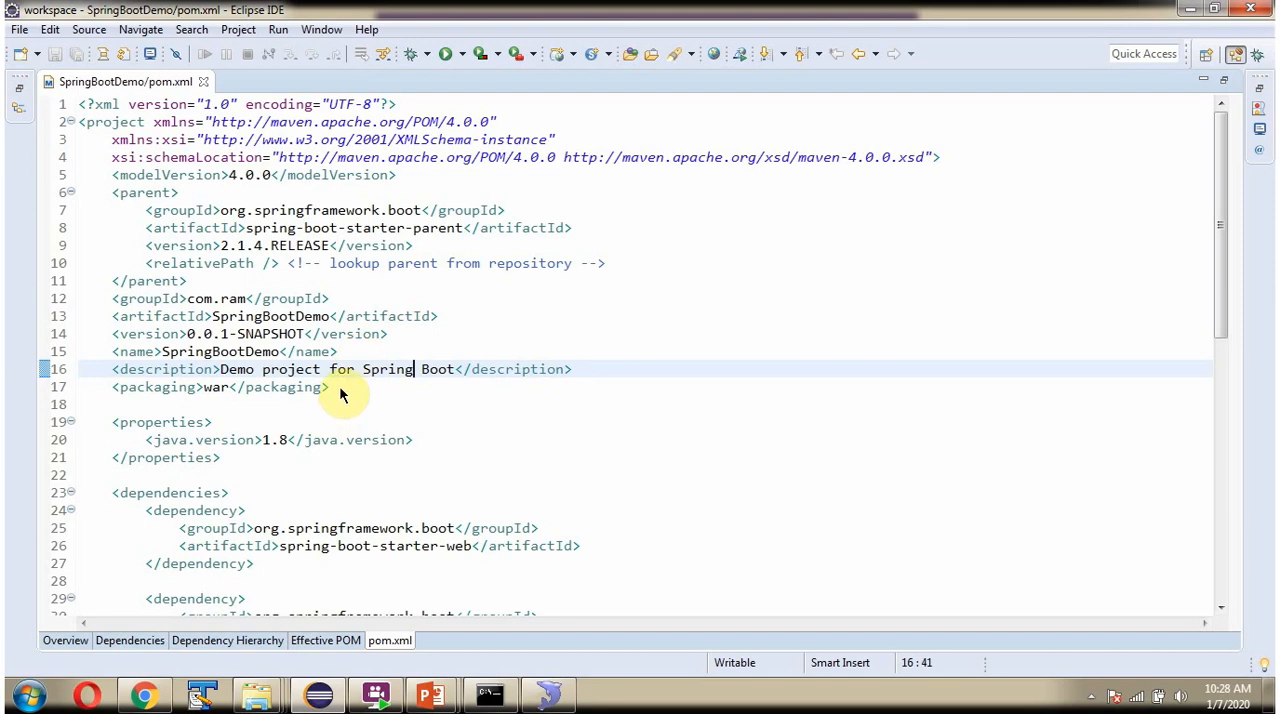
mouse_move(175, 405)
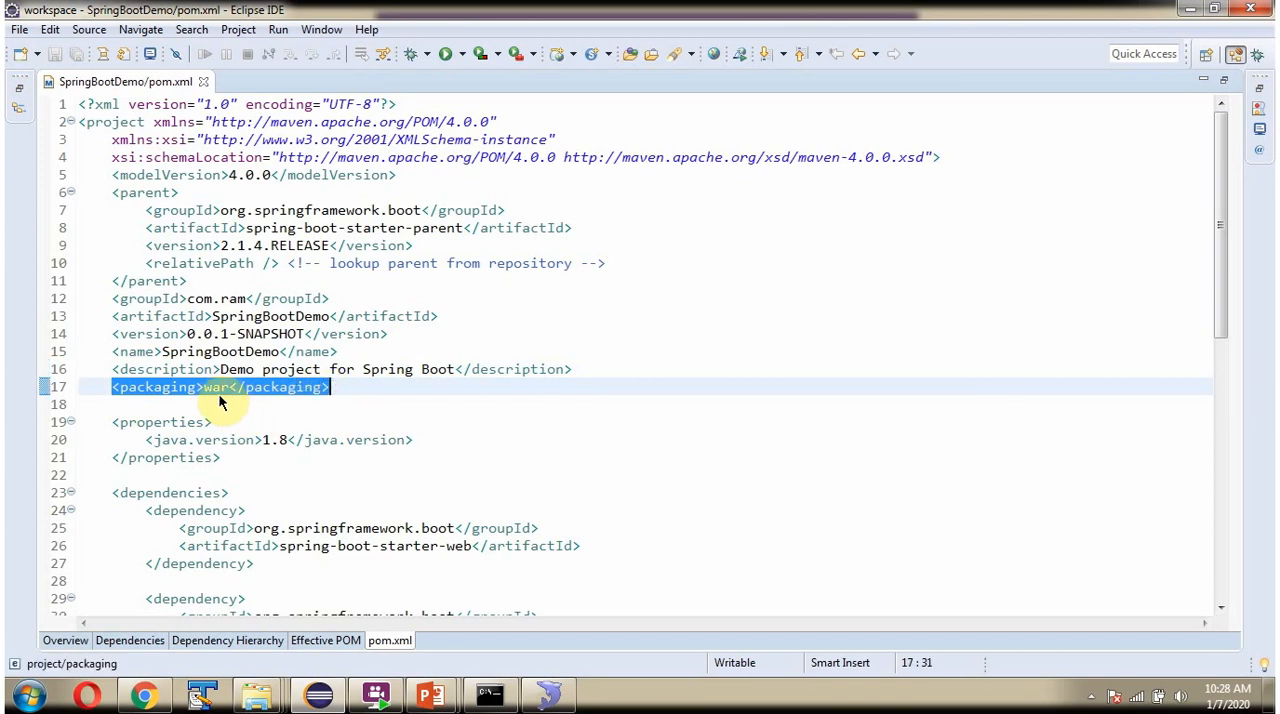
scroll(down, 3)
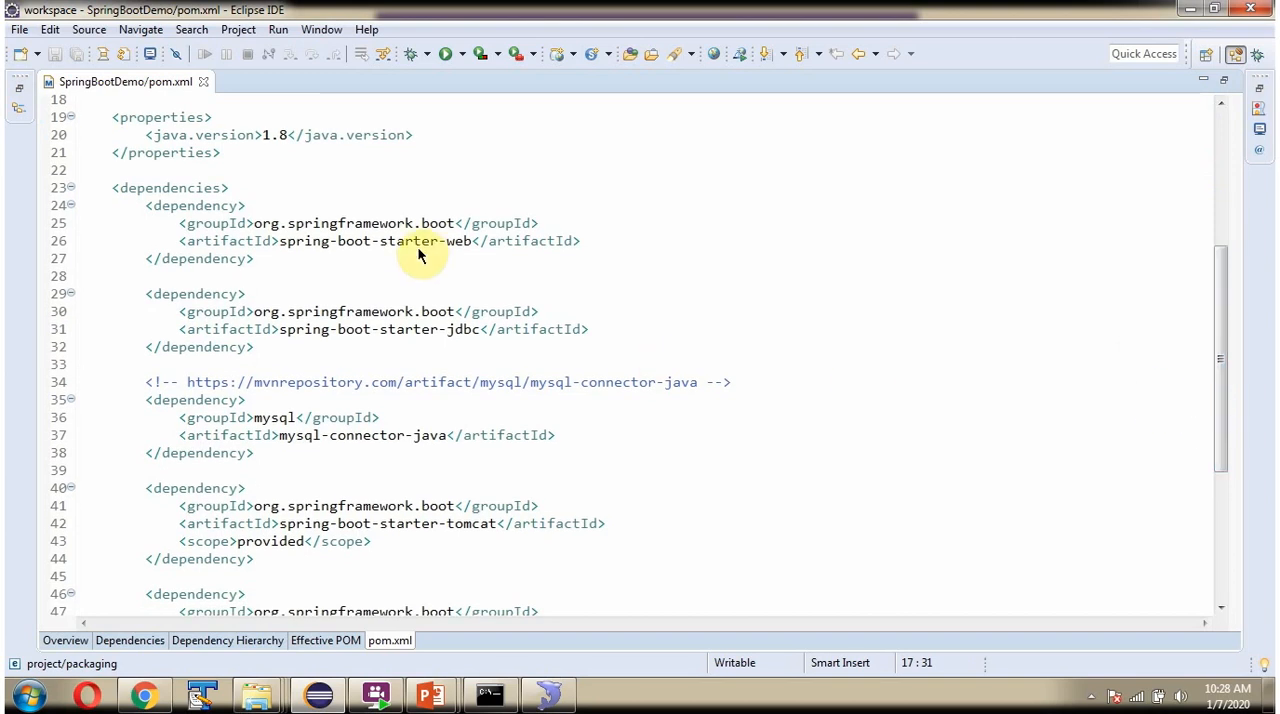
mouse_move(450, 257)
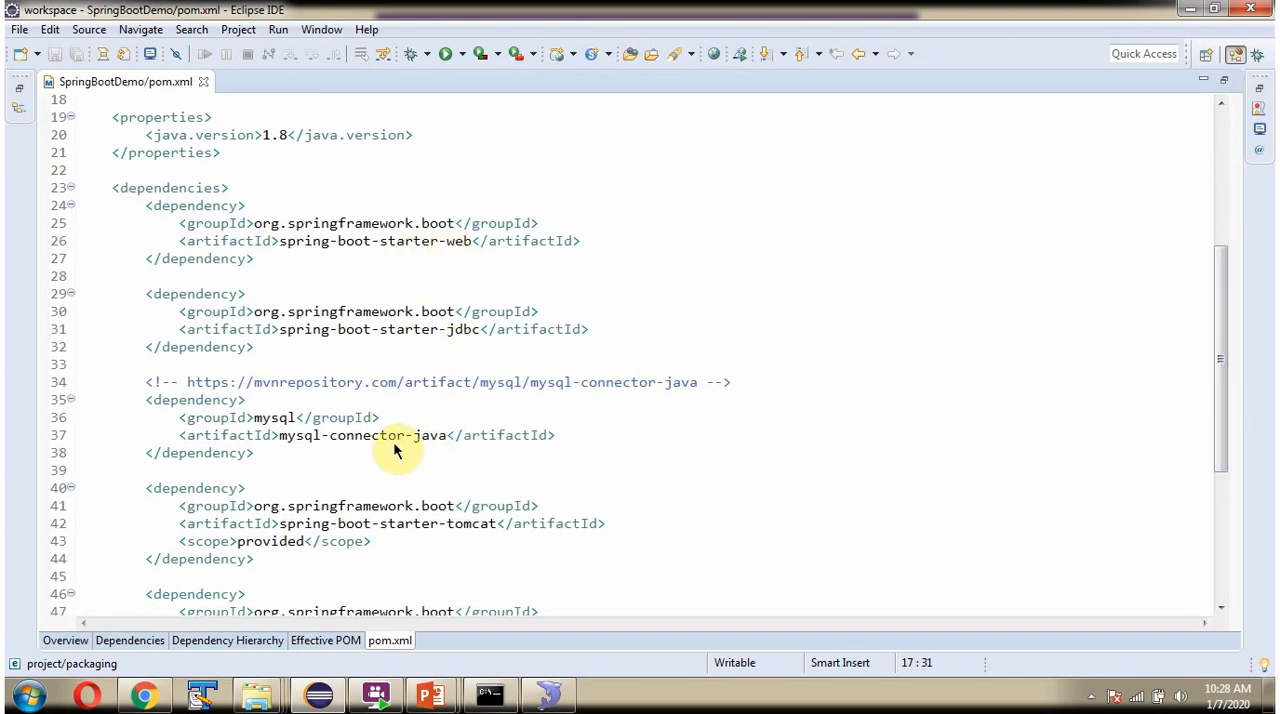
mouse_move(435, 546)
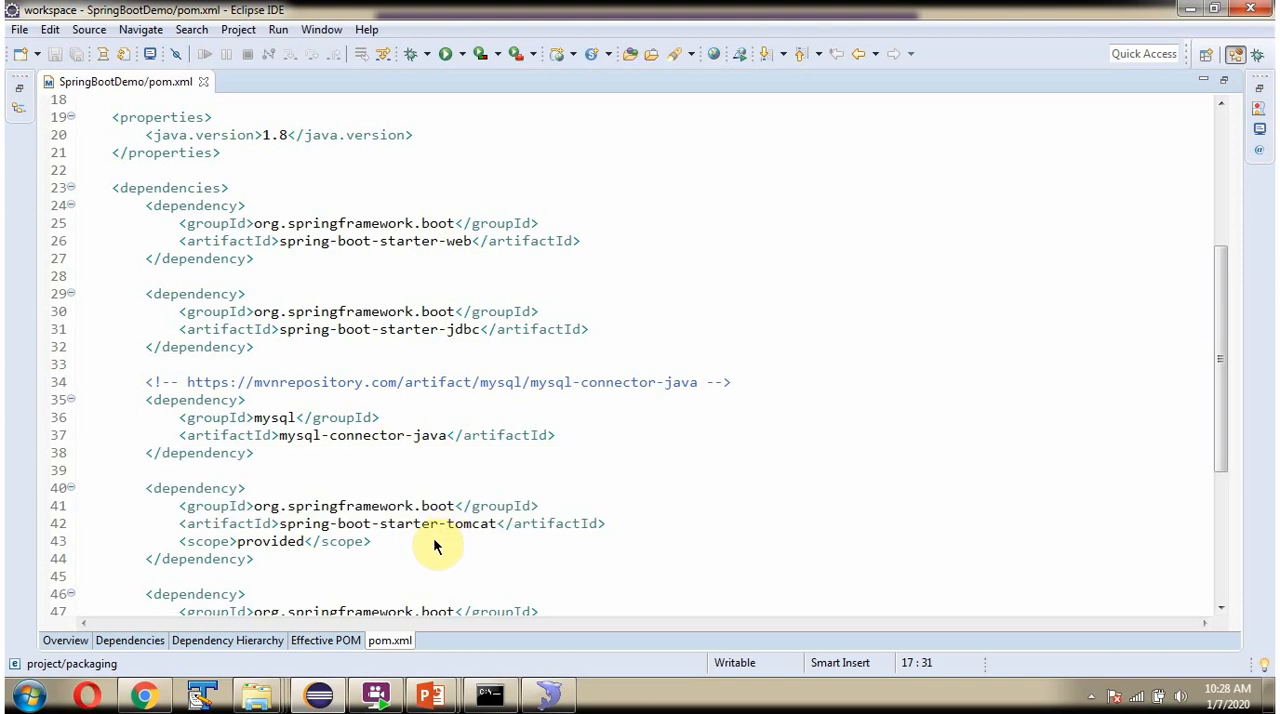
mouse_move(290, 566)
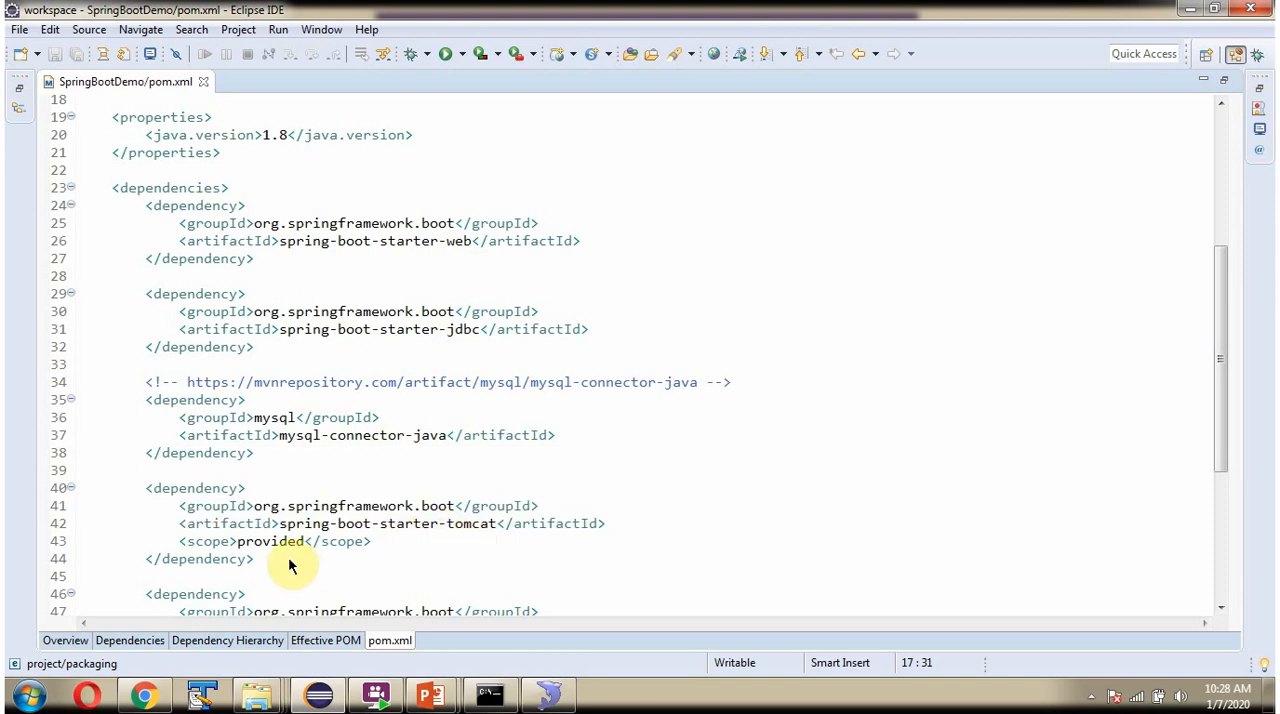
click(290, 558)
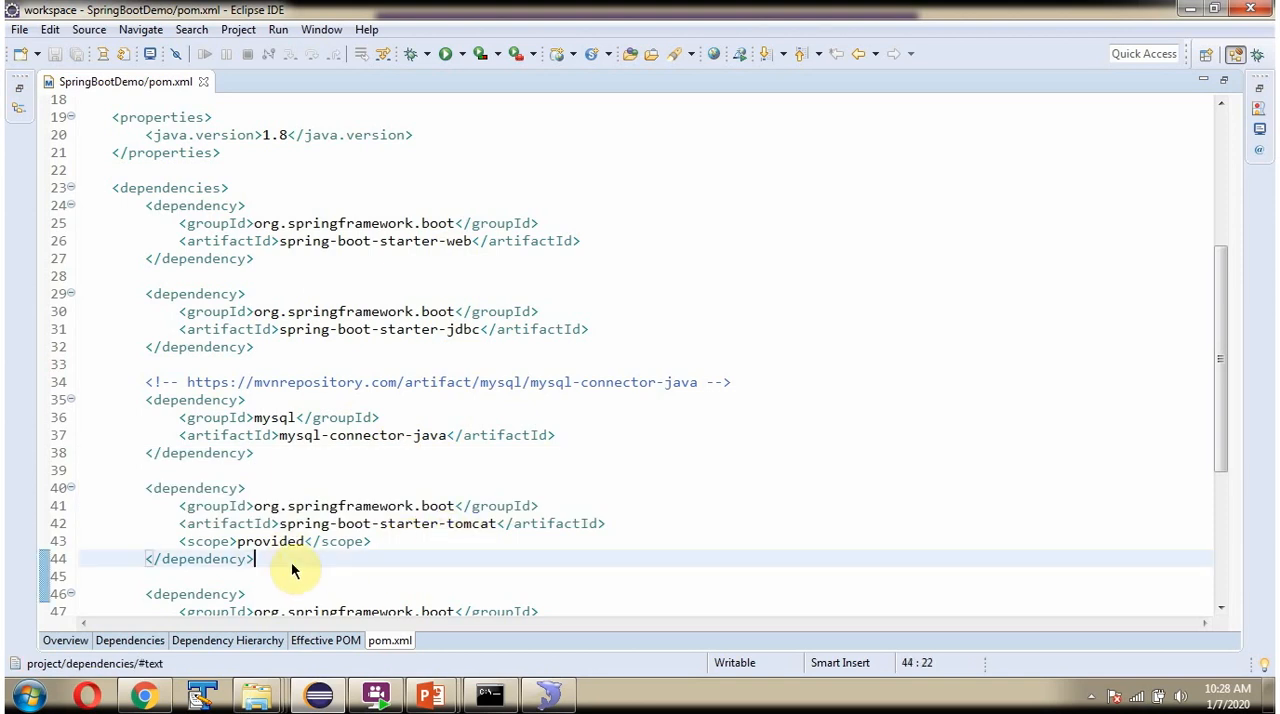
mouse_move(147, 500)
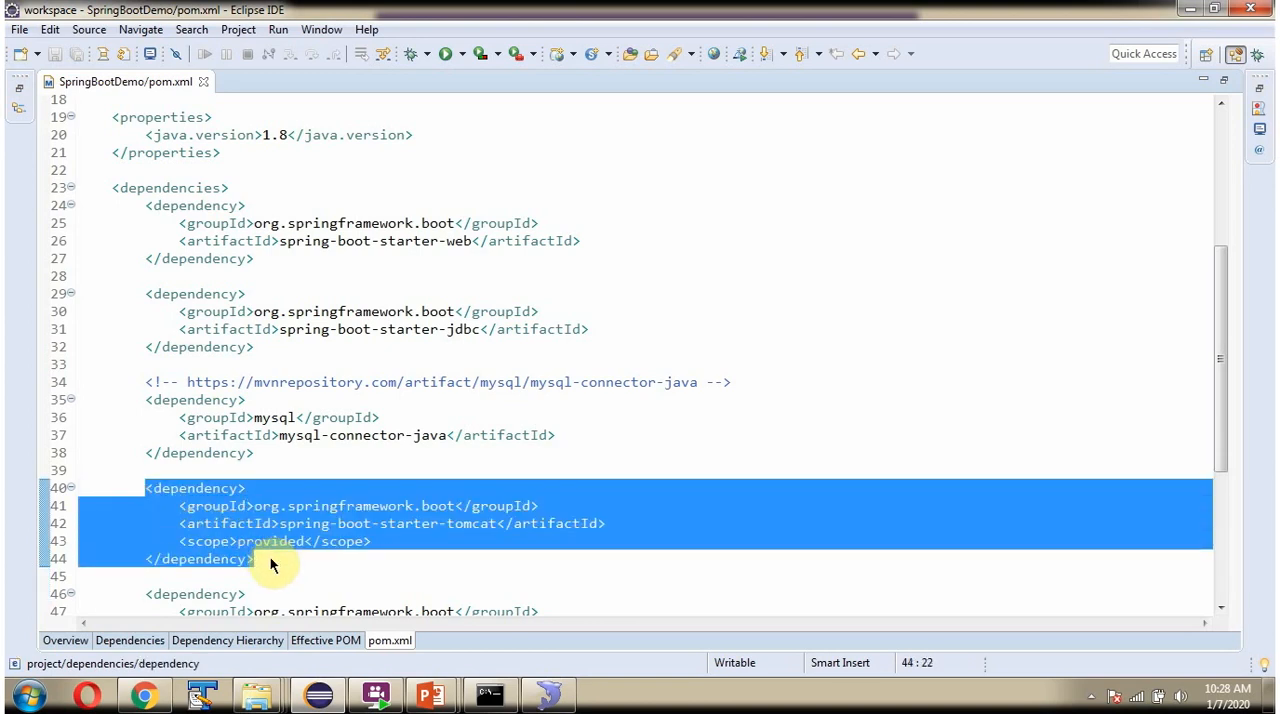
scroll(down, 3)
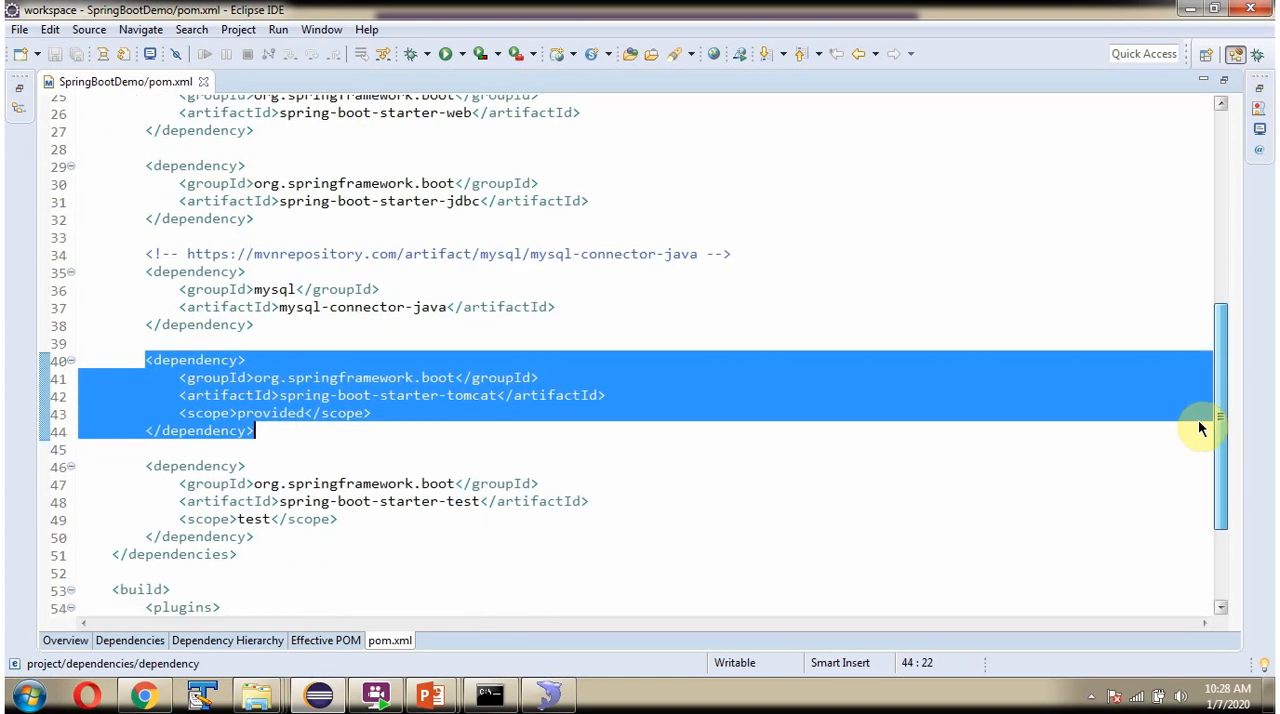
scroll(down, 3)
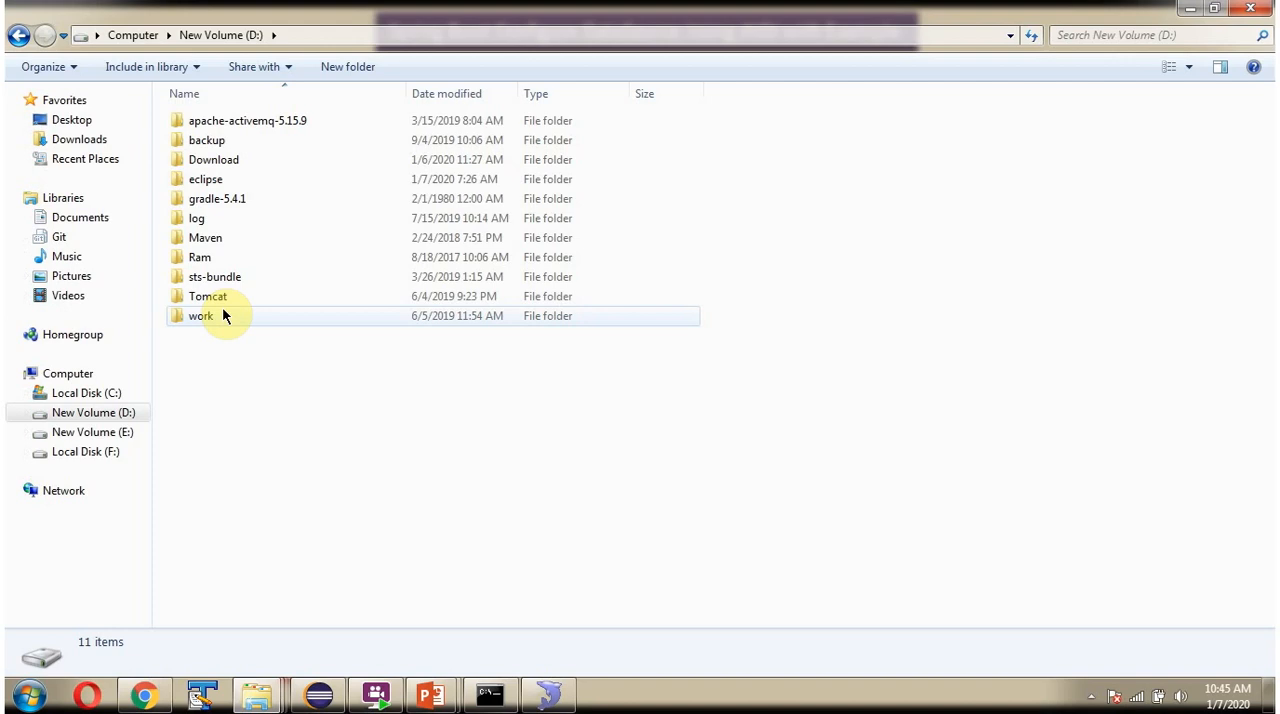
mouse_move(208, 296)
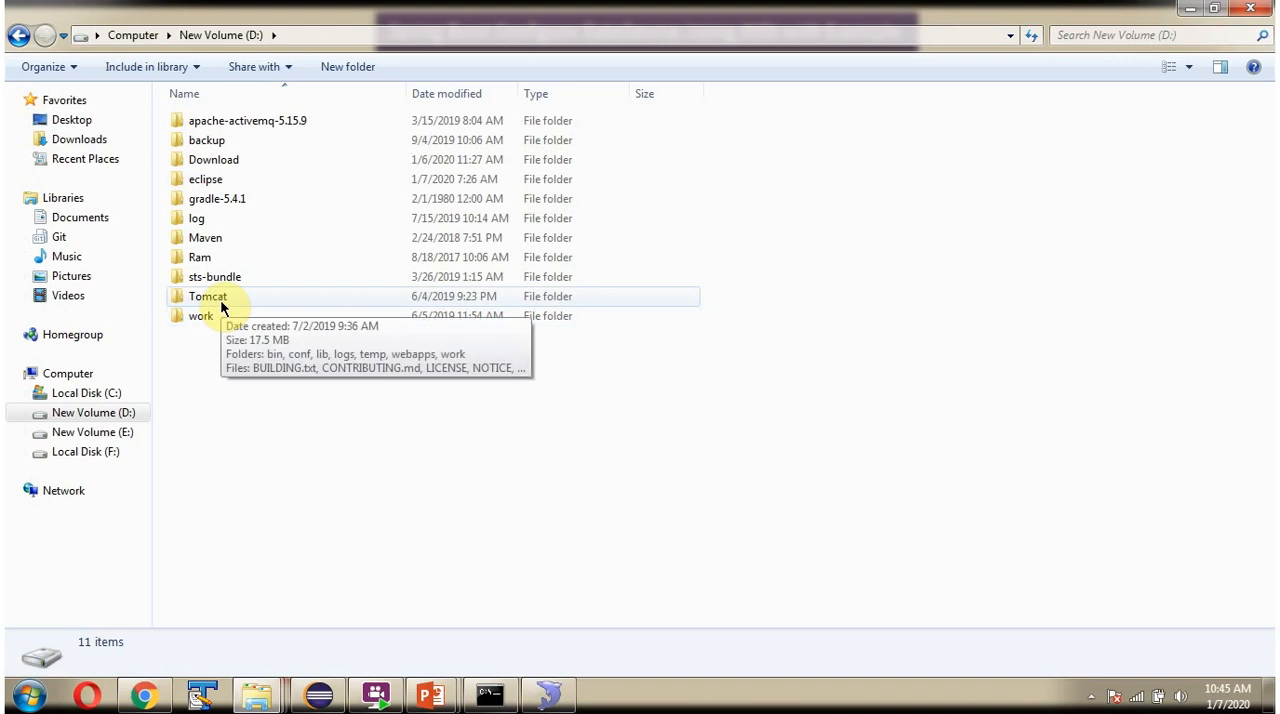
- Drill into the D:\Tomcat\conf folder in Windows Explorer
double_click(207, 296)
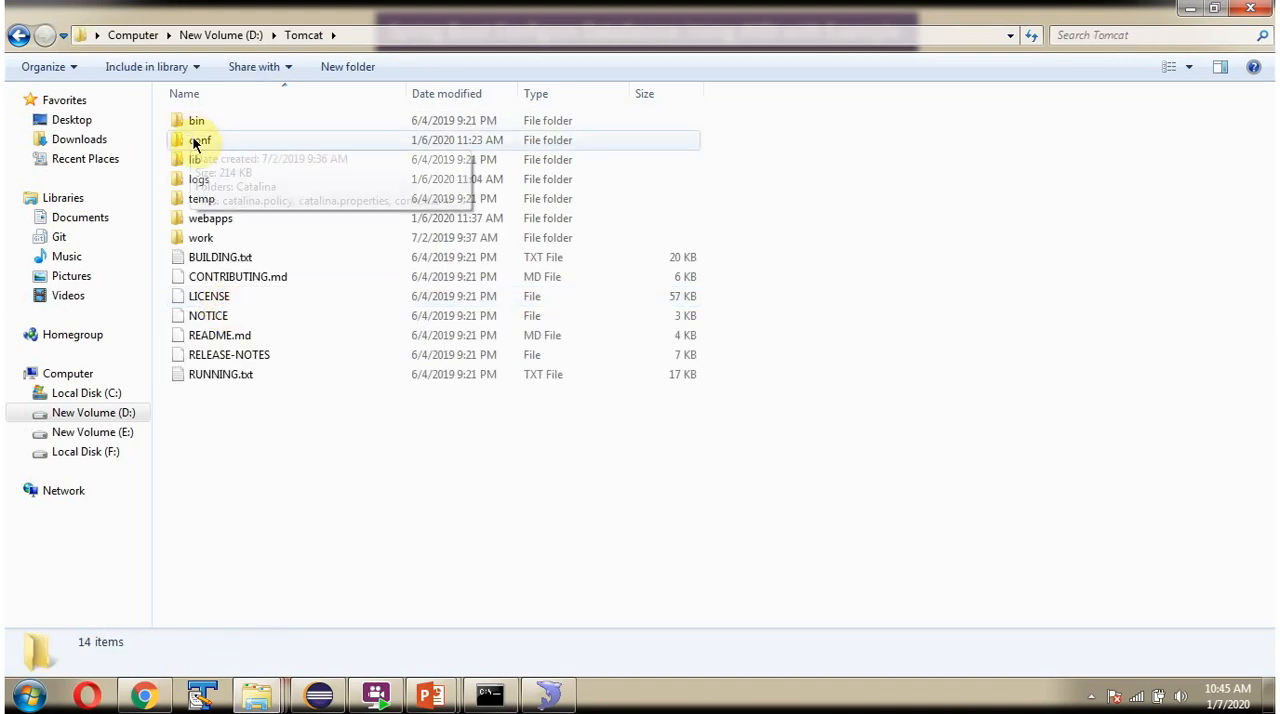
mouse_move(200, 140)
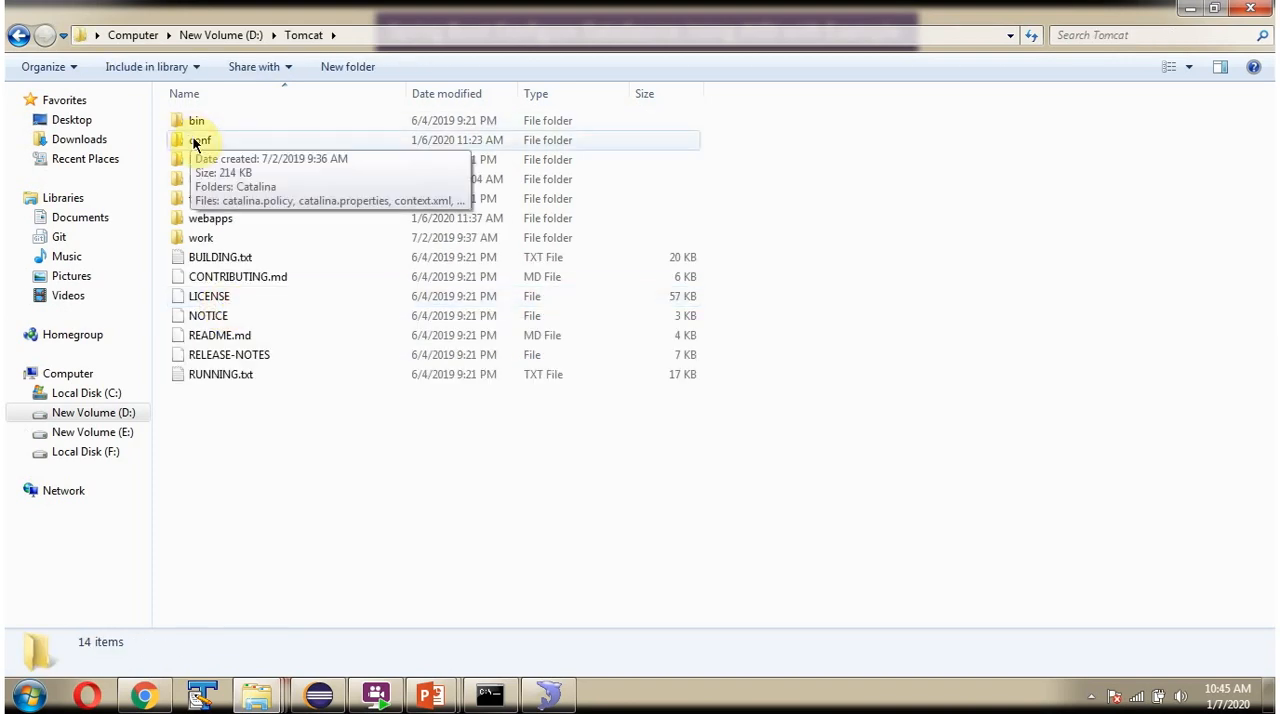
double_click(200, 140)
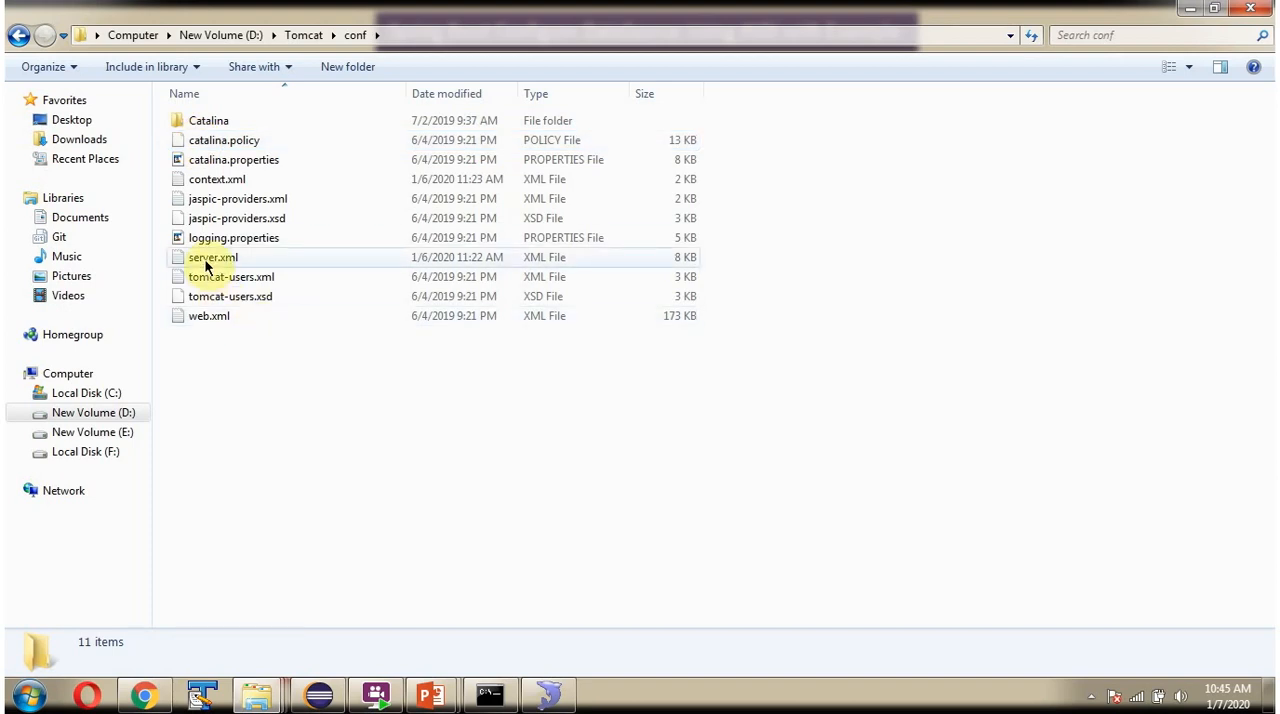
- Open server.xml in TextPad and inspect the jdbc/TestDB Resource URL and username
double_click(212, 257)
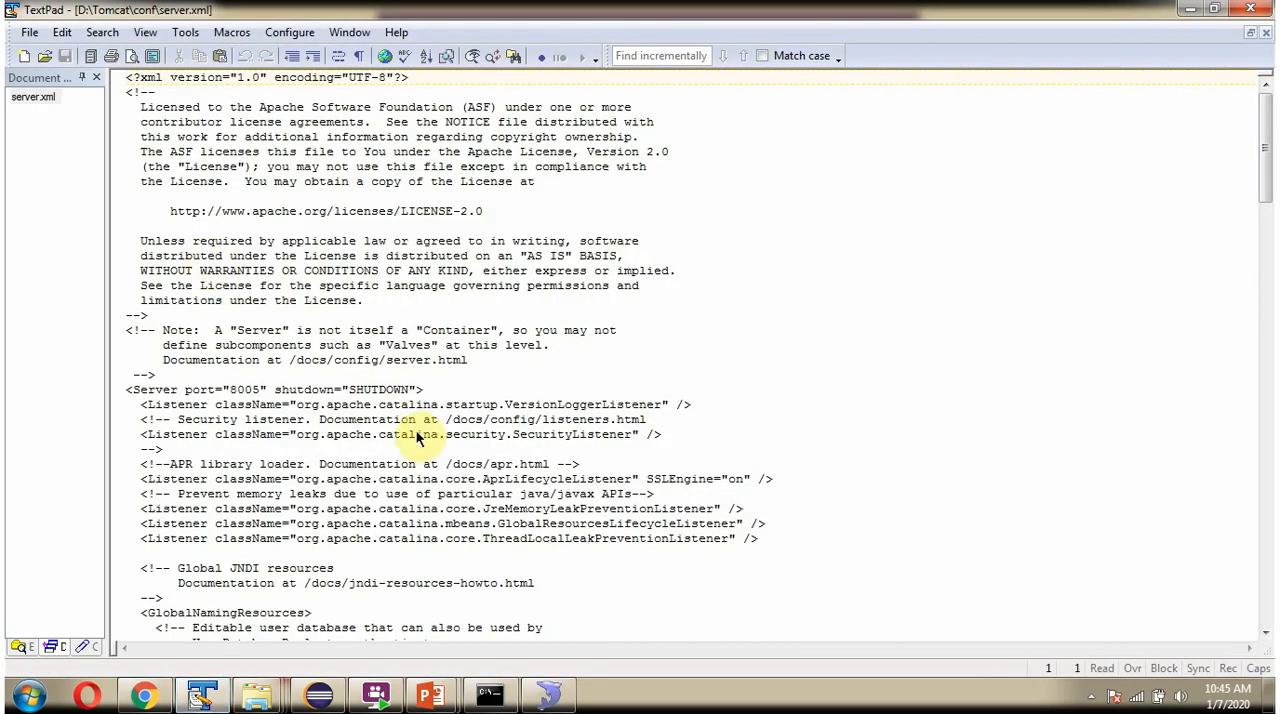
scroll(down, 3)
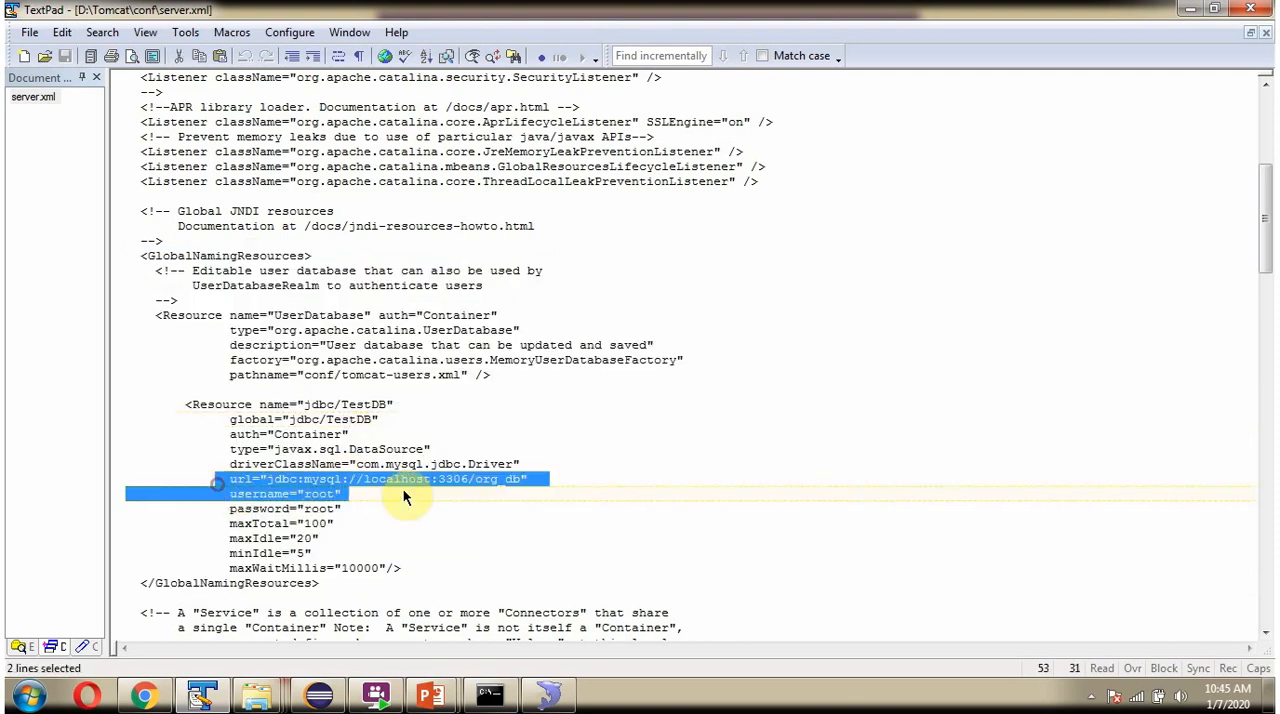
click(312, 494)
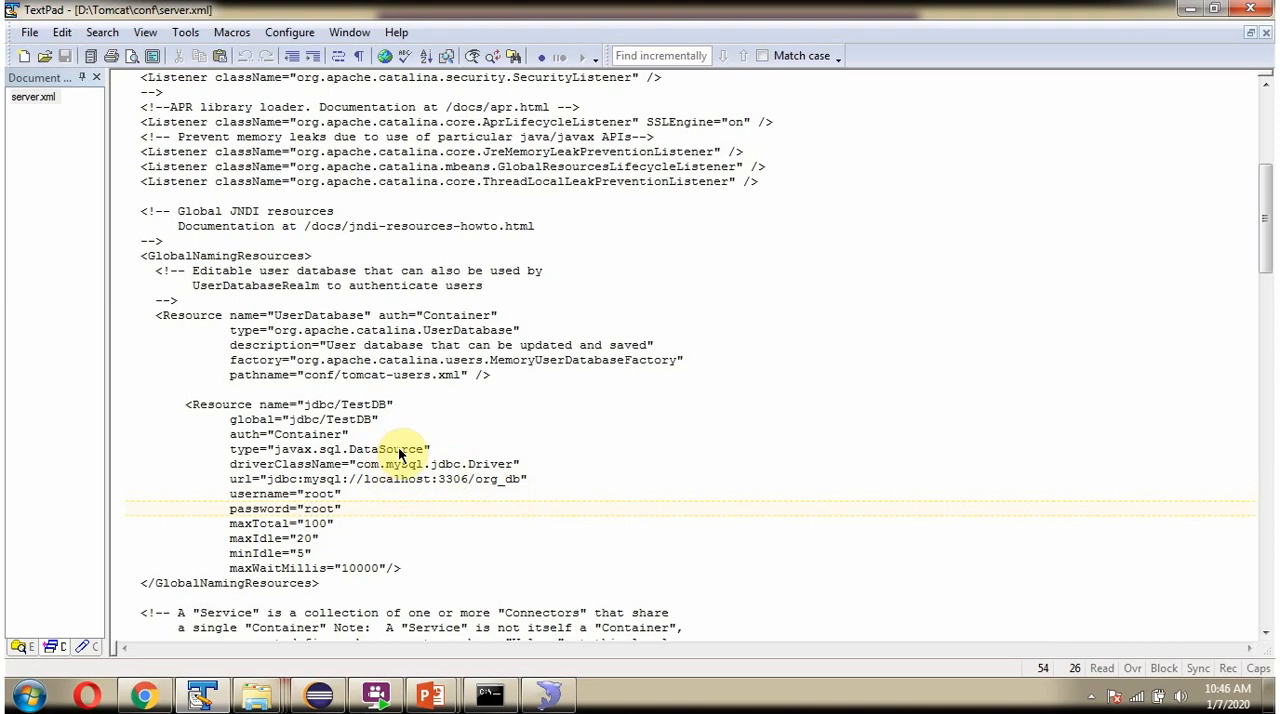
double_click(345, 404)
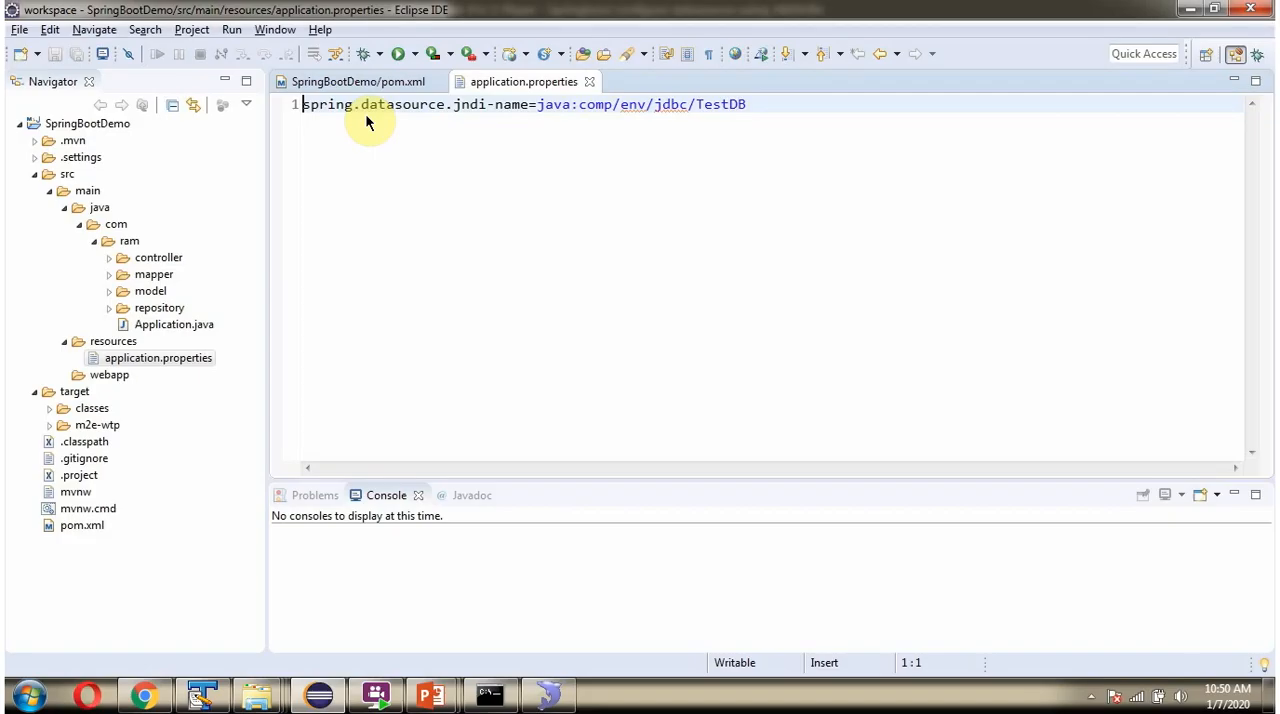
mouse_move(738, 118)
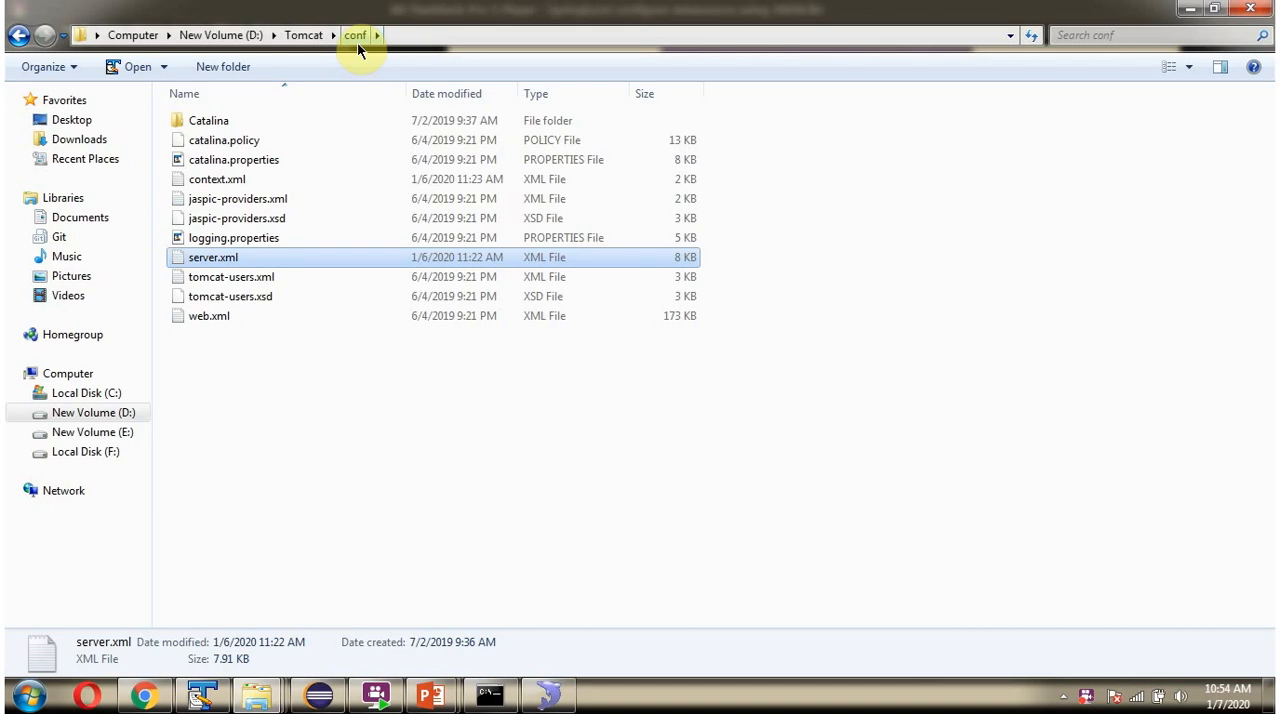
mouse_move(217, 179)
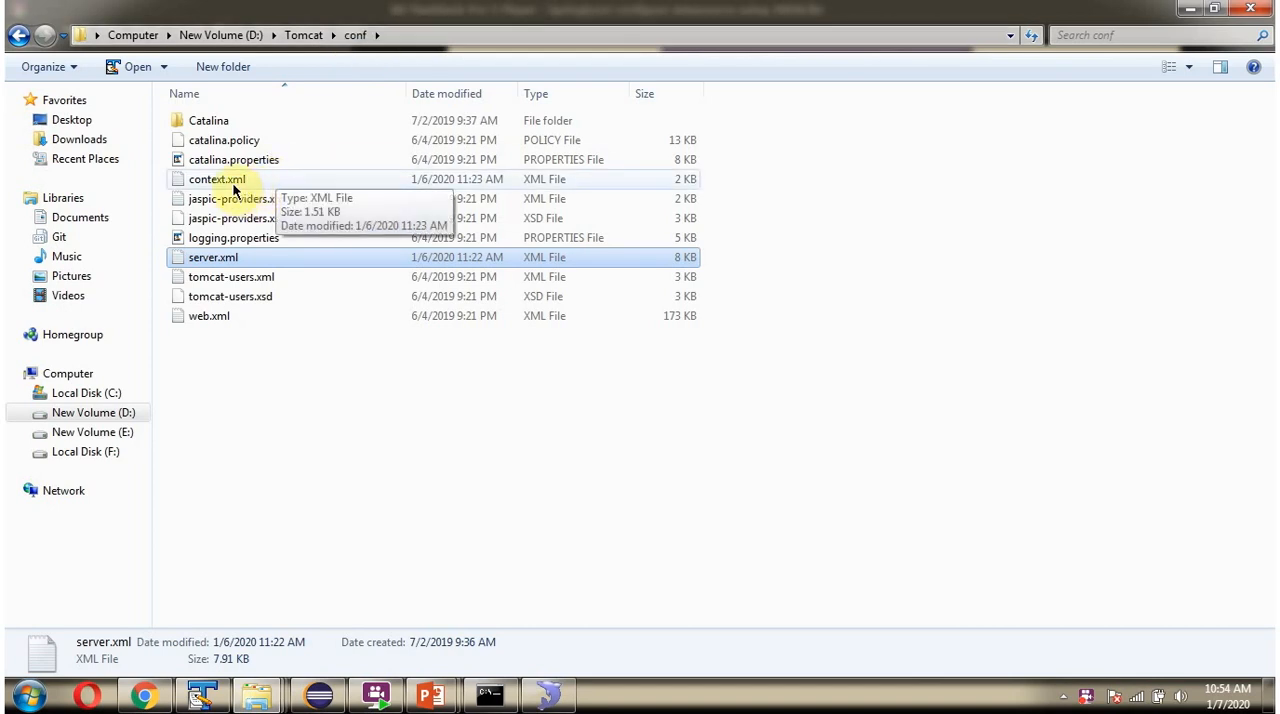
- Select context.xml in the D:\Tomcat\conf folder listing
click(216, 179)
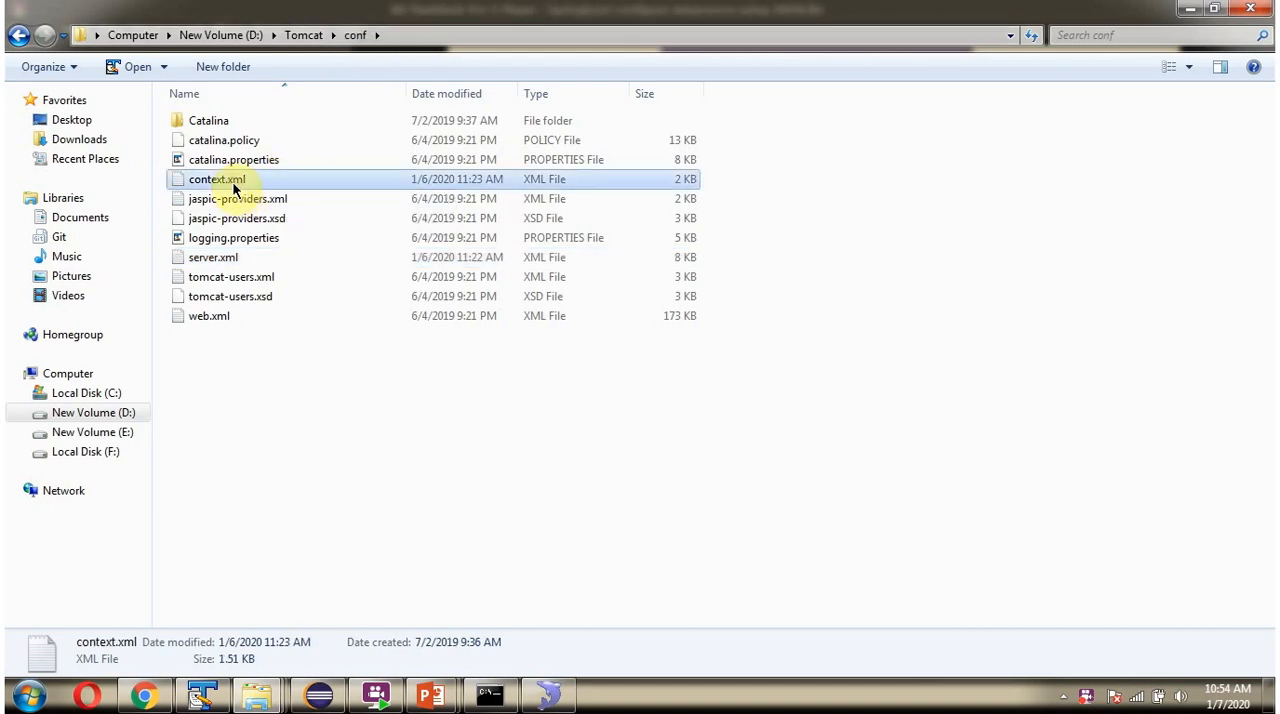
- Open context.xml and highlight its ResourceLink pointing to the global jdbc/TestDB resource
double_click(216, 179)
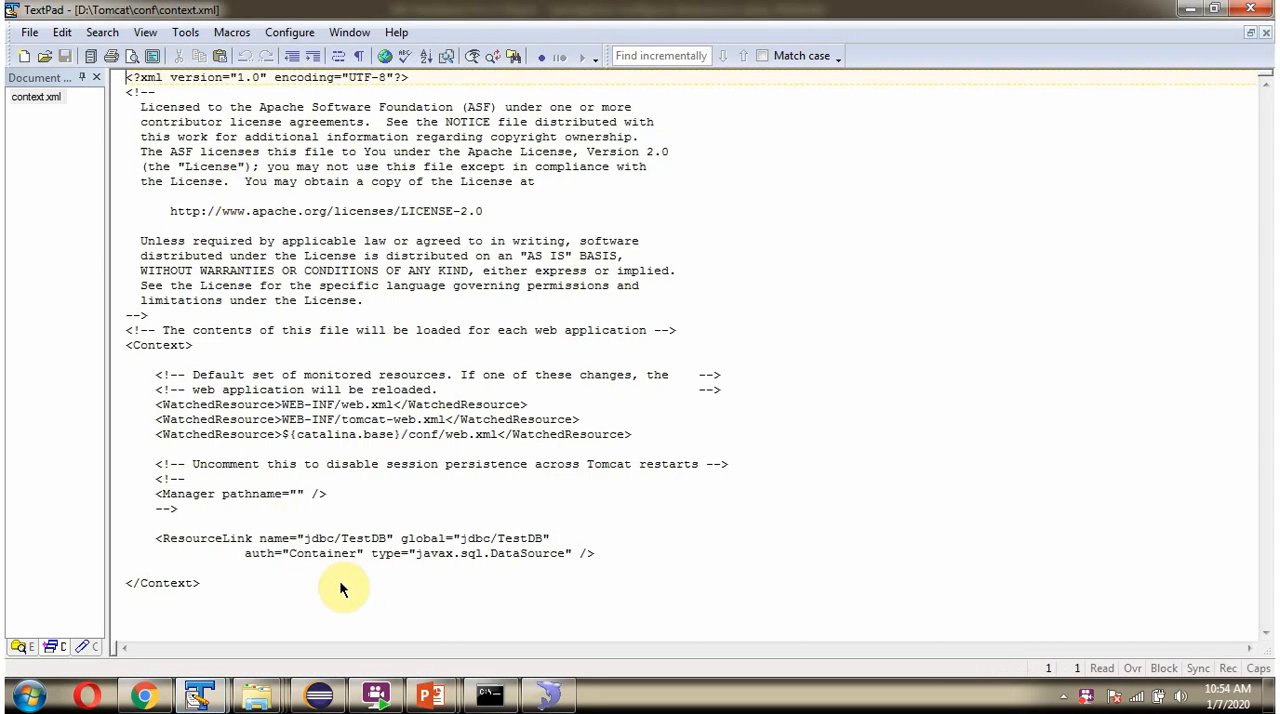
double_click(207, 538)
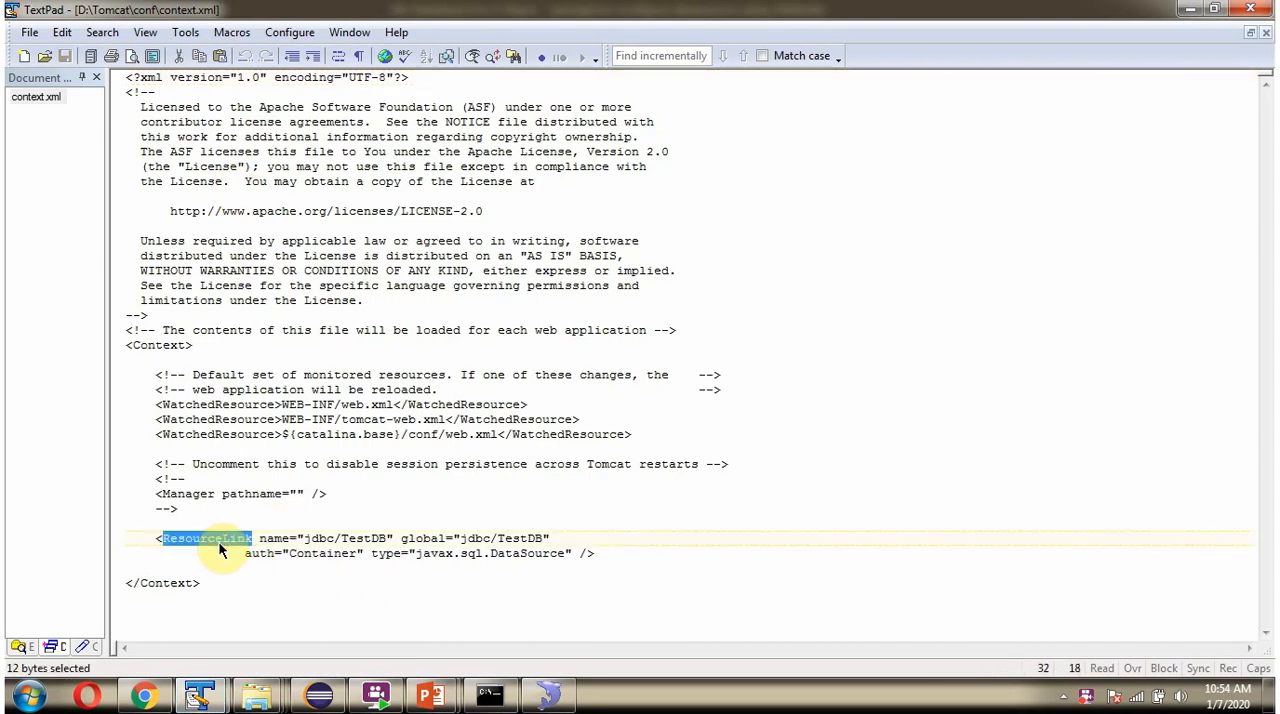
mouse_move(310, 544)
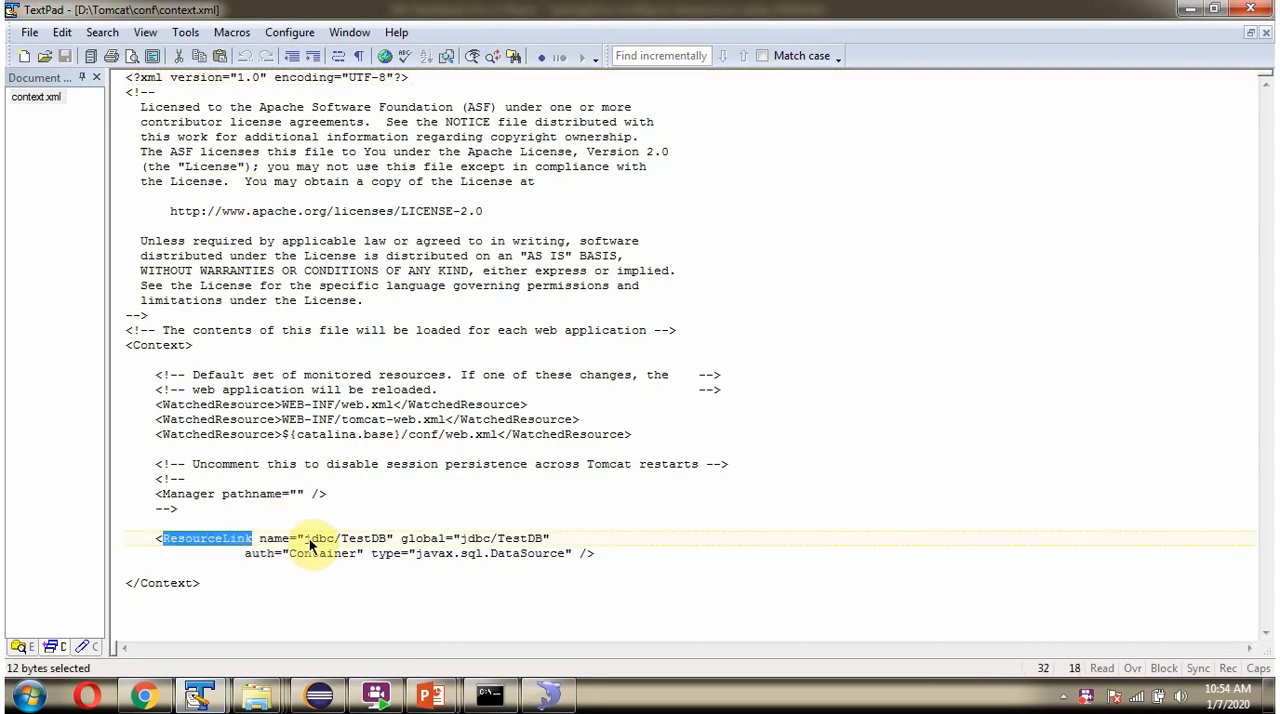
double_click(340, 538)
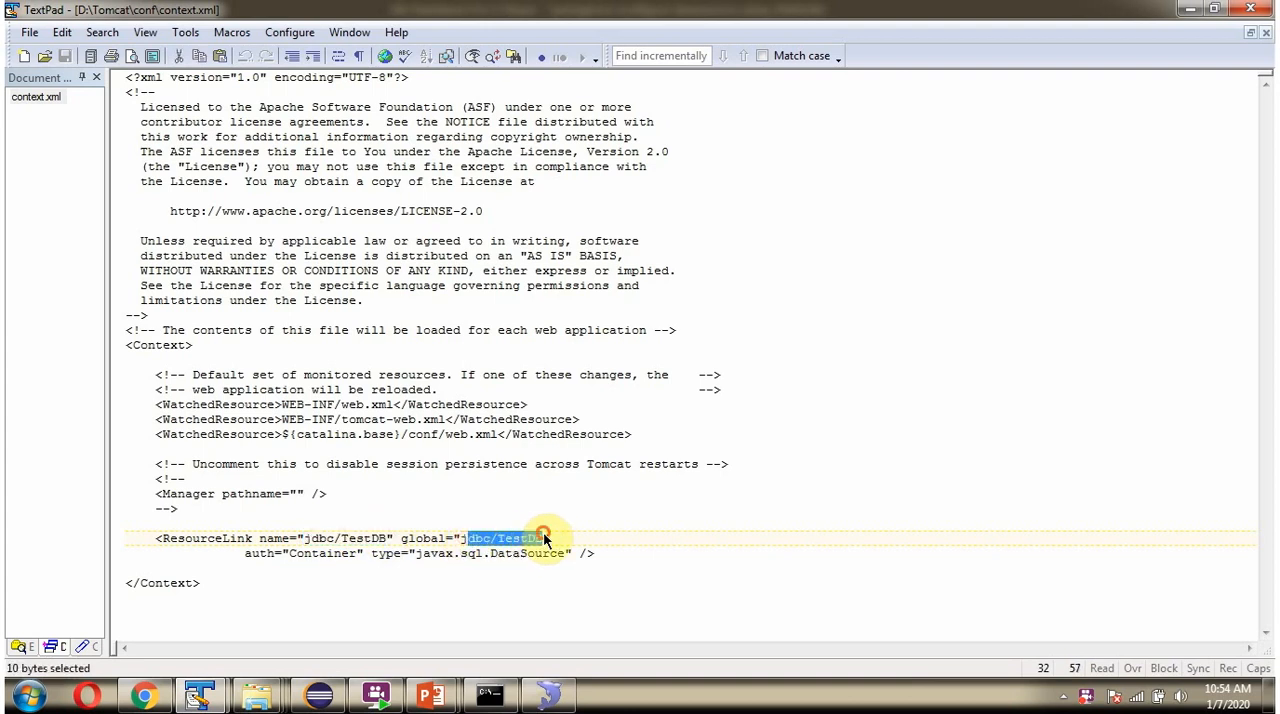
click(512, 538)
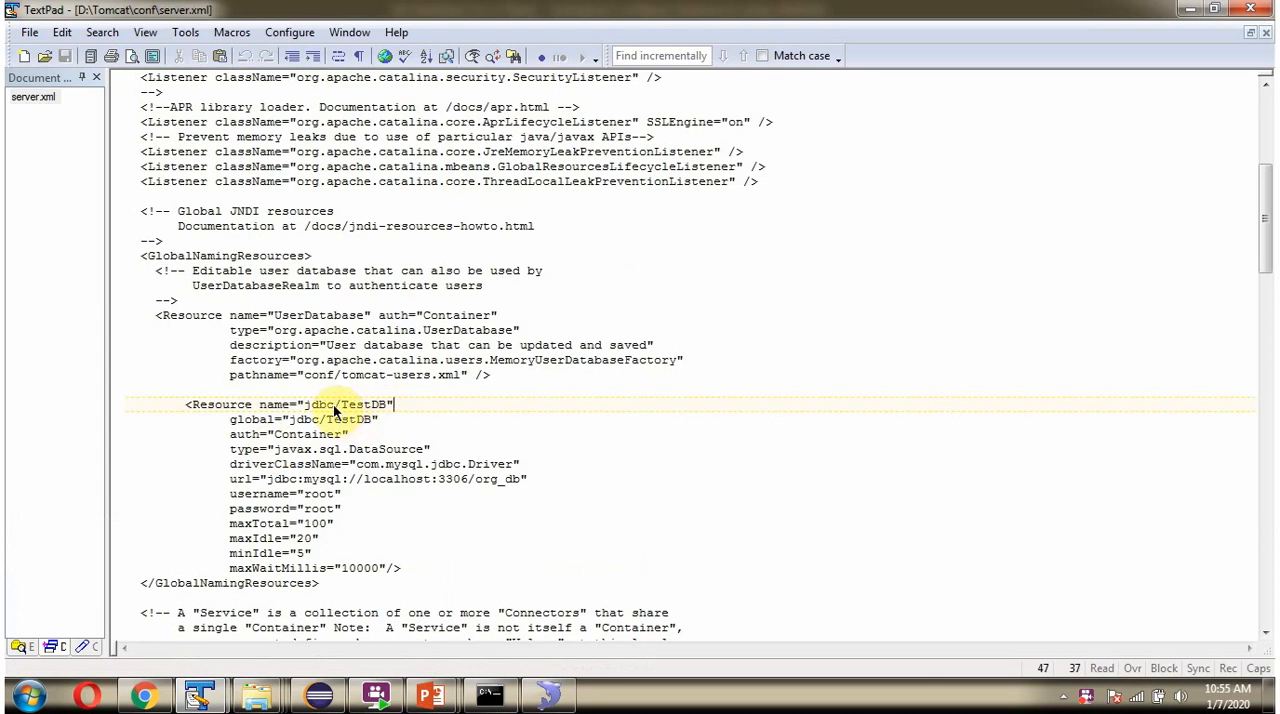
double_click(345, 403)
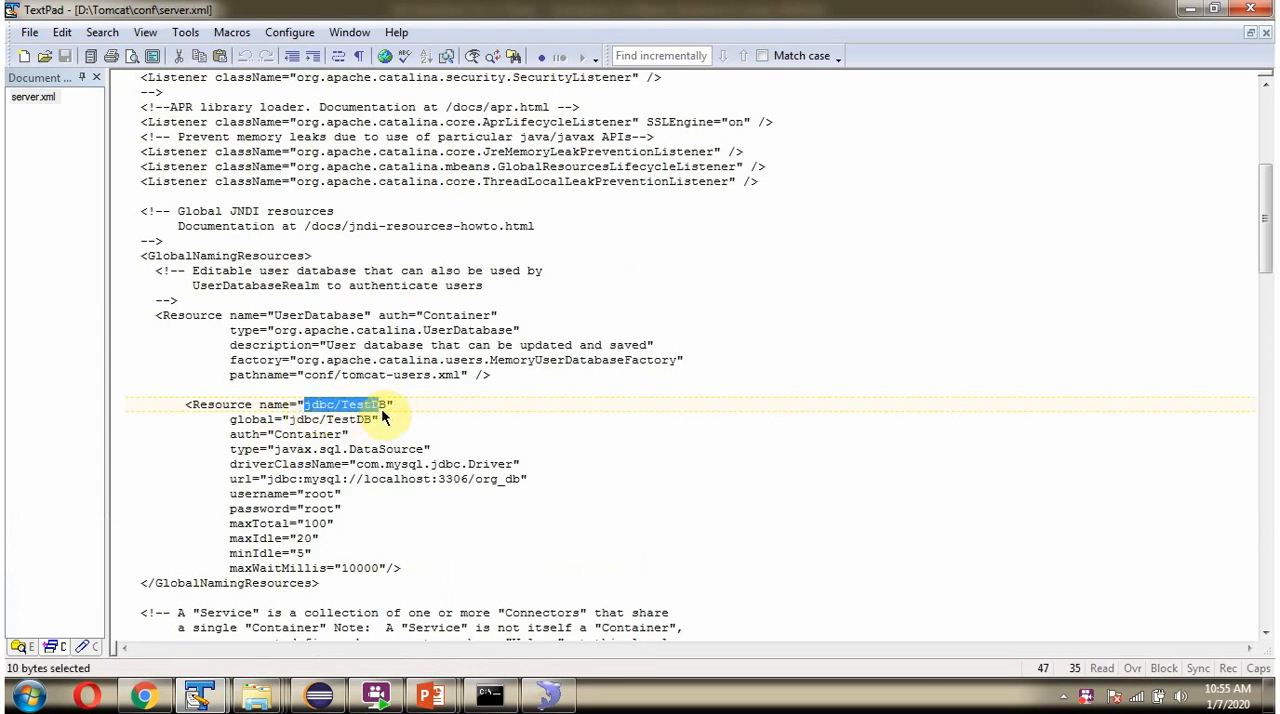
click(370, 404)
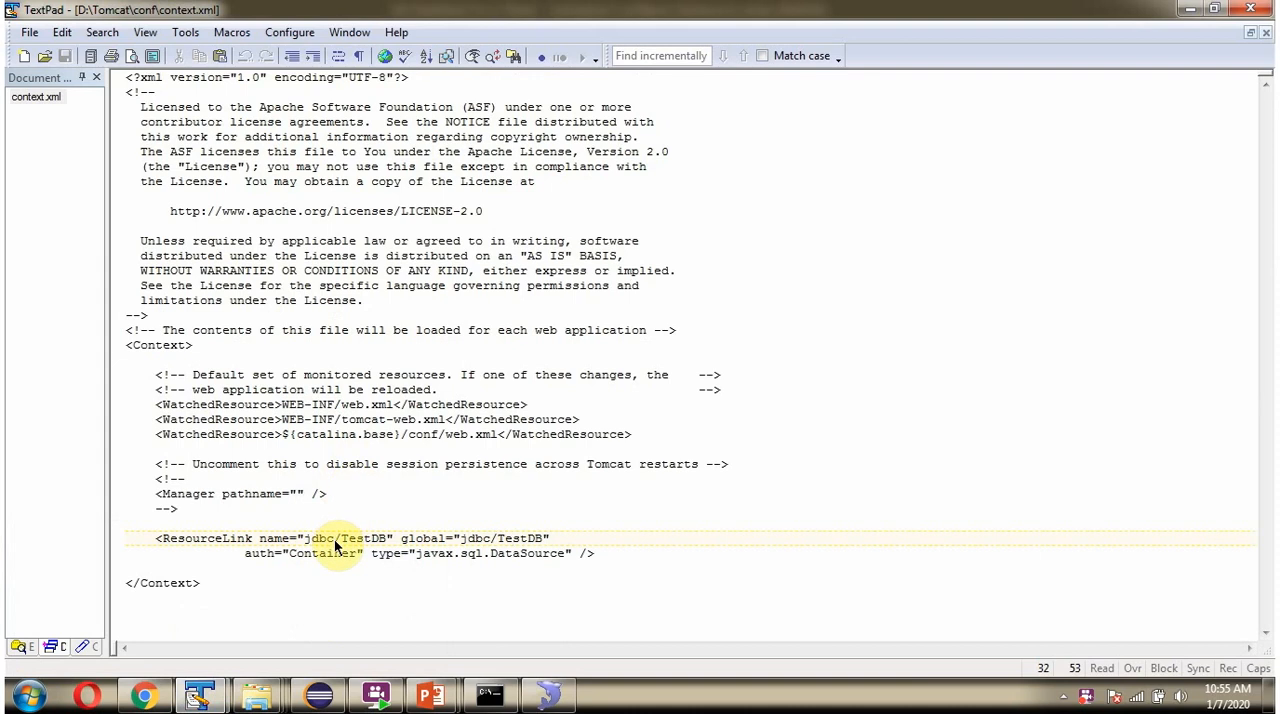
mouse_move(355, 550)
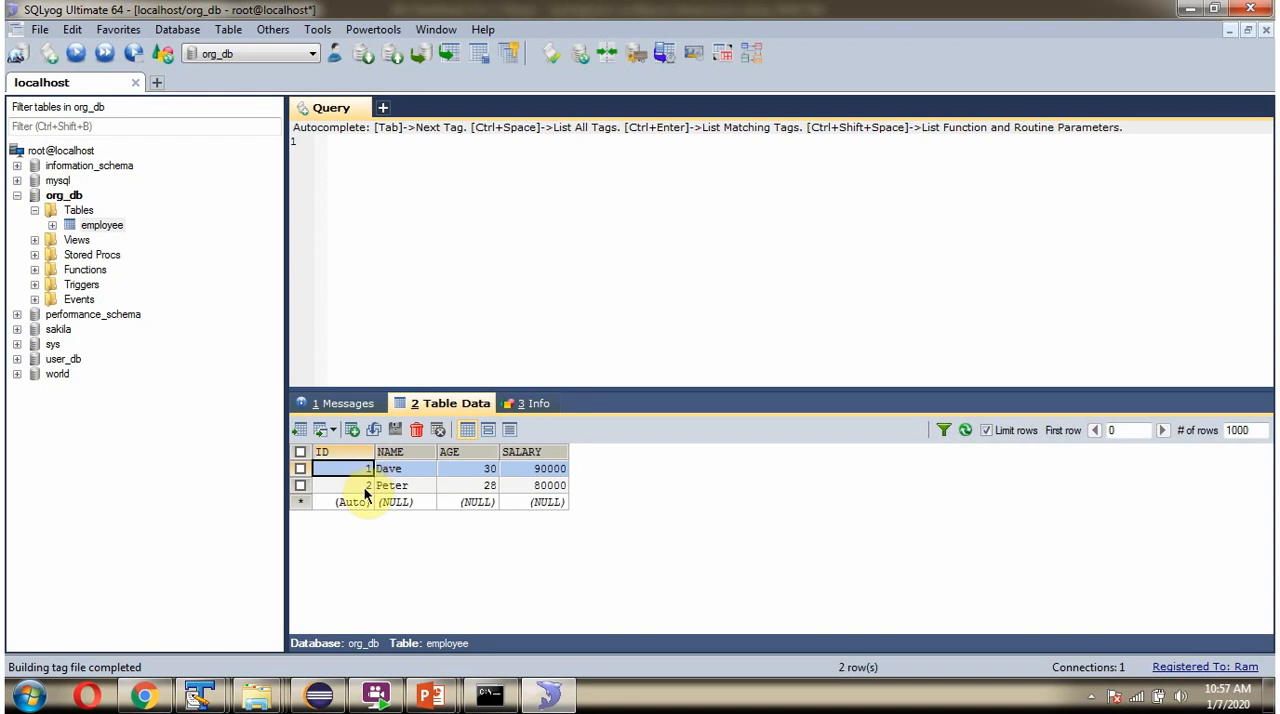
- Display org_db's employee table data showing the Dave and Peter rows
click(199, 694)
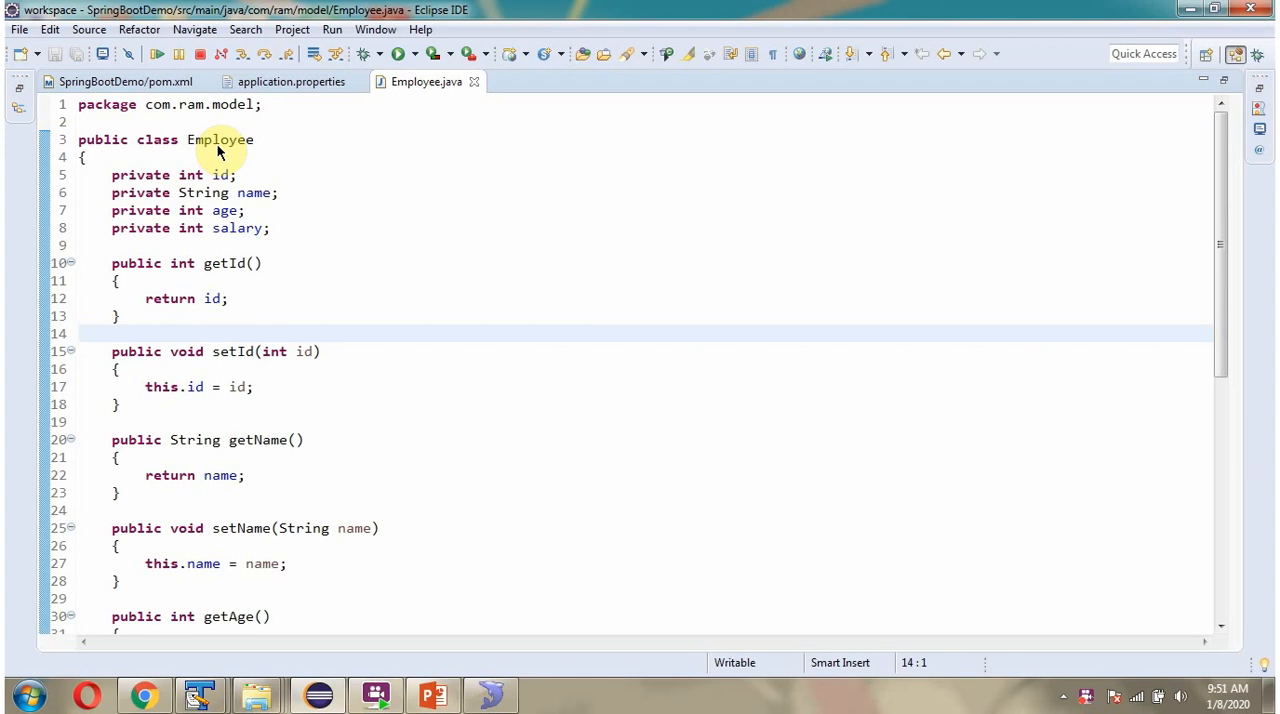
mouse_move(222, 175)
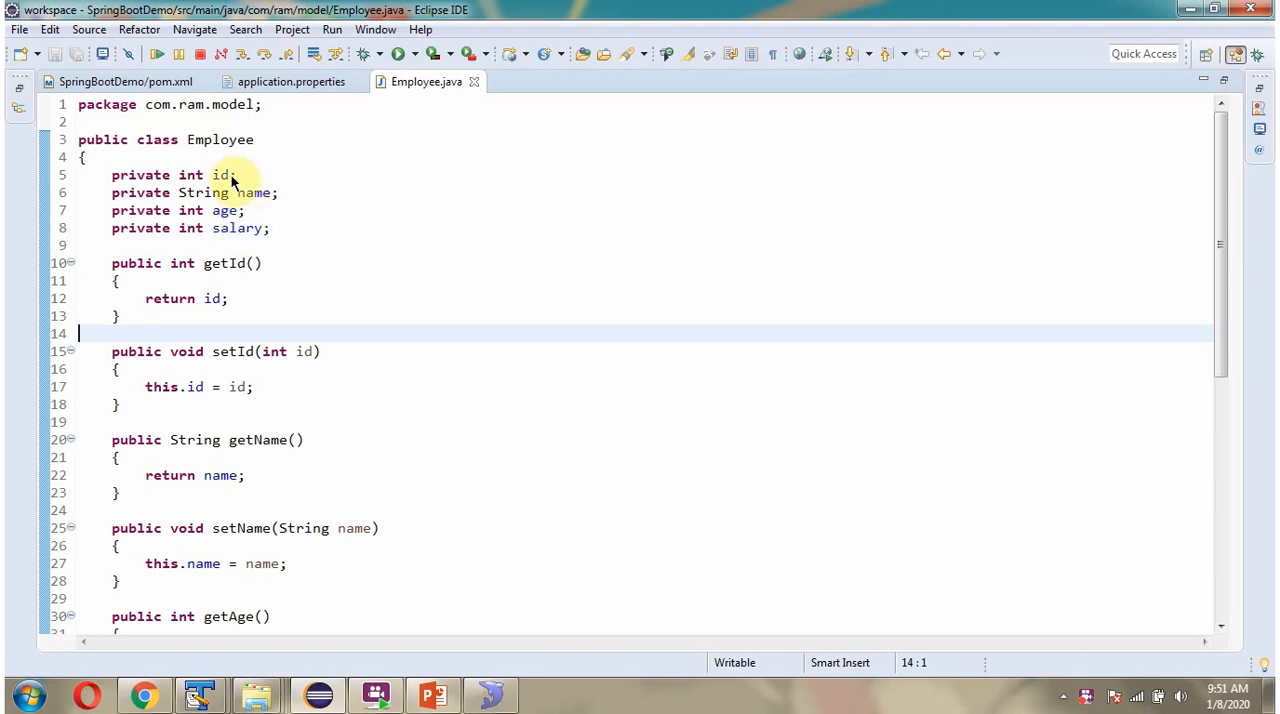
click(489, 694)
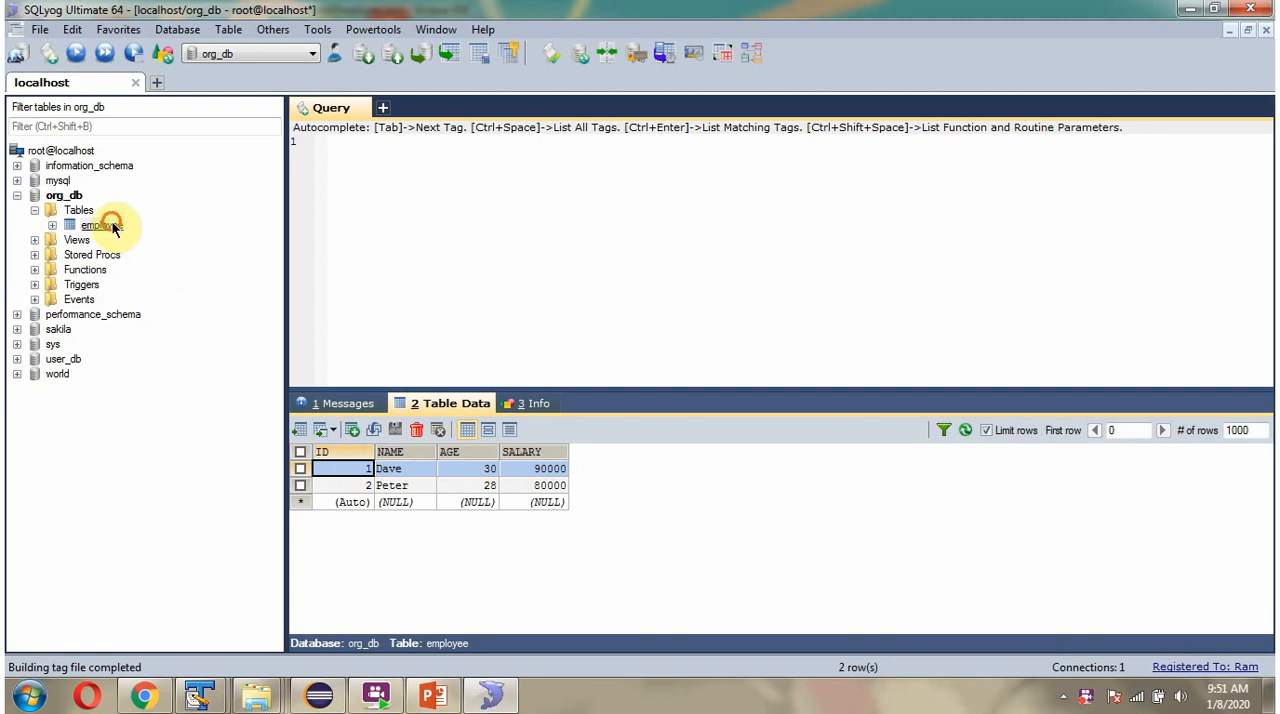
click(101, 224)
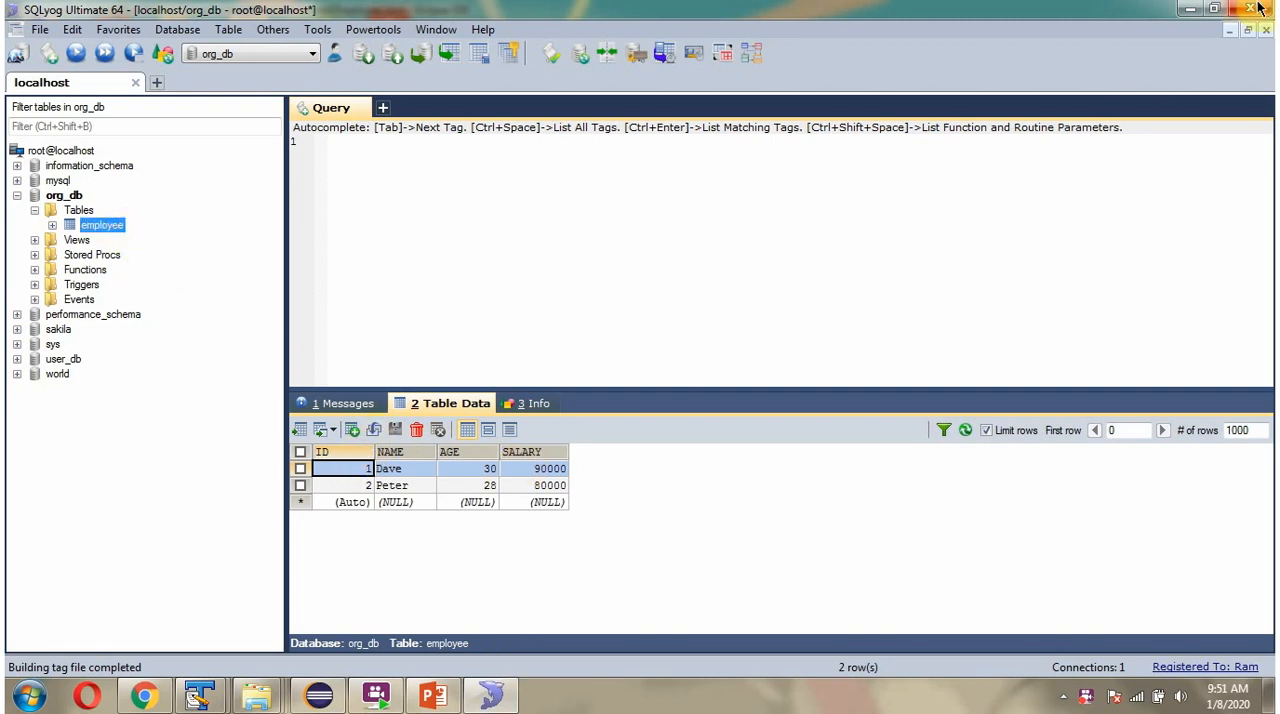
click(200, 694)
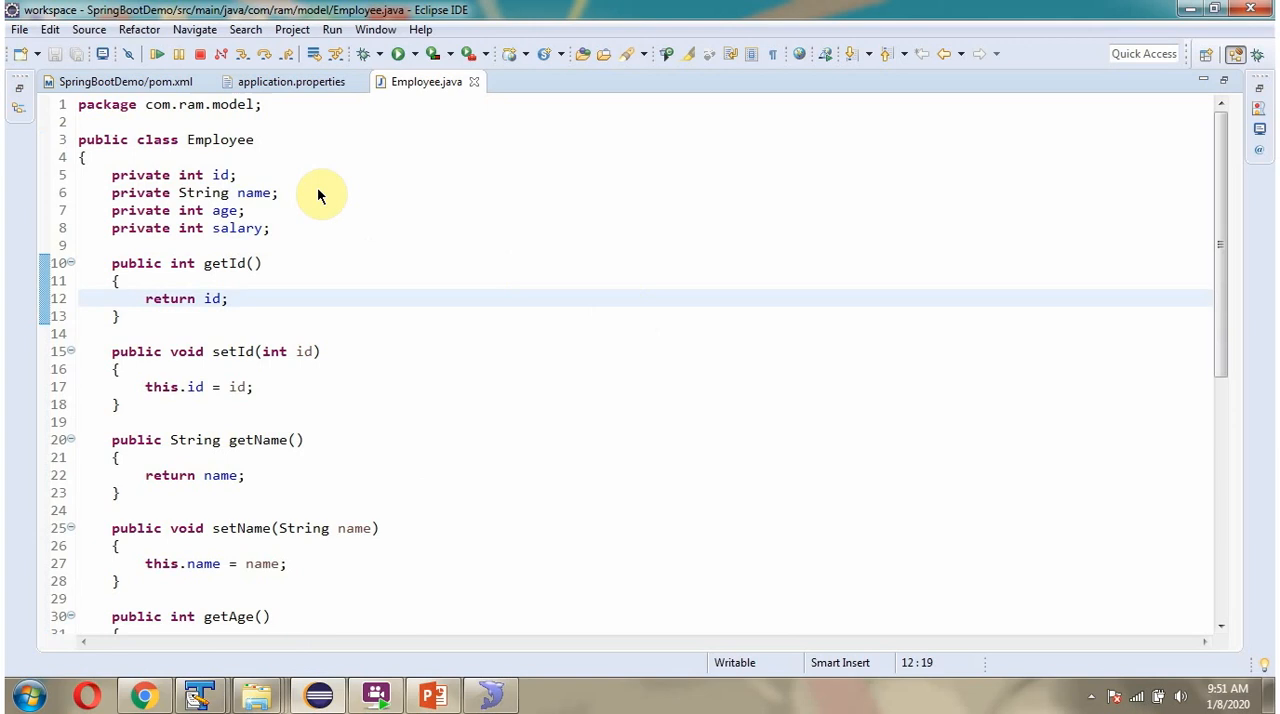
mouse_move(238, 181)
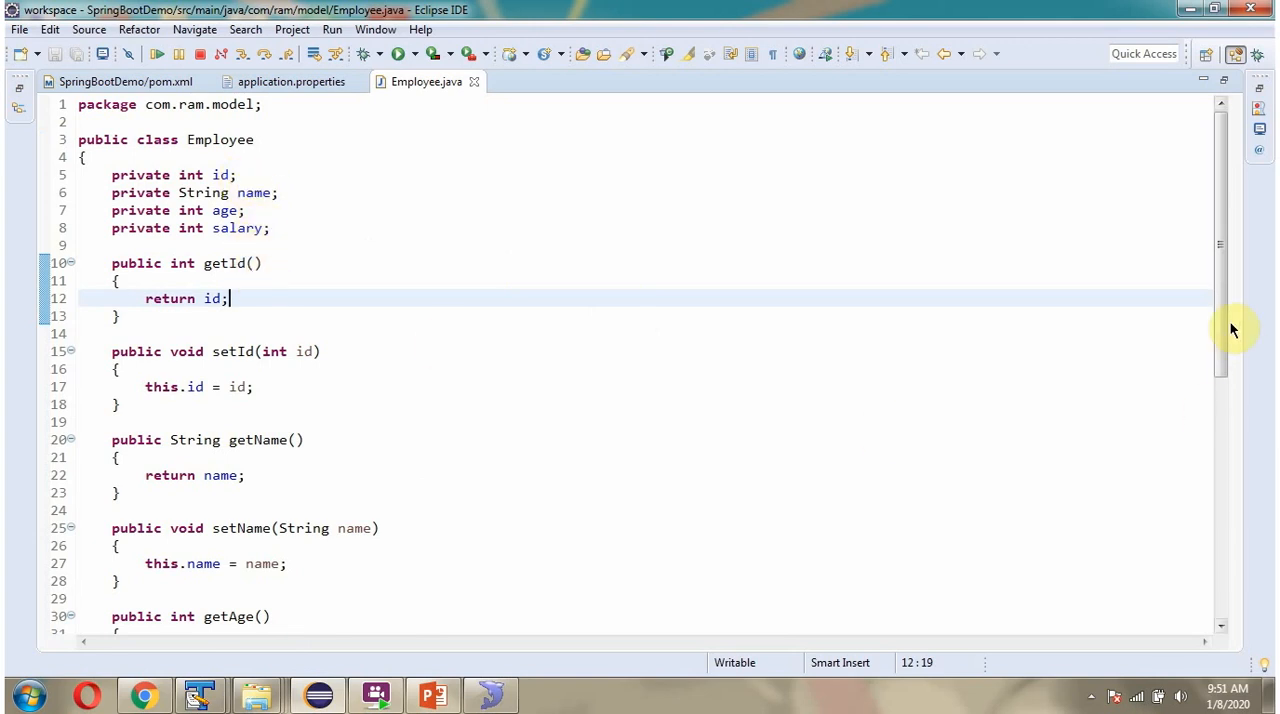
scroll(down, 3)
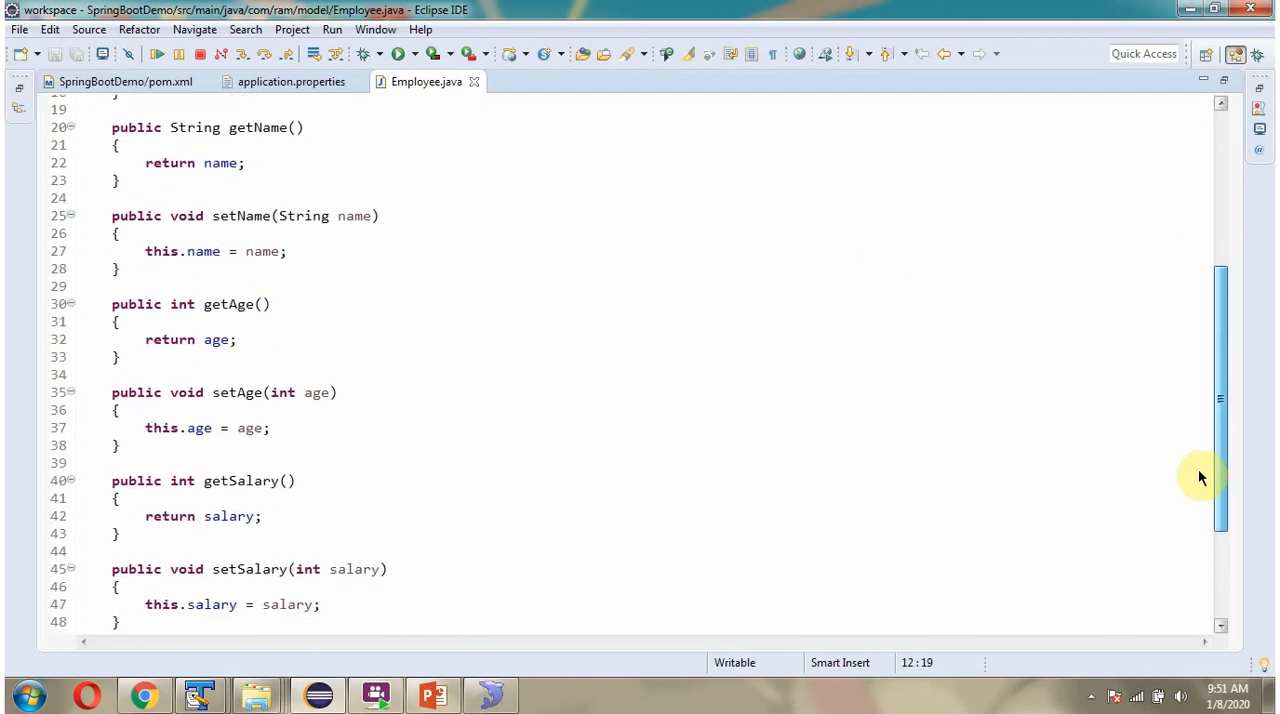
scroll(down, 3)
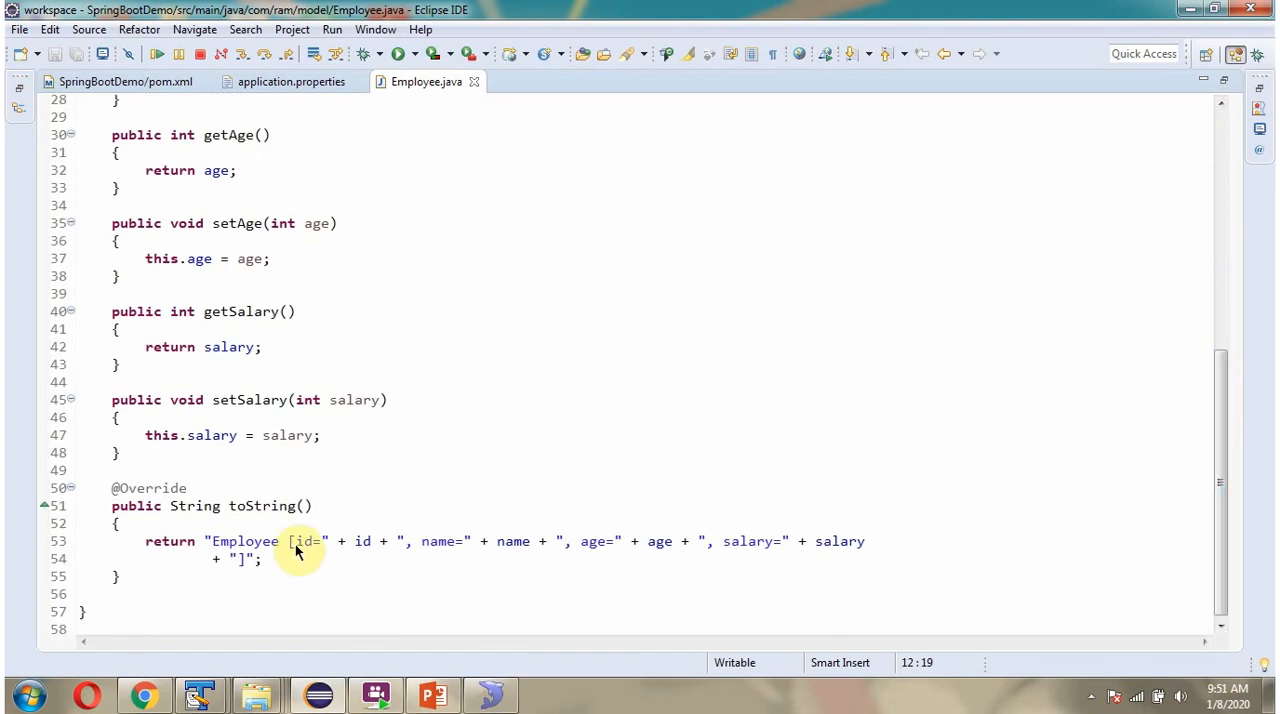
mouse_move(268, 527)
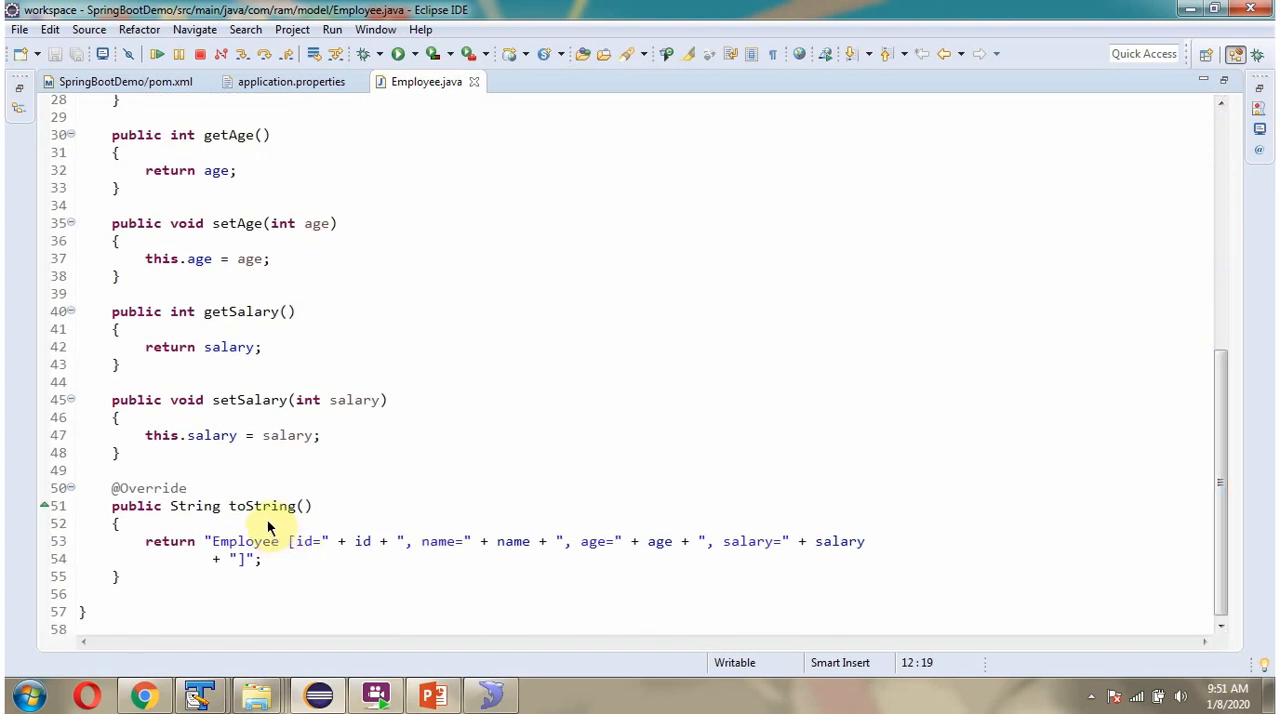
mouse_move(277, 570)
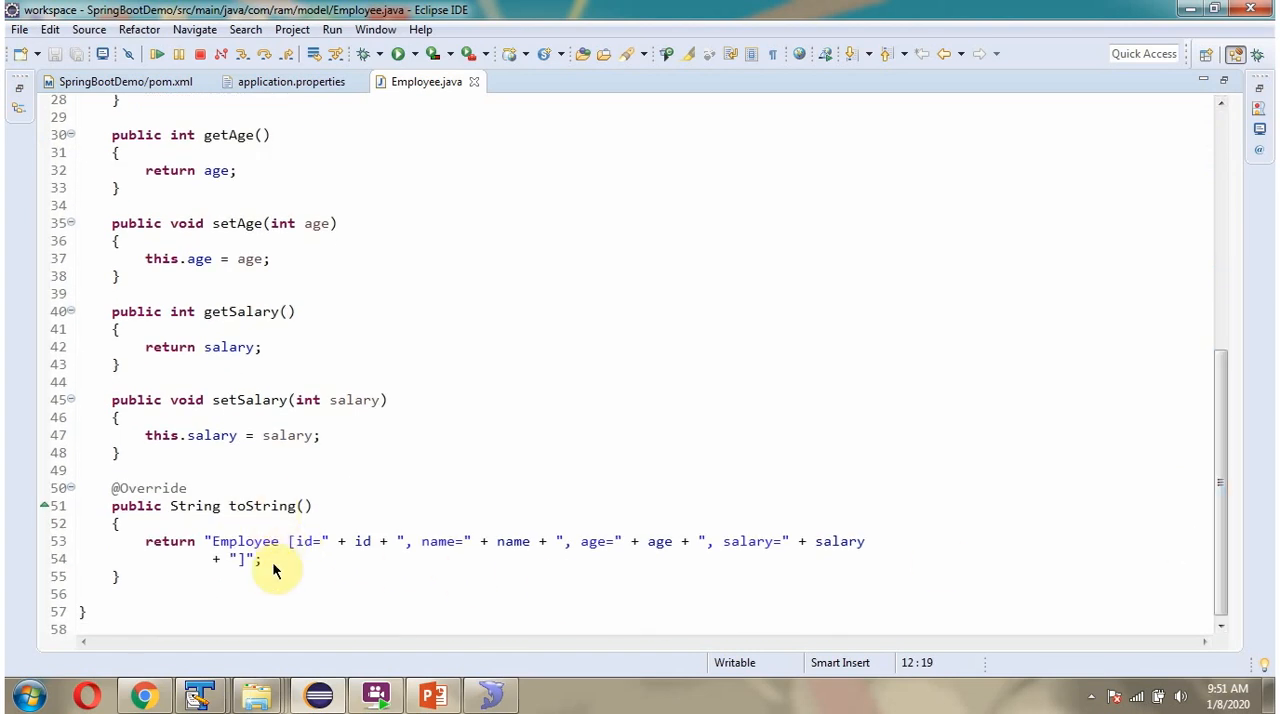
click(569, 81)
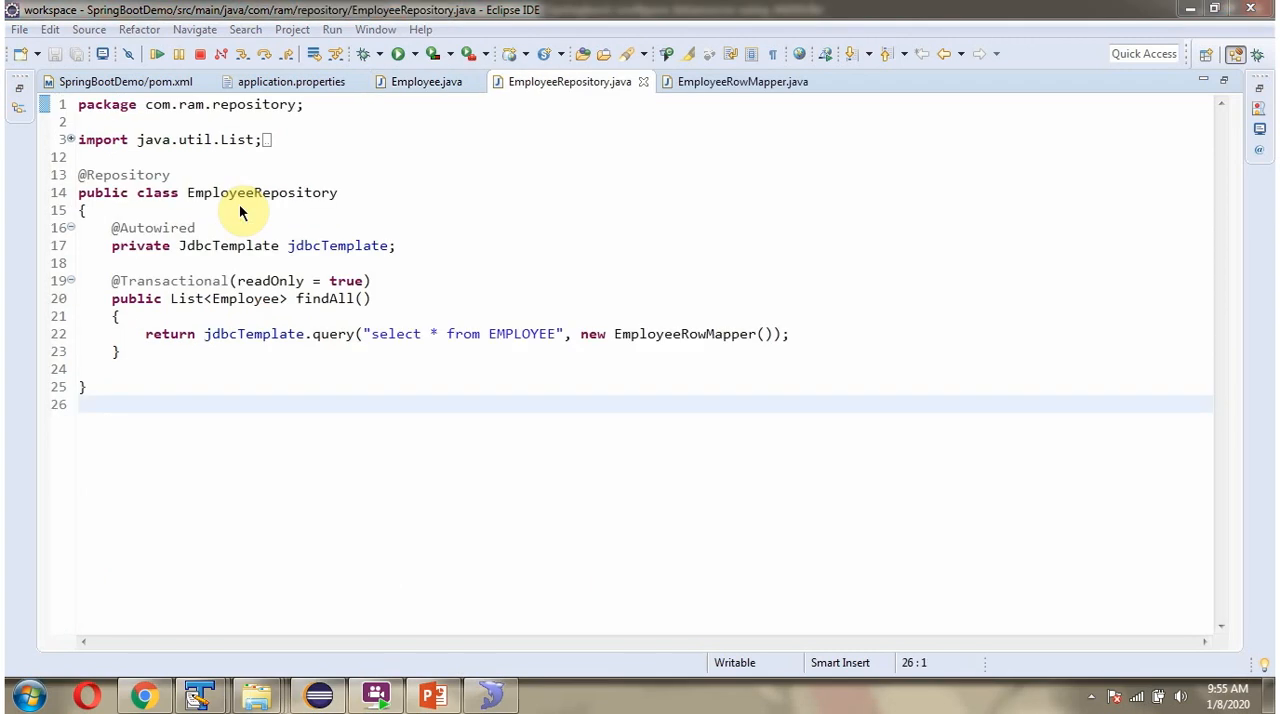
mouse_move(175, 192)
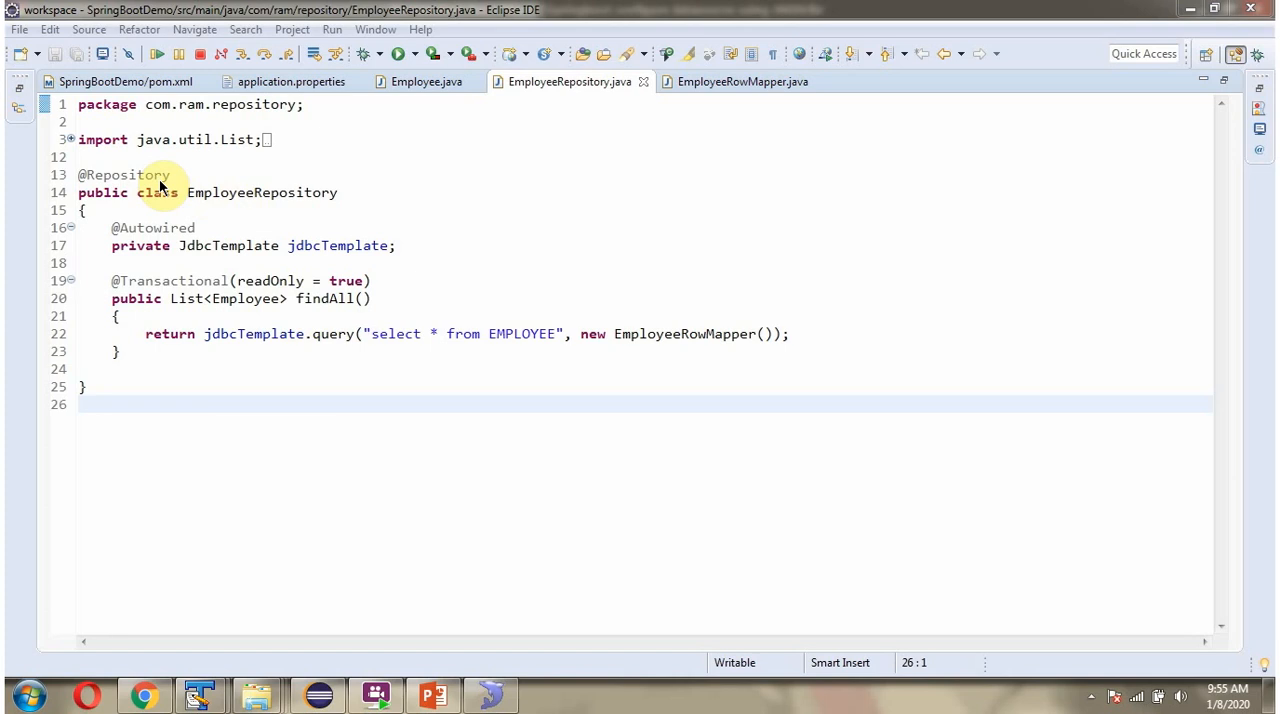
mouse_move(318, 245)
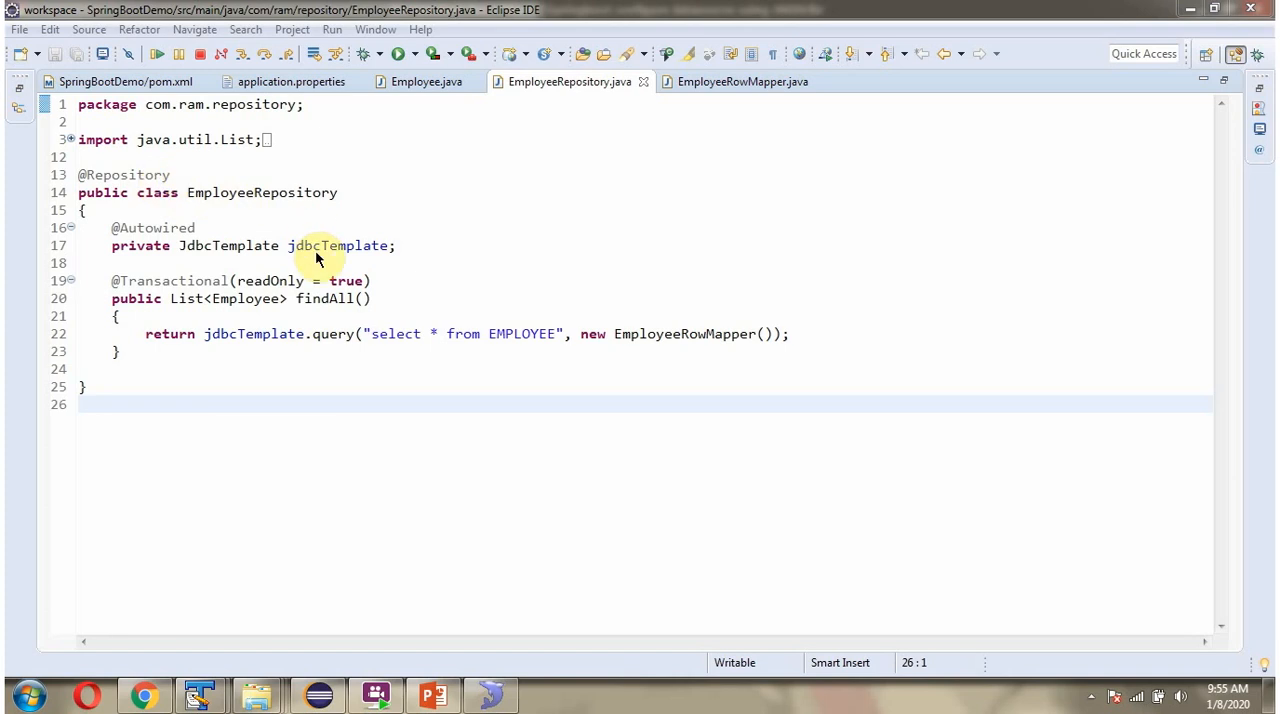
mouse_move(349, 258)
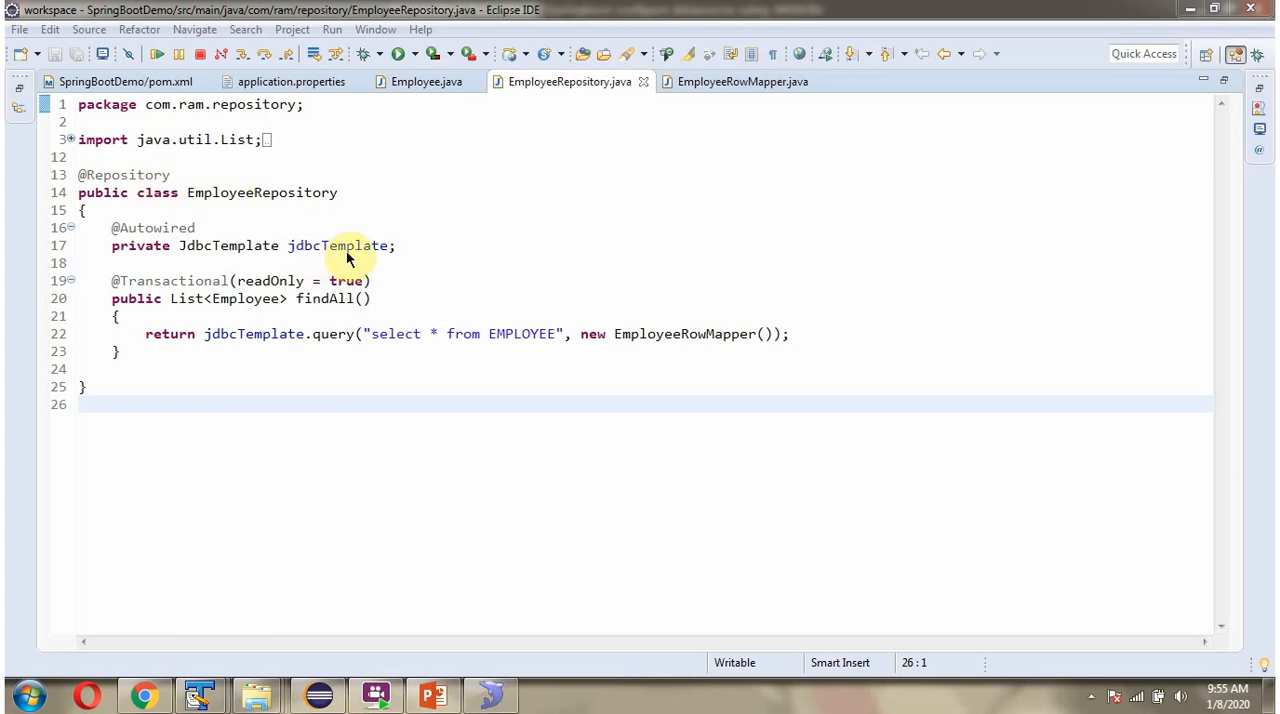
mouse_move(175, 235)
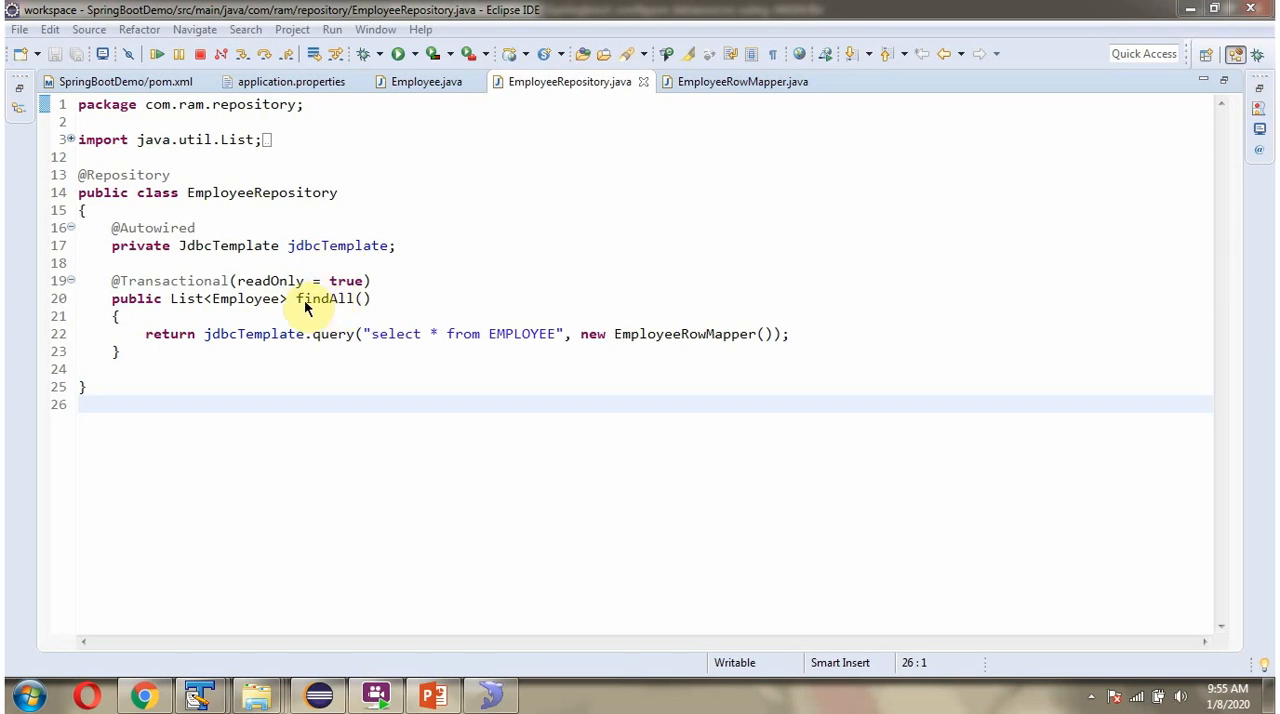
mouse_move(340, 305)
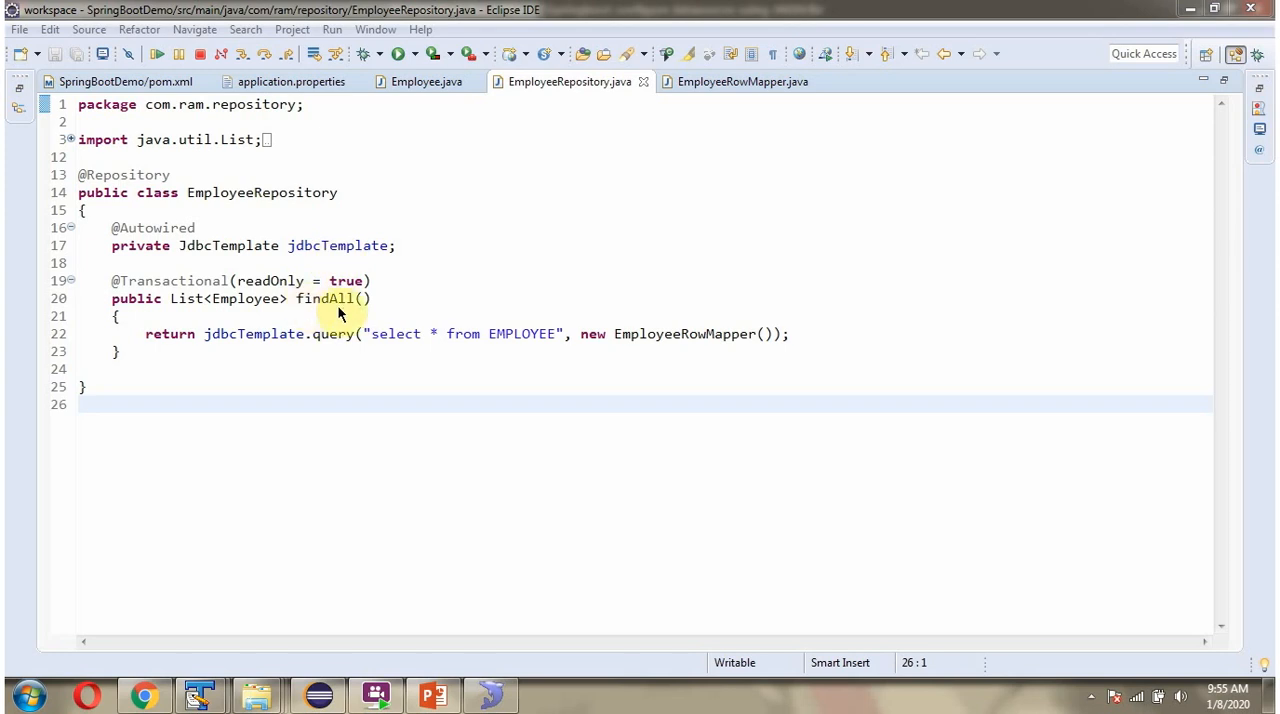
mouse_move(345, 349)
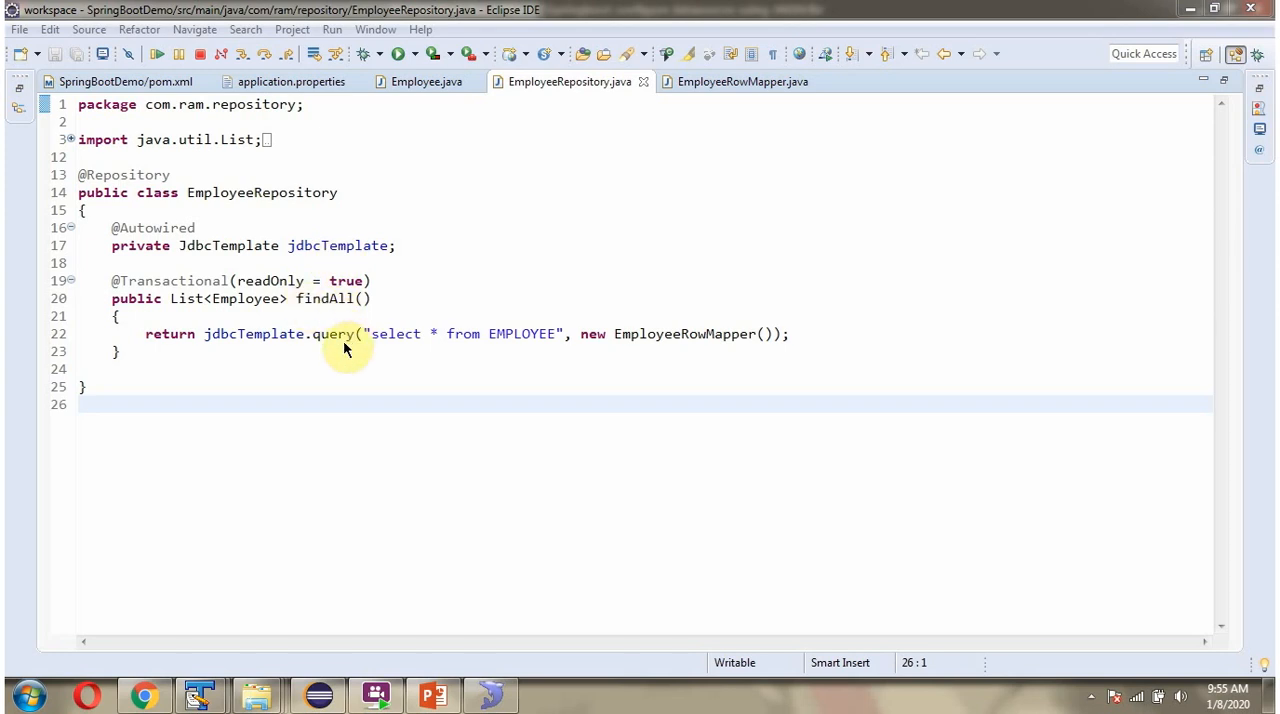
mouse_move(290, 325)
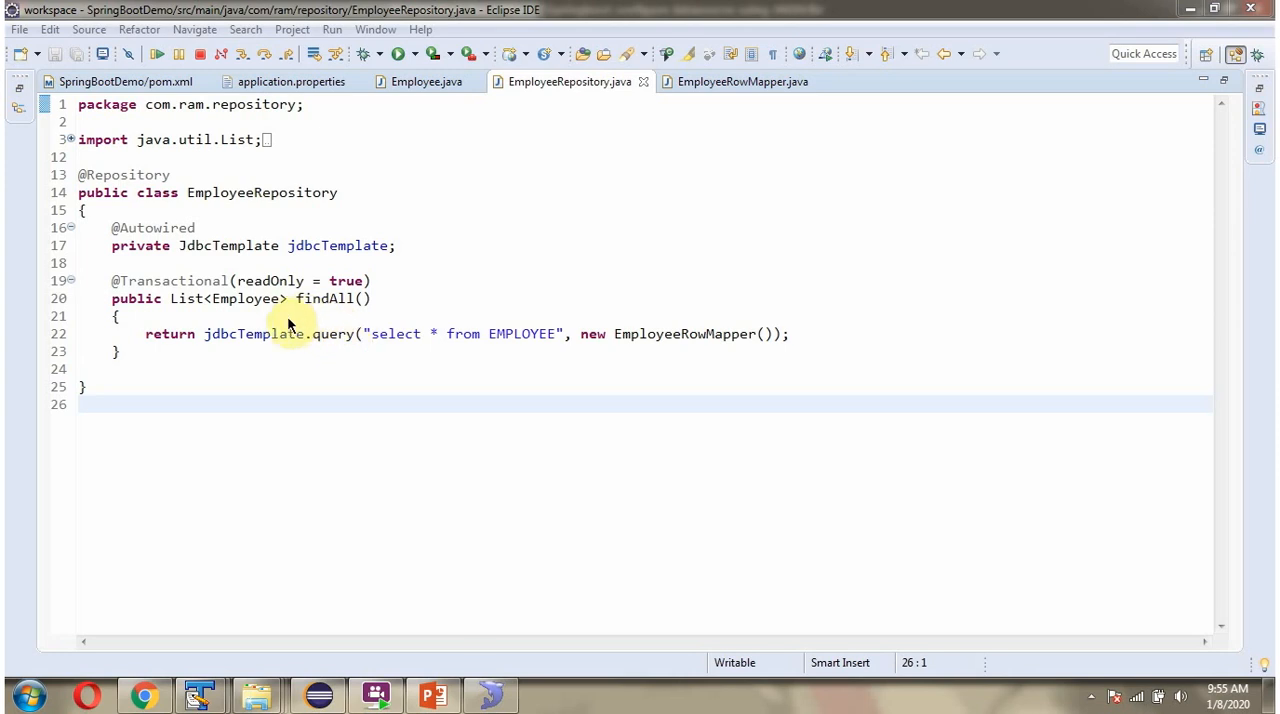
mouse_move(388, 362)
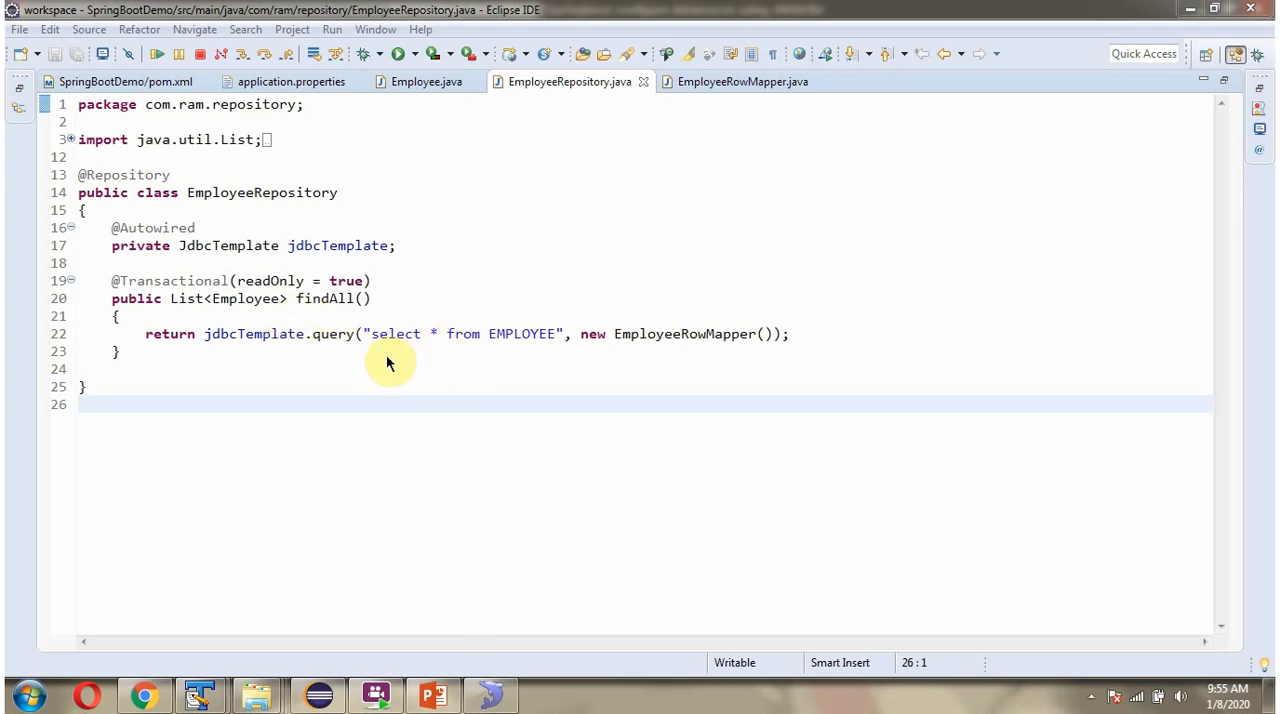
mouse_move(417, 353)
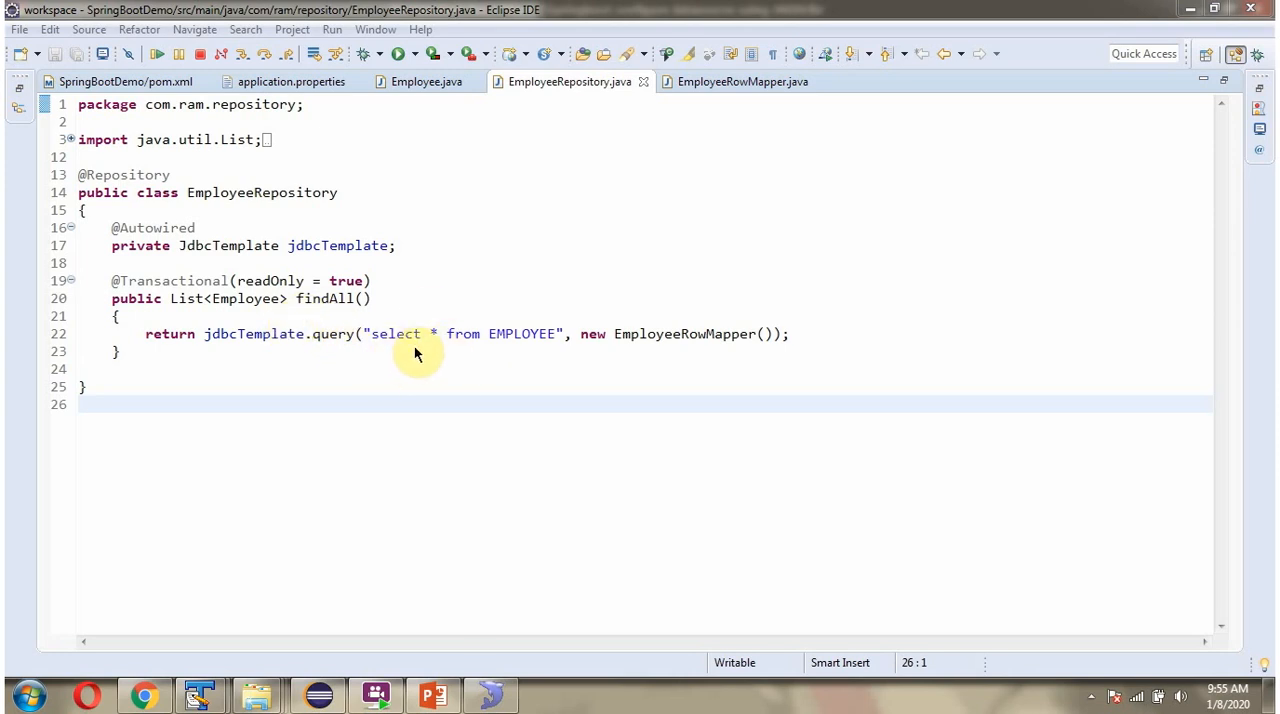
mouse_move(540, 353)
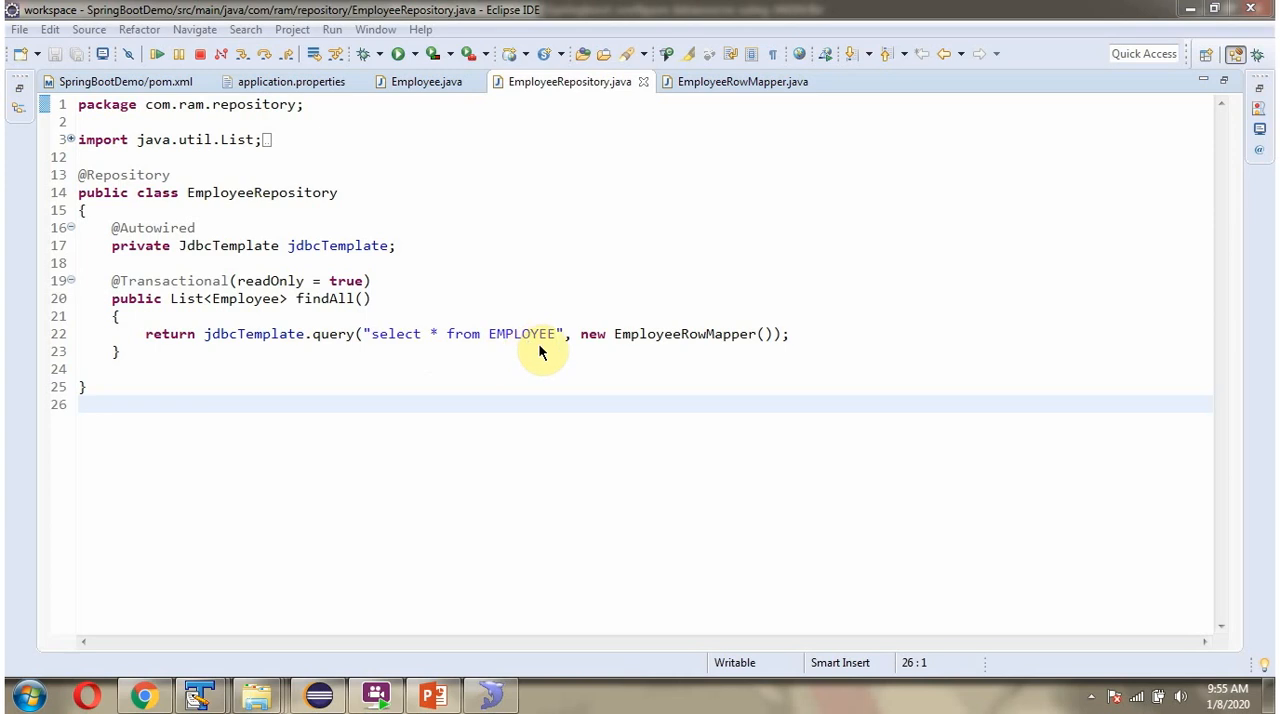
mouse_move(728, 350)
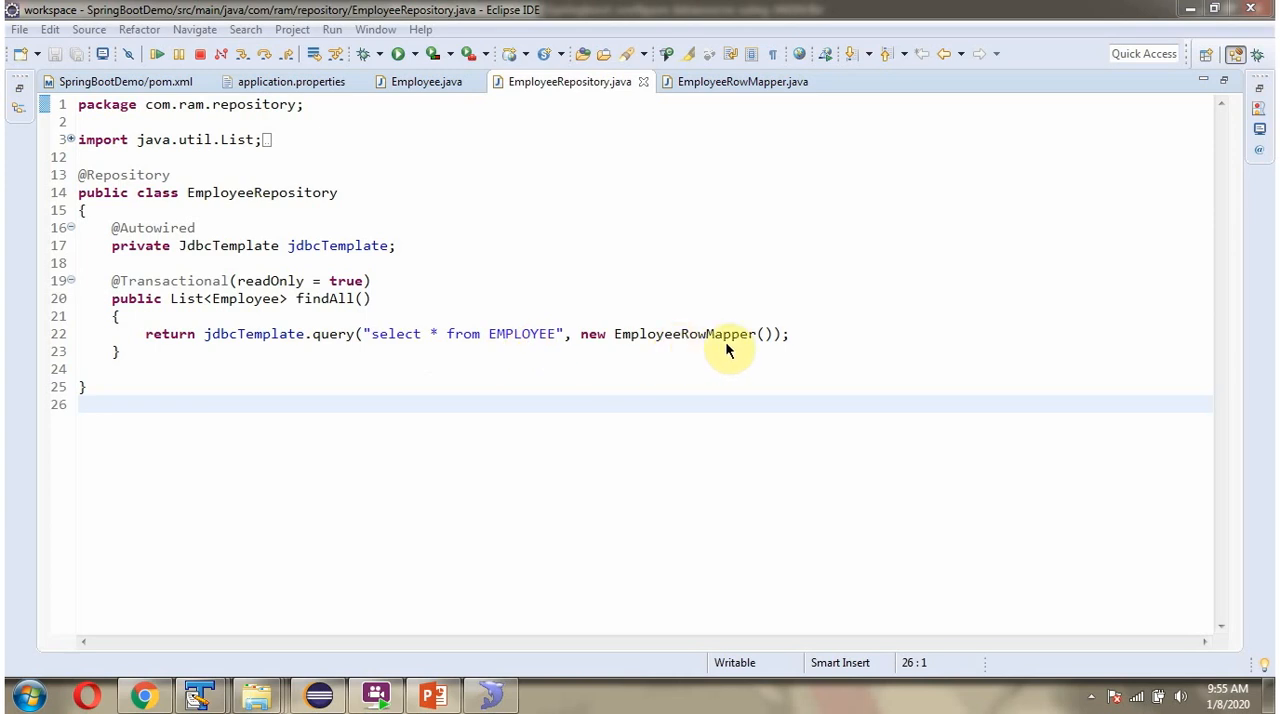
mouse_move(404, 349)
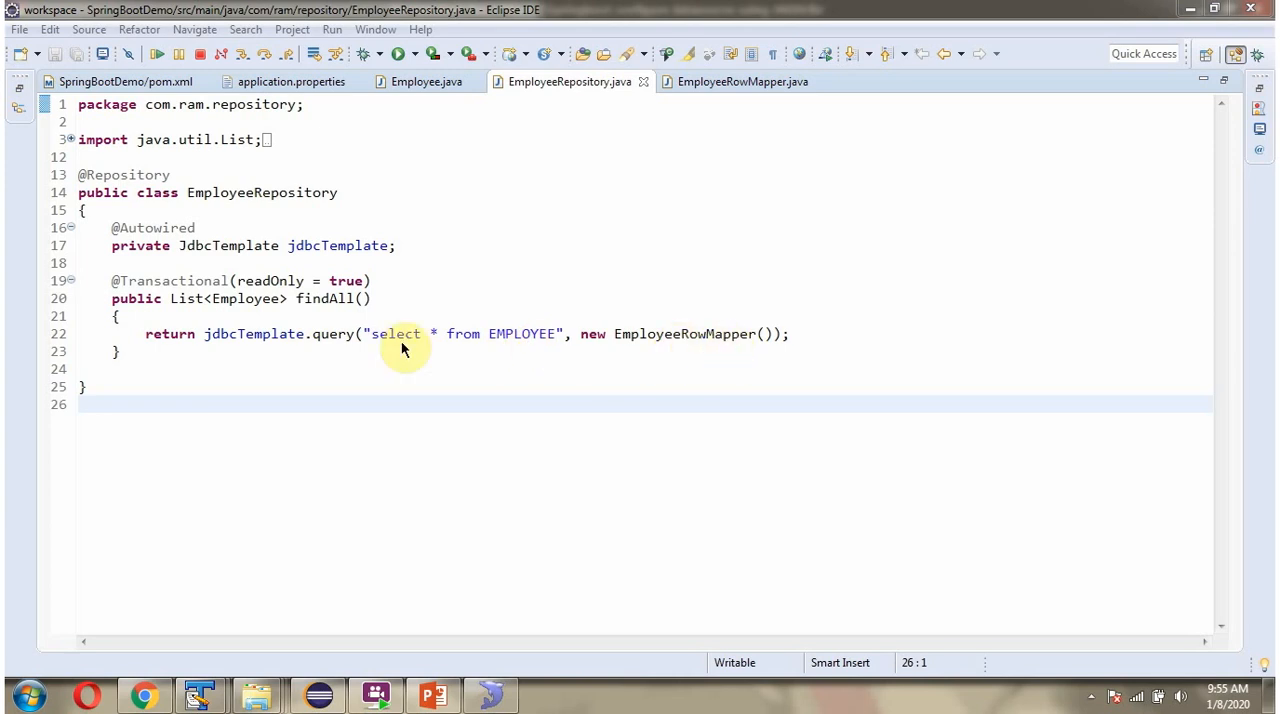
mouse_move(330, 348)
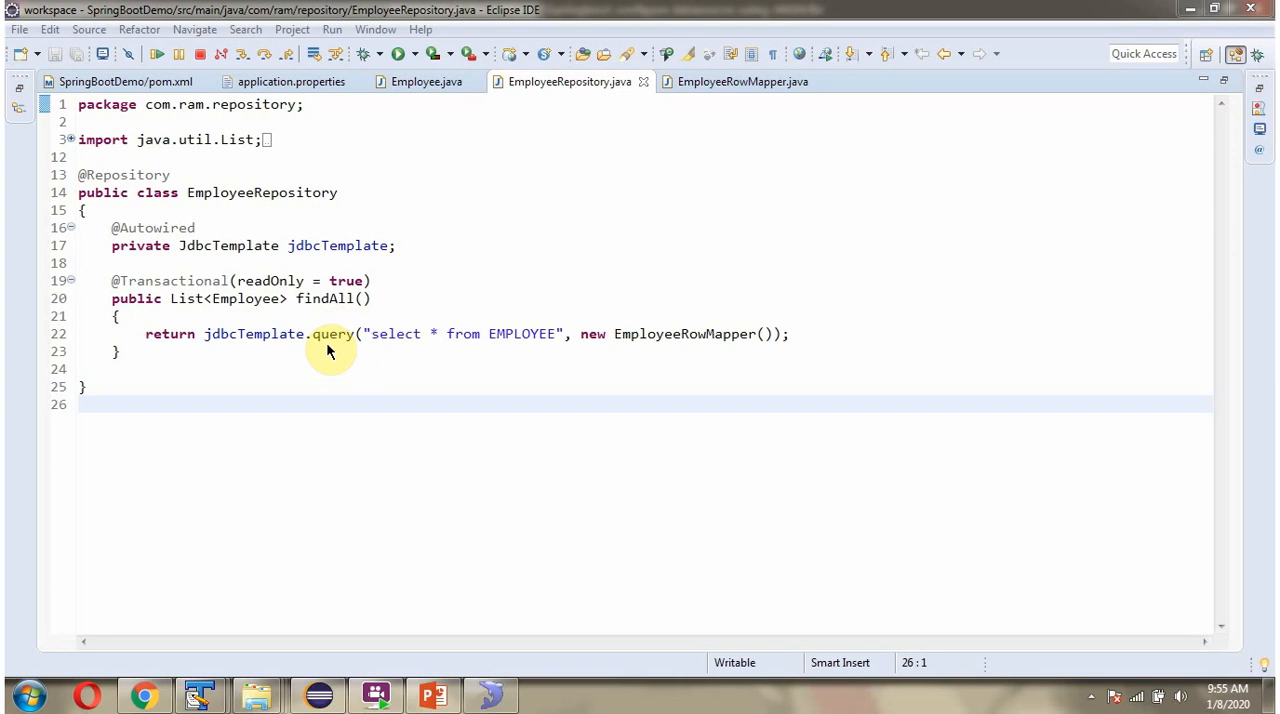
mouse_move(266, 320)
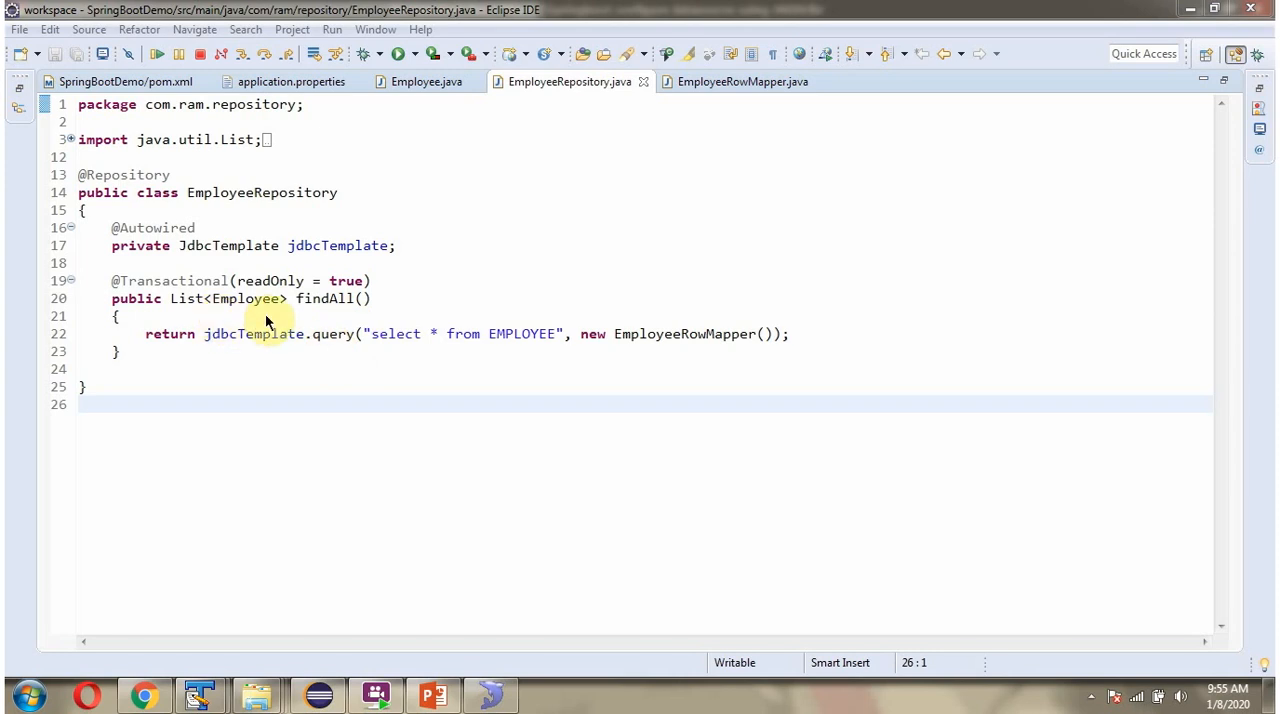
- Switch to the EmployeeRowMapper.java editor tab
click(741, 81)
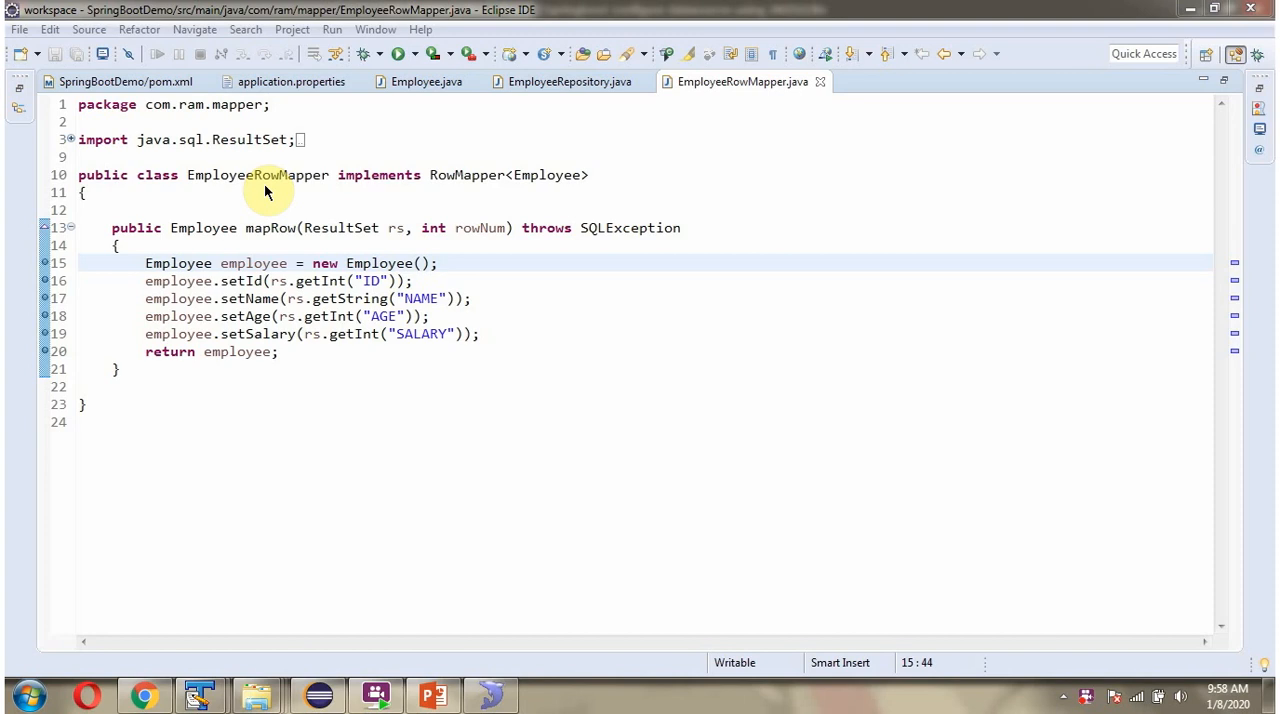
mouse_move(349, 195)
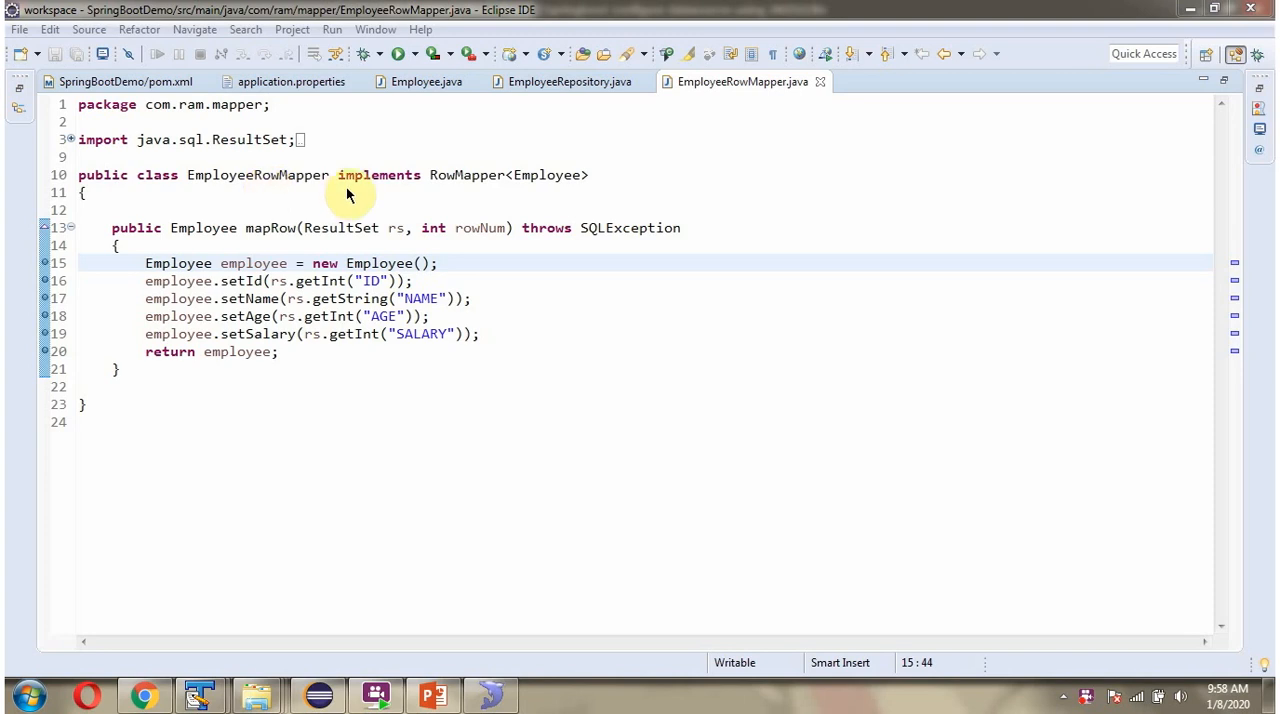
mouse_move(455, 191)
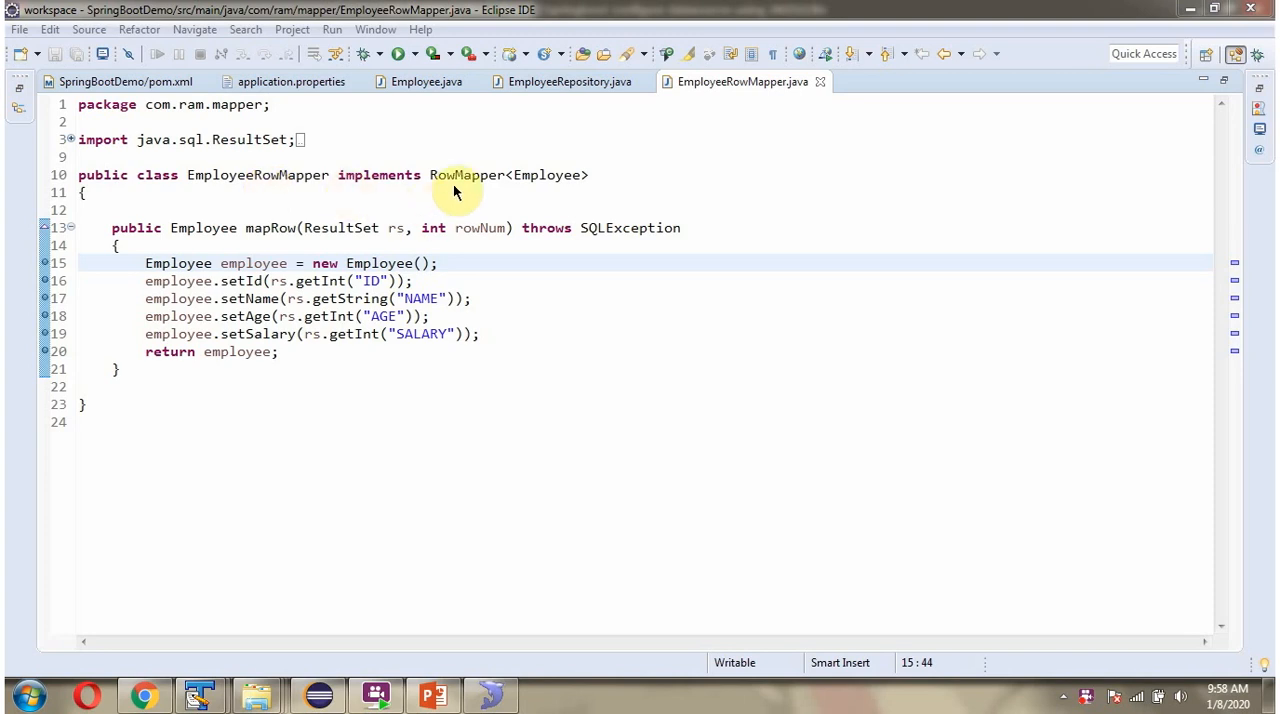
mouse_move(268, 242)
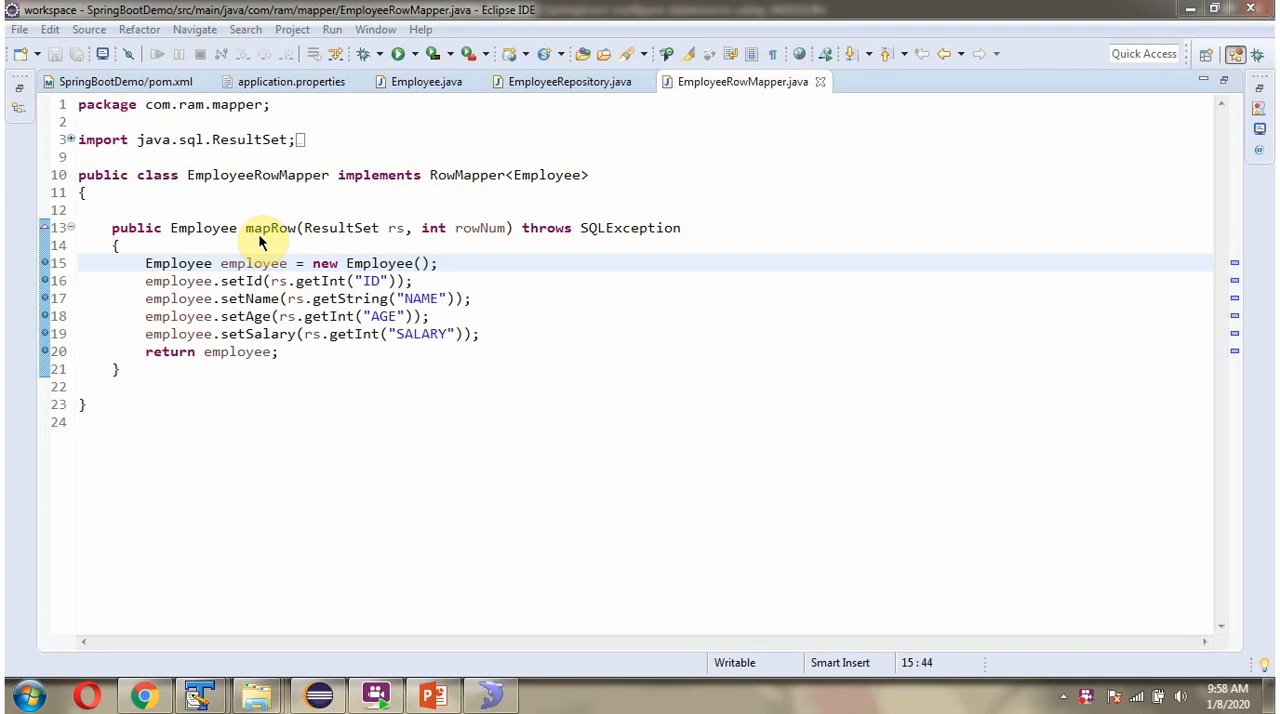
mouse_move(275, 281)
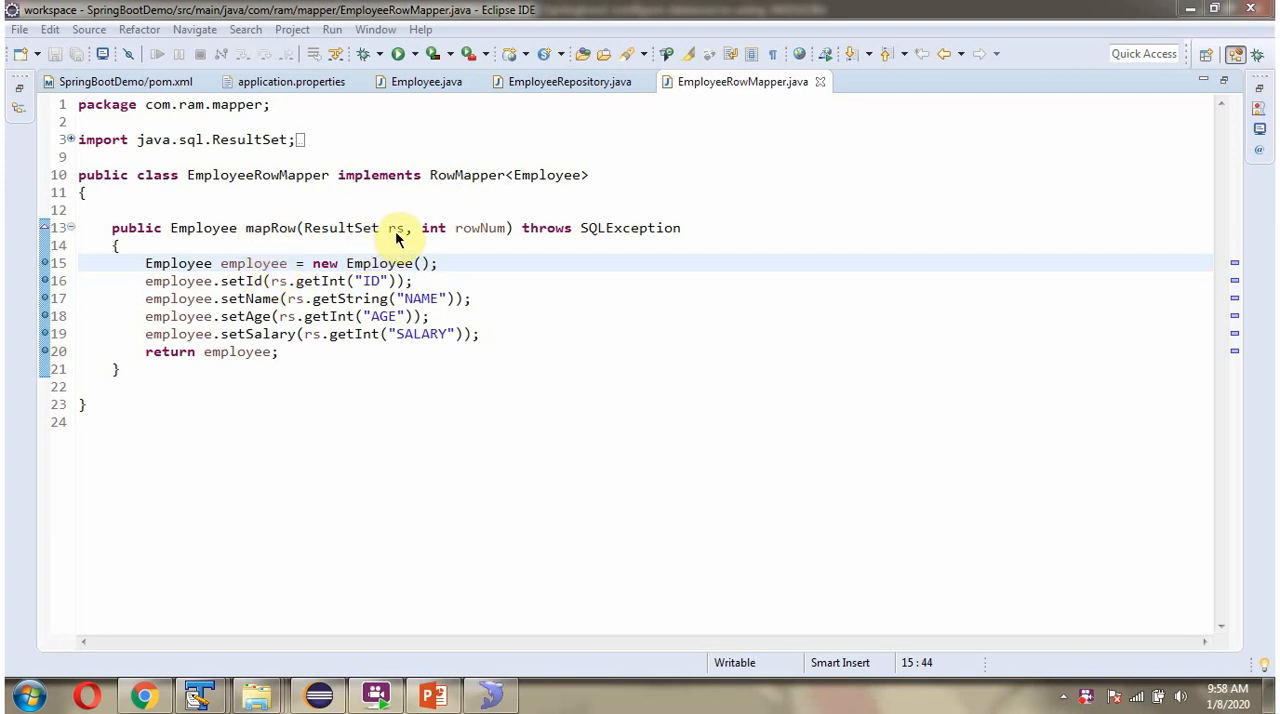
mouse_move(280, 360)
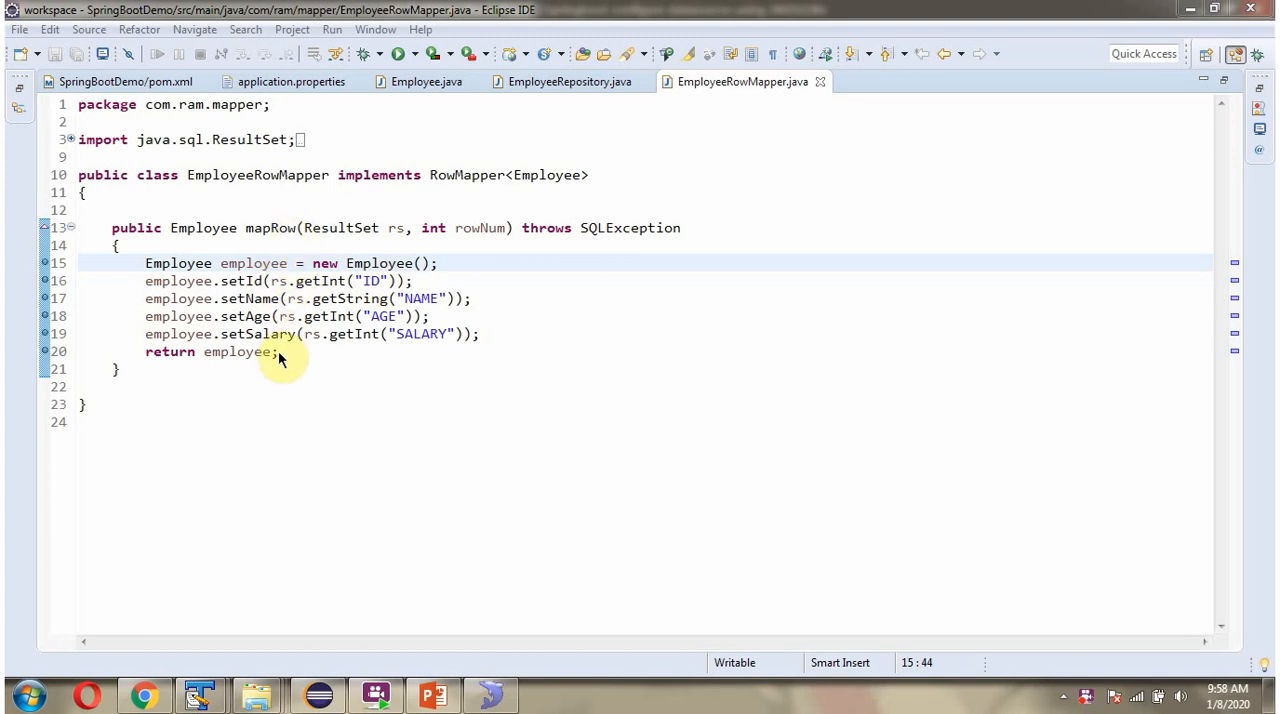
mouse_move(570, 81)
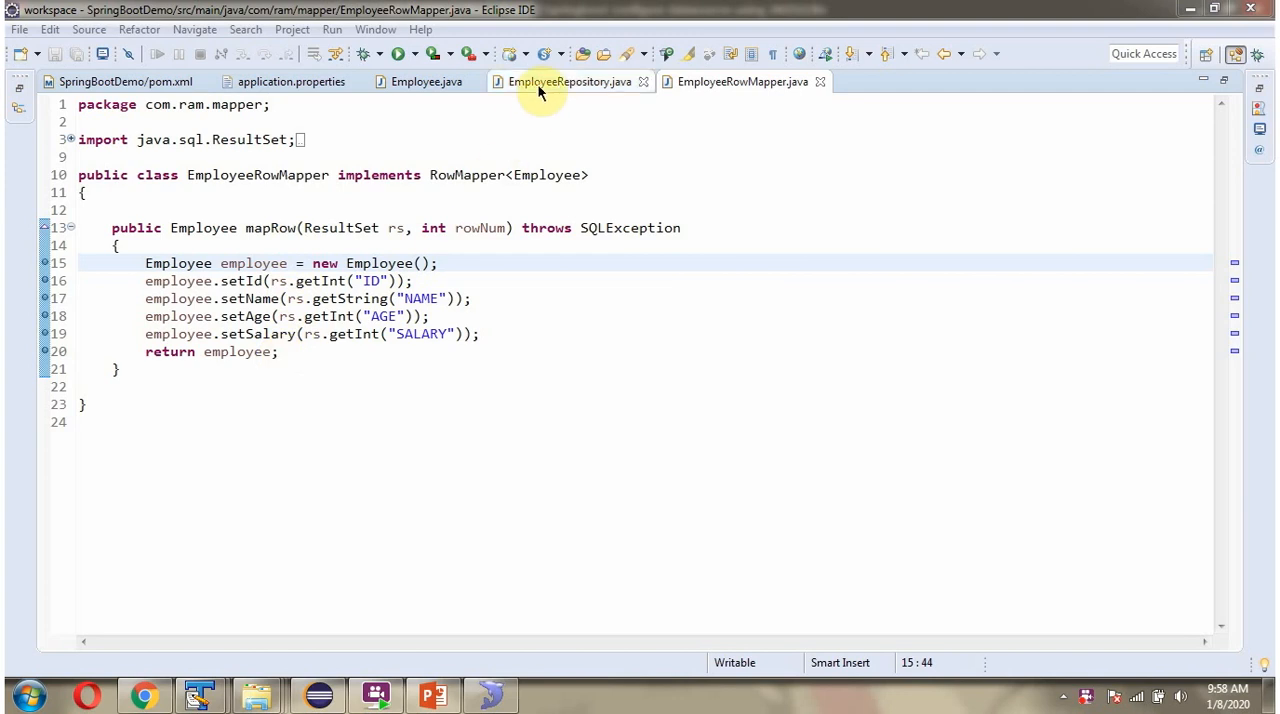
click(570, 81)
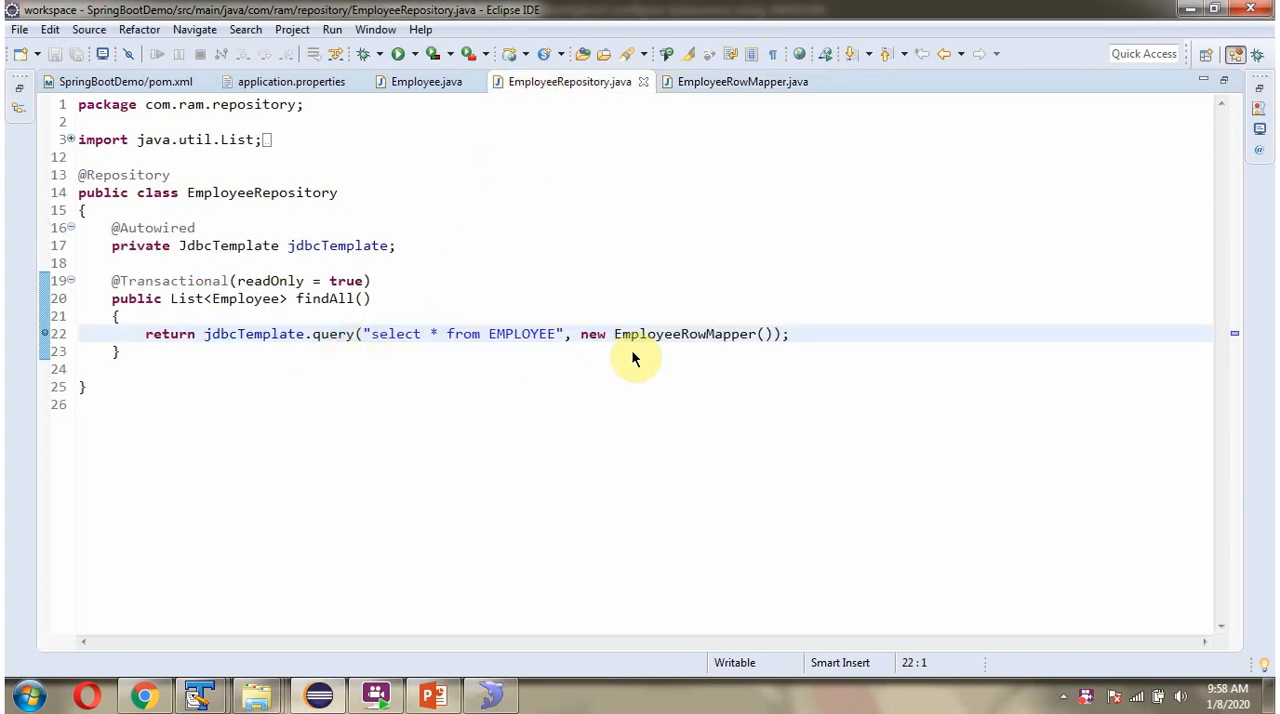
click(742, 81)
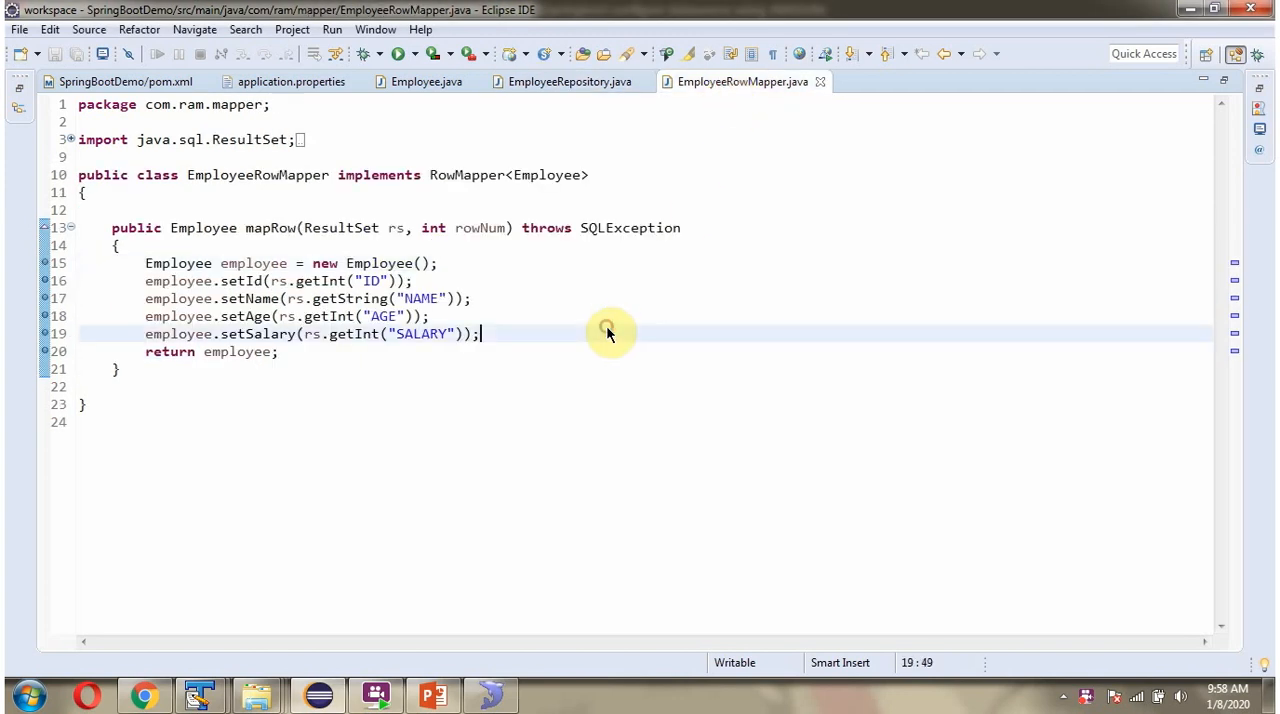
click(912, 81)
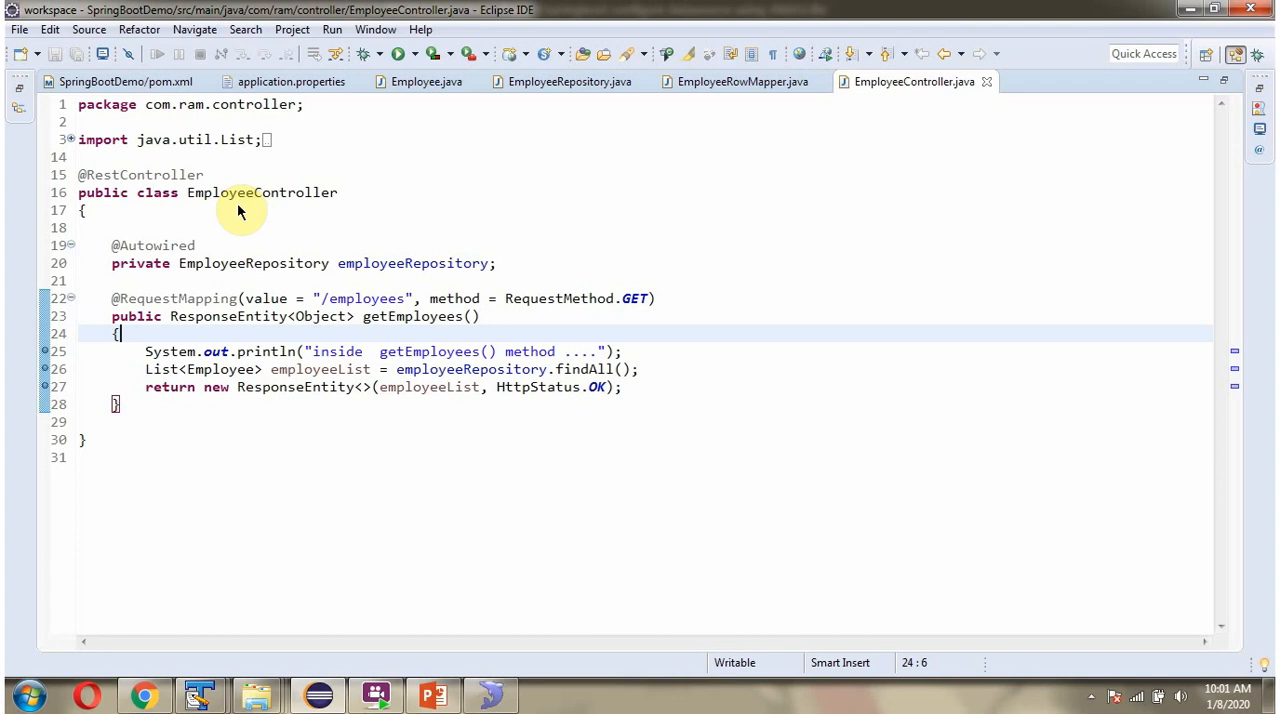
mouse_move(178, 183)
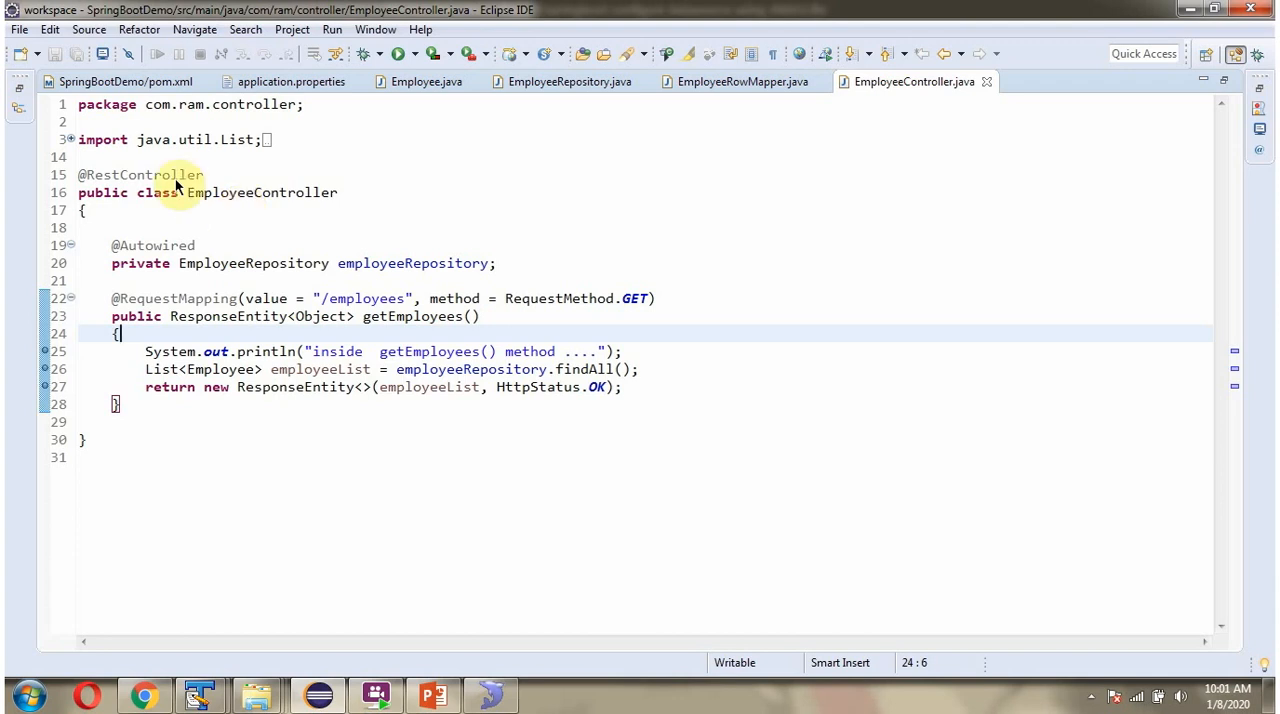
mouse_move(345, 283)
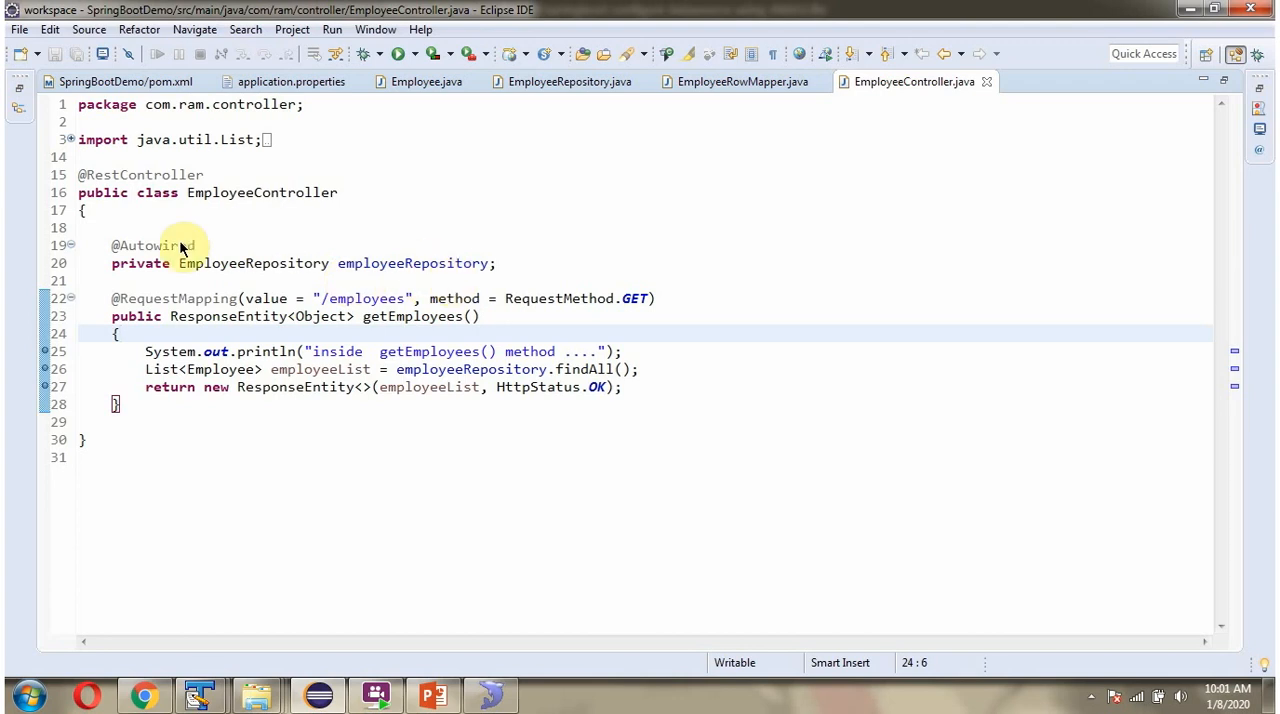
mouse_move(390, 331)
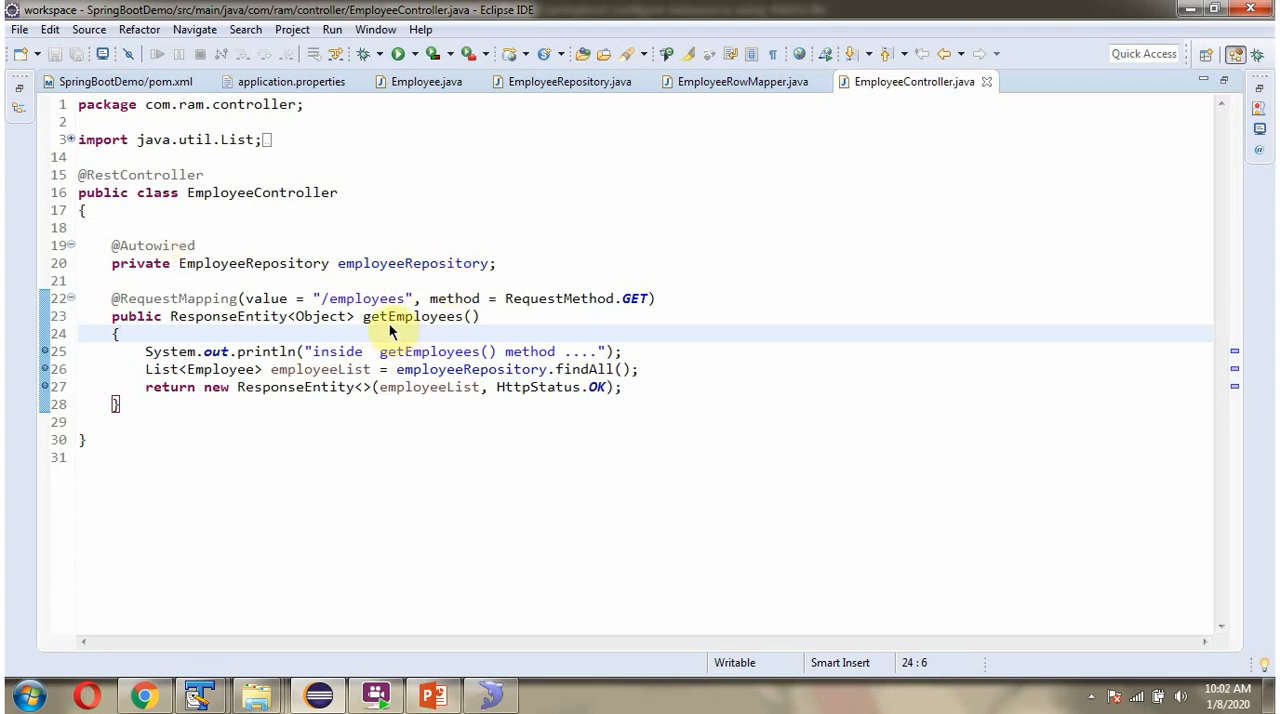
mouse_move(397, 331)
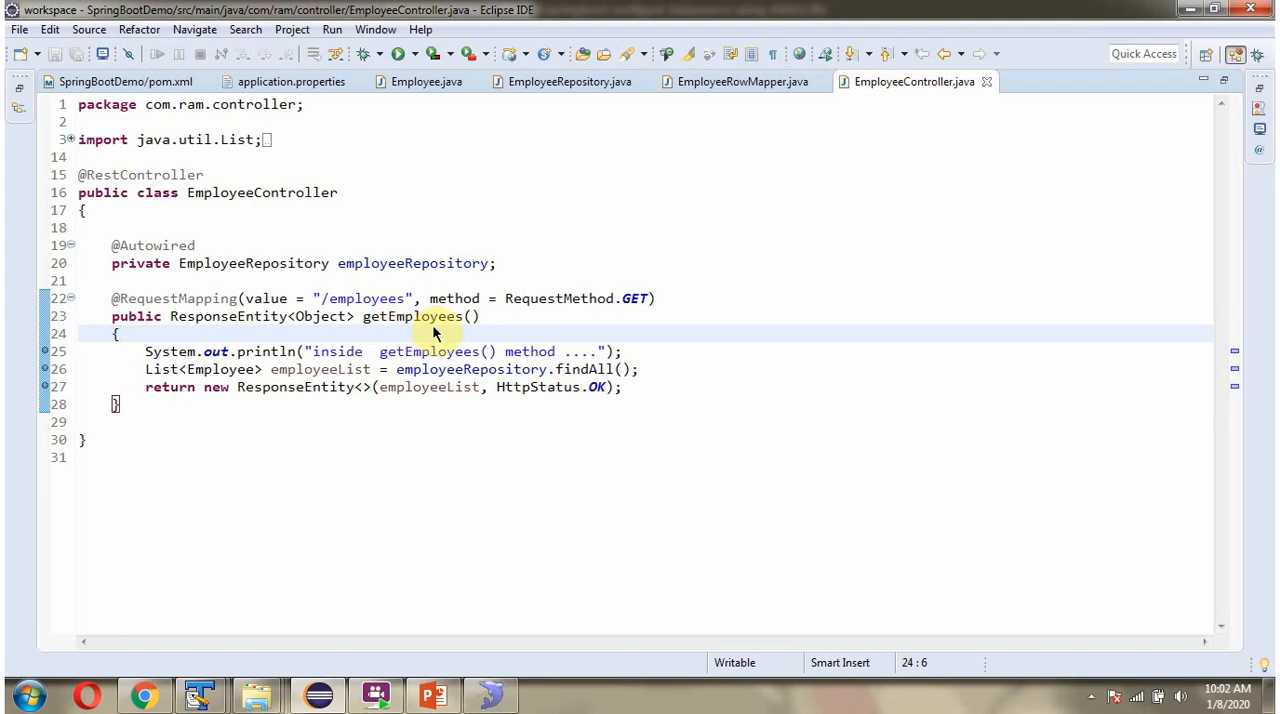
double_click(364, 298)
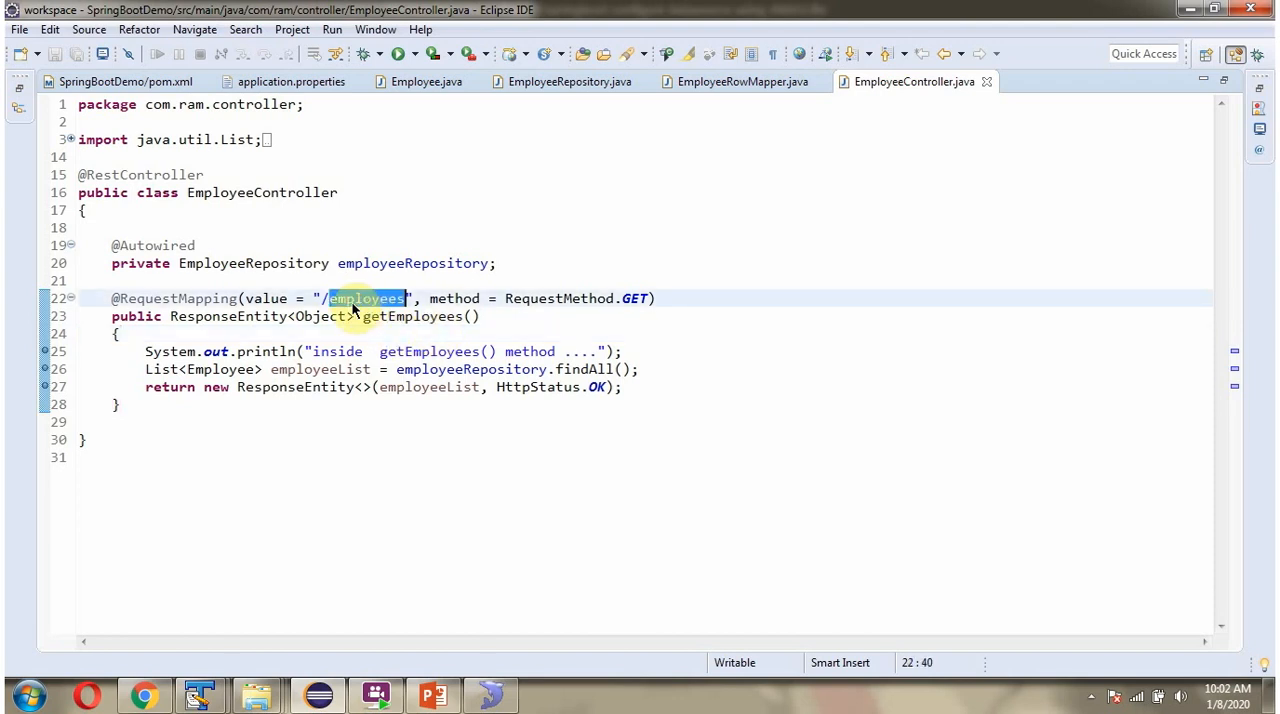
mouse_move(548, 316)
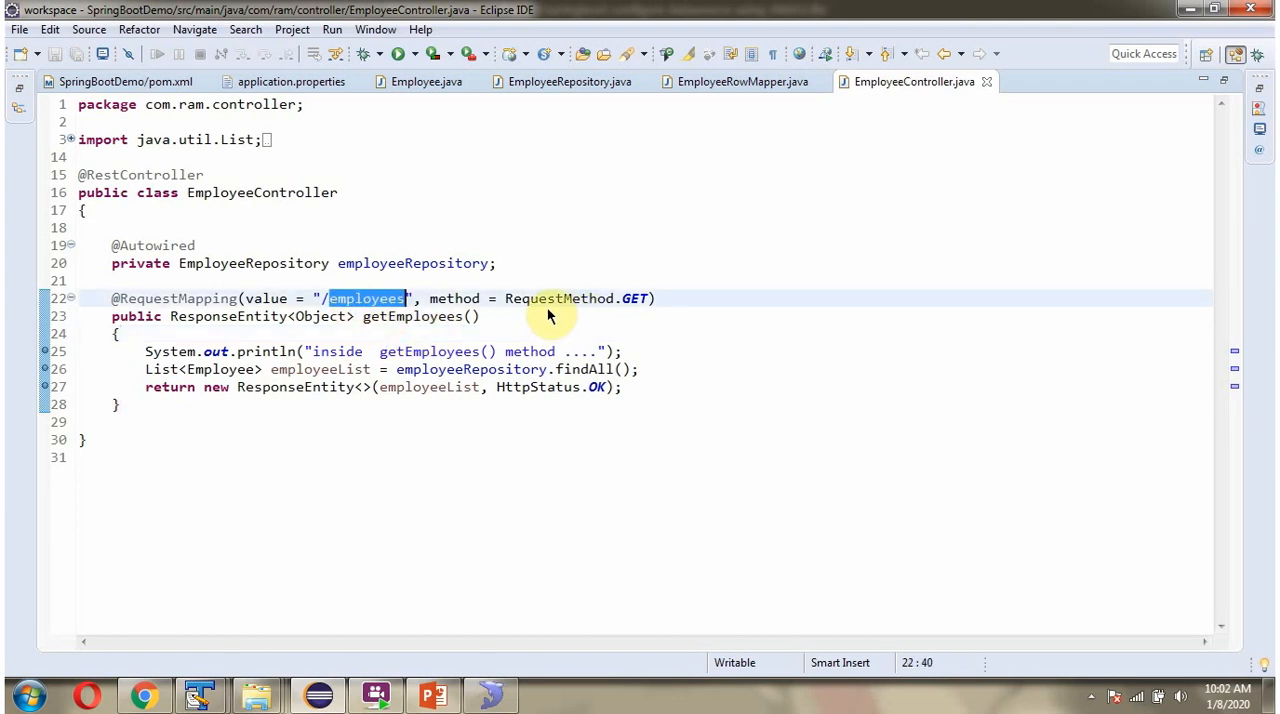
mouse_move(430, 335)
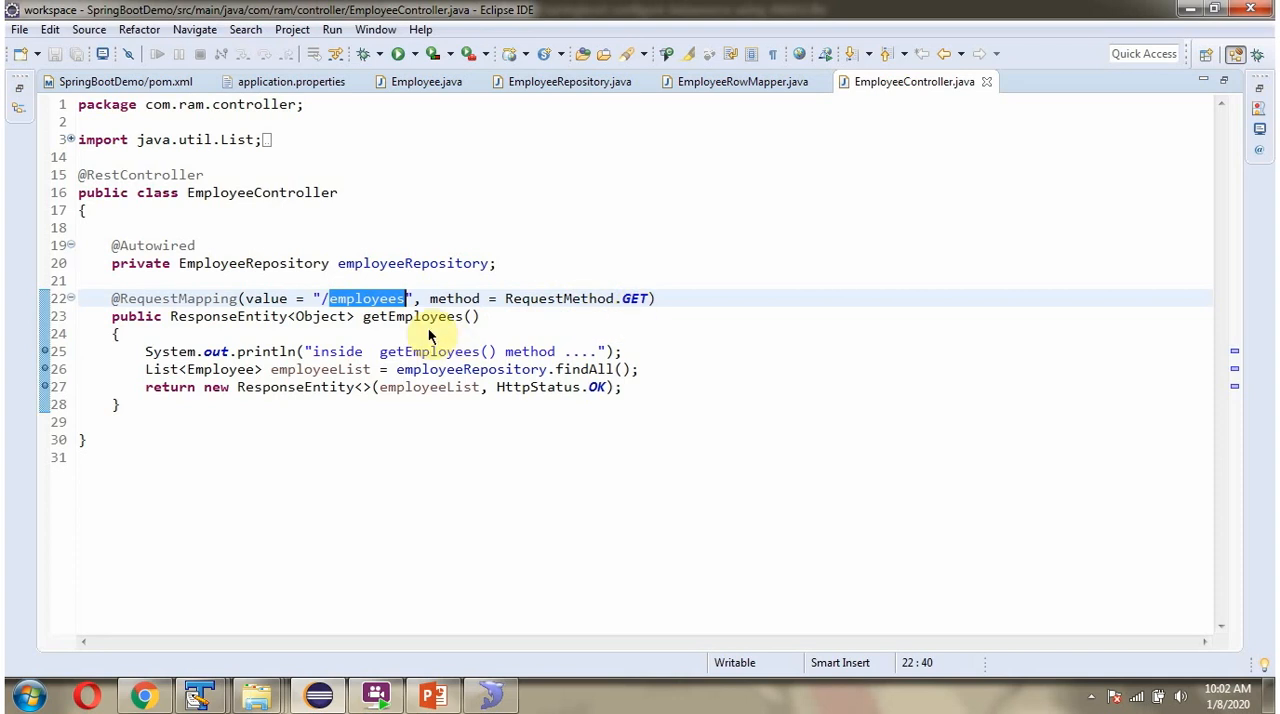
click(425, 316)
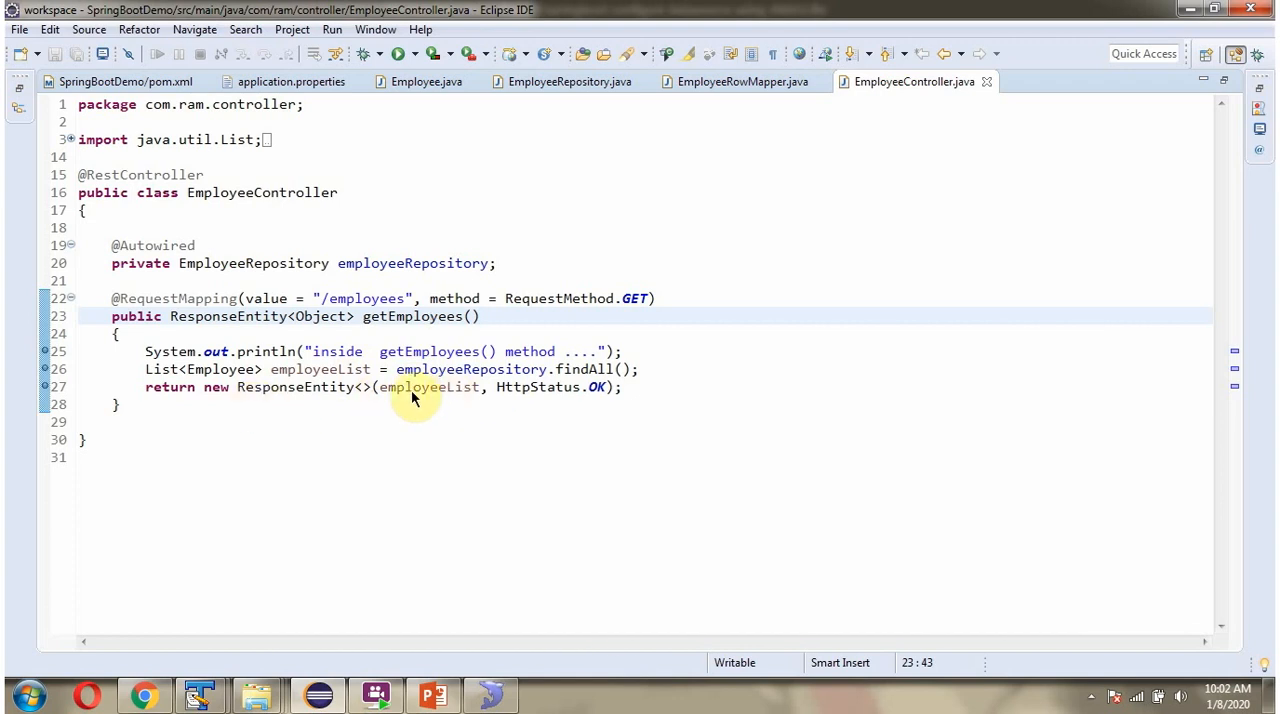
mouse_move(573, 405)
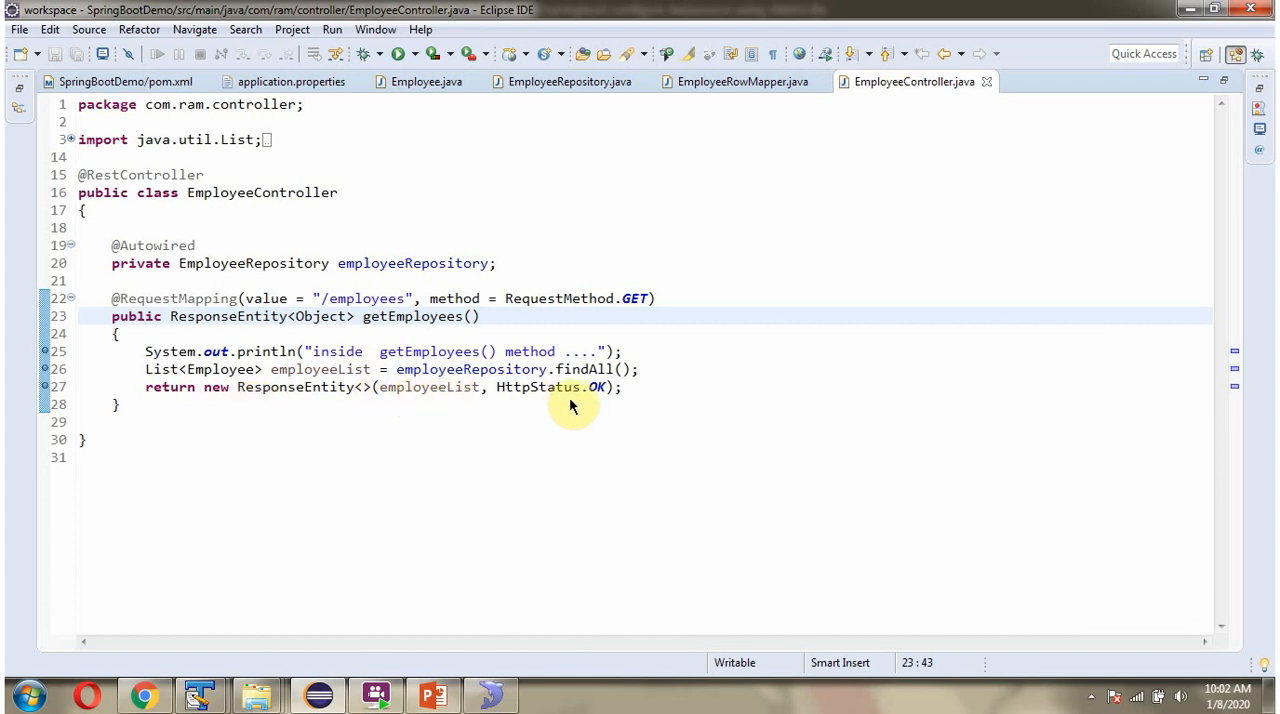
click(1059, 81)
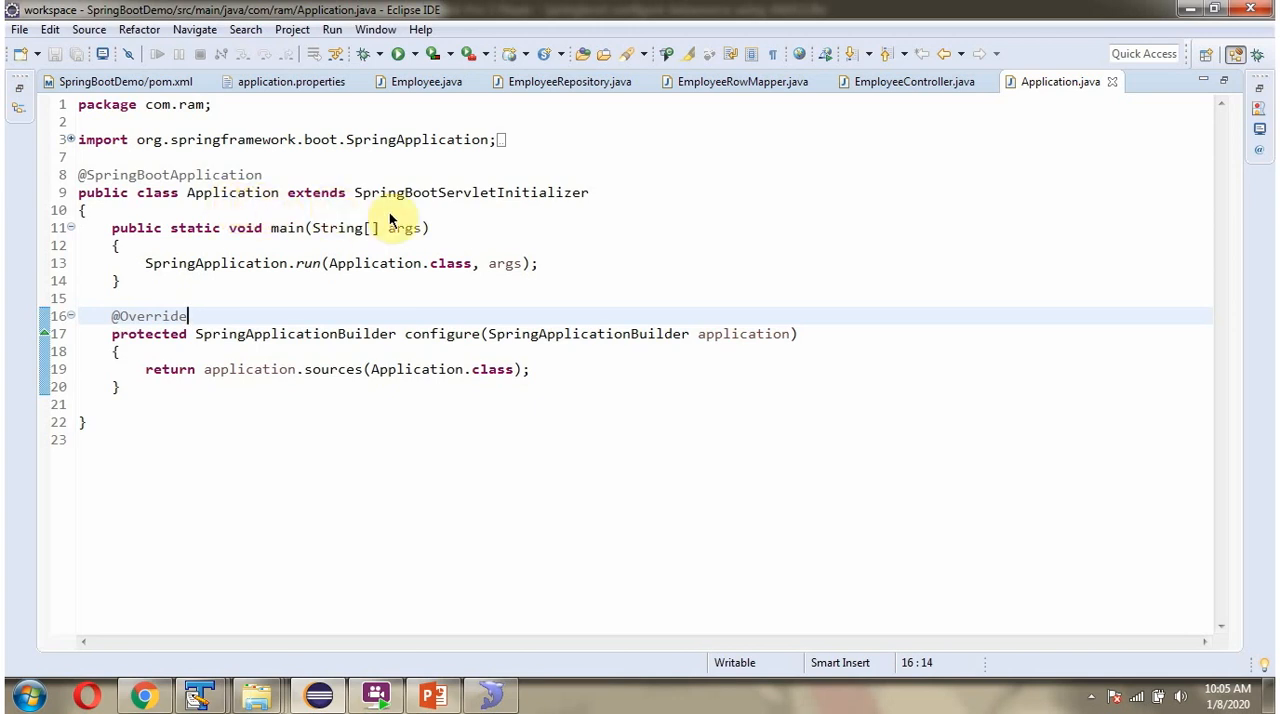
mouse_move(476, 214)
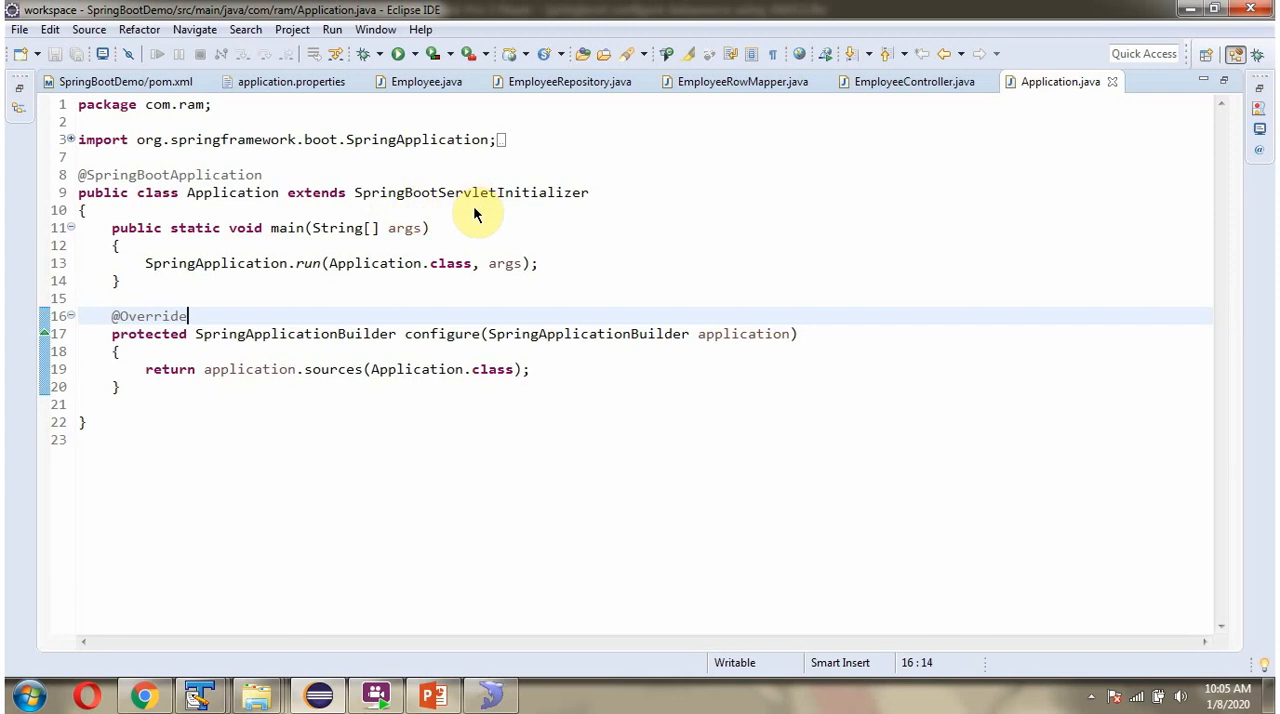
mouse_move(453, 350)
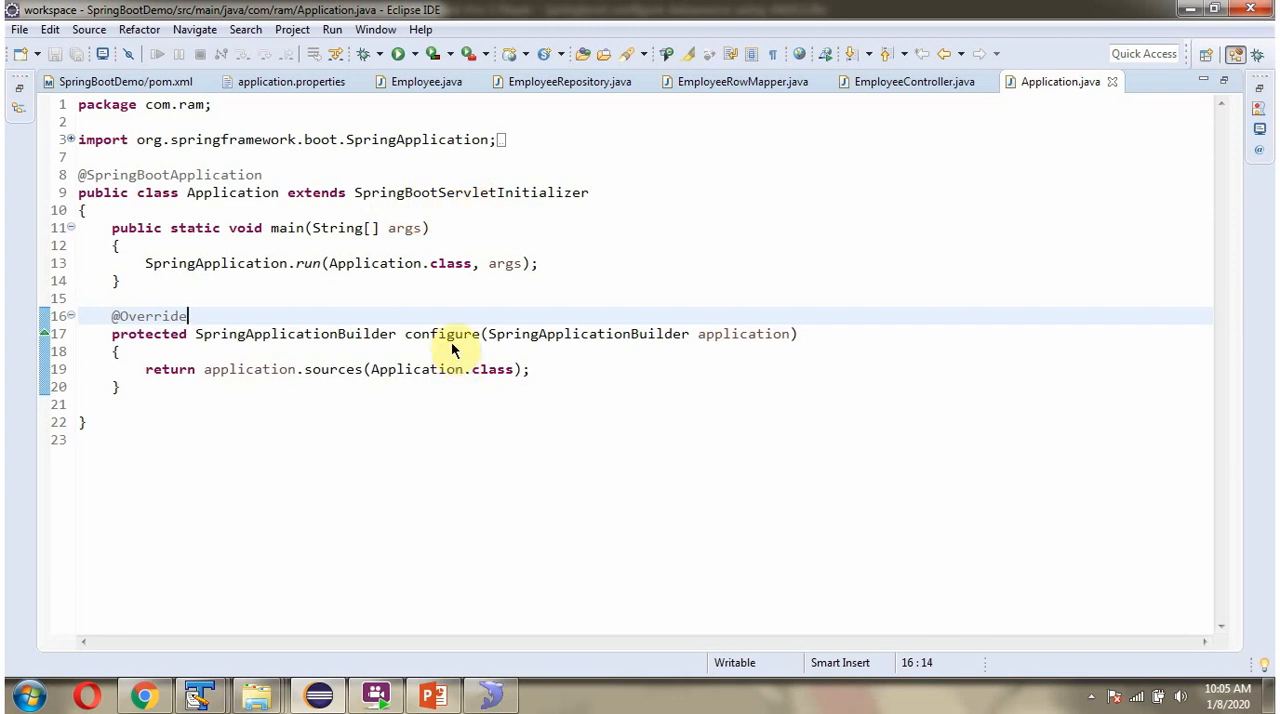
mouse_move(290, 280)
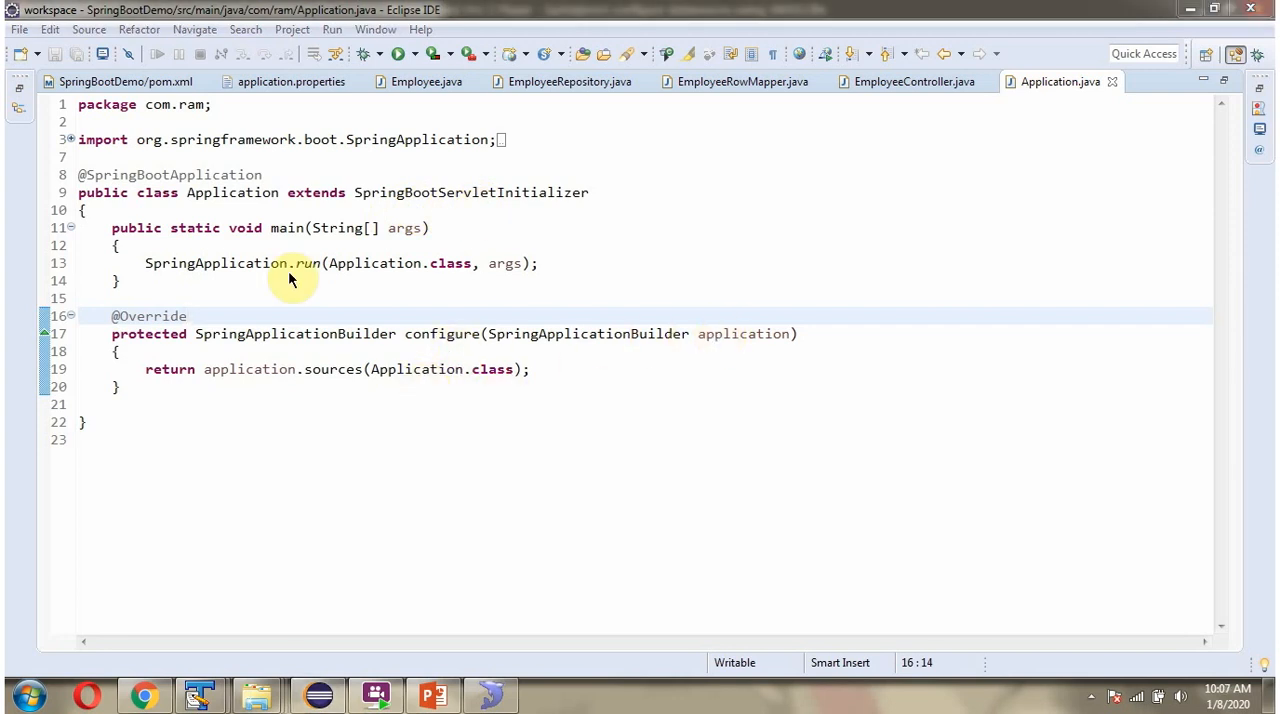
mouse_move(287, 228)
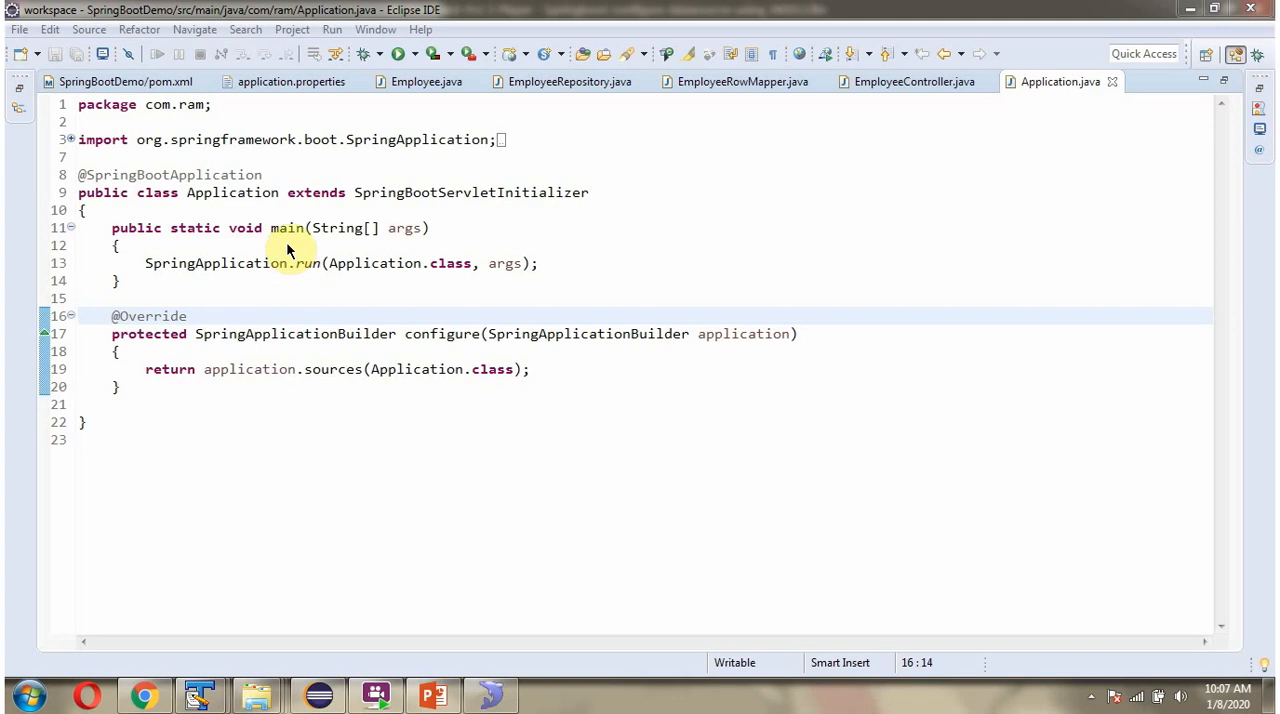
mouse_move(362, 245)
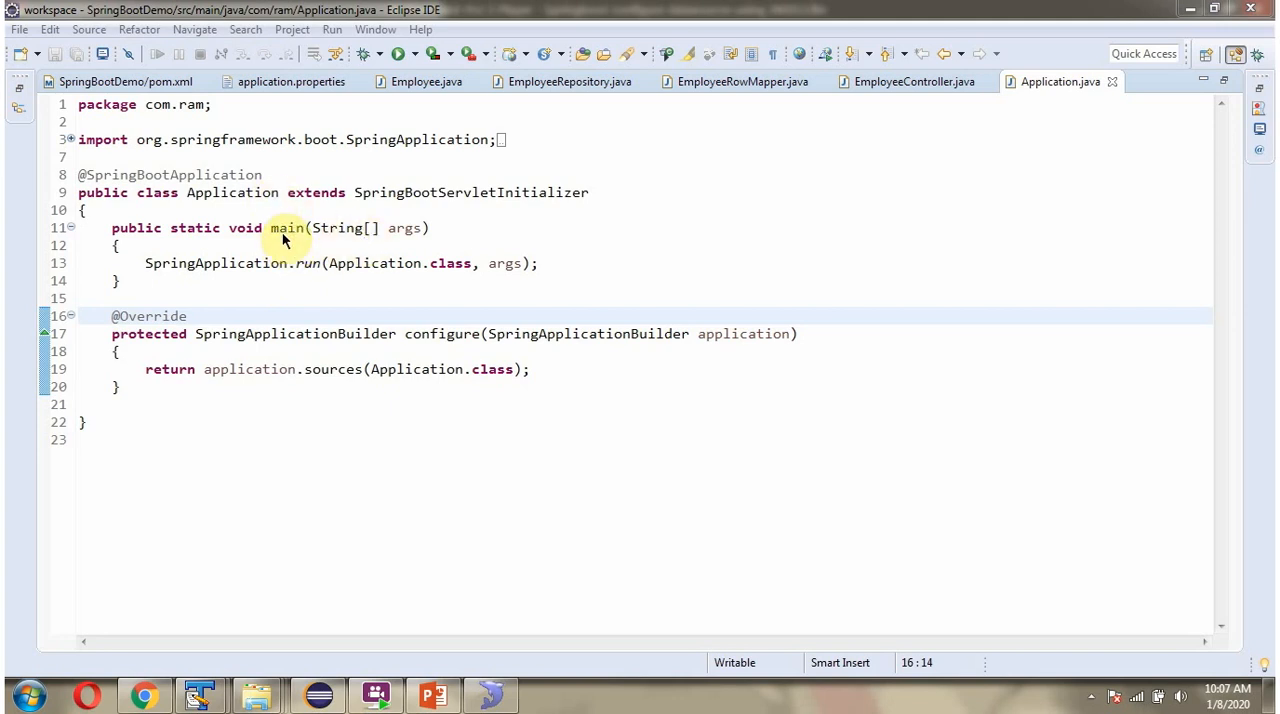
mouse_move(360, 282)
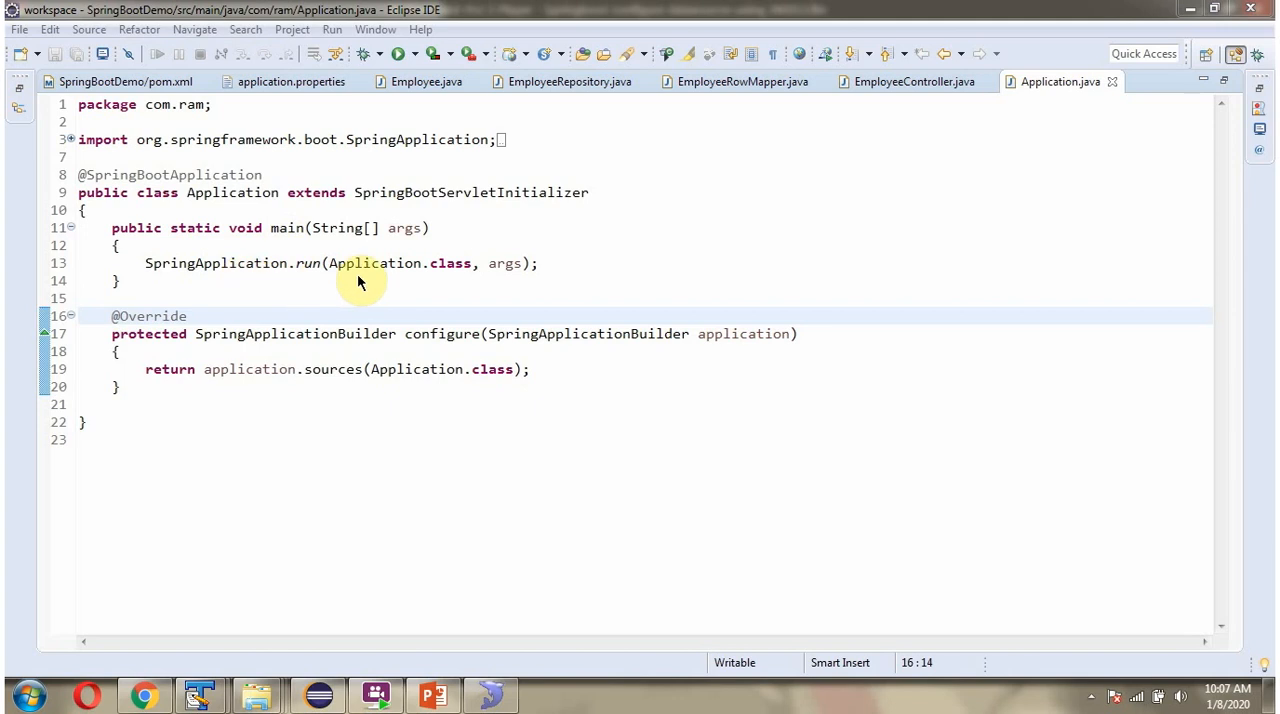
mouse_move(405, 283)
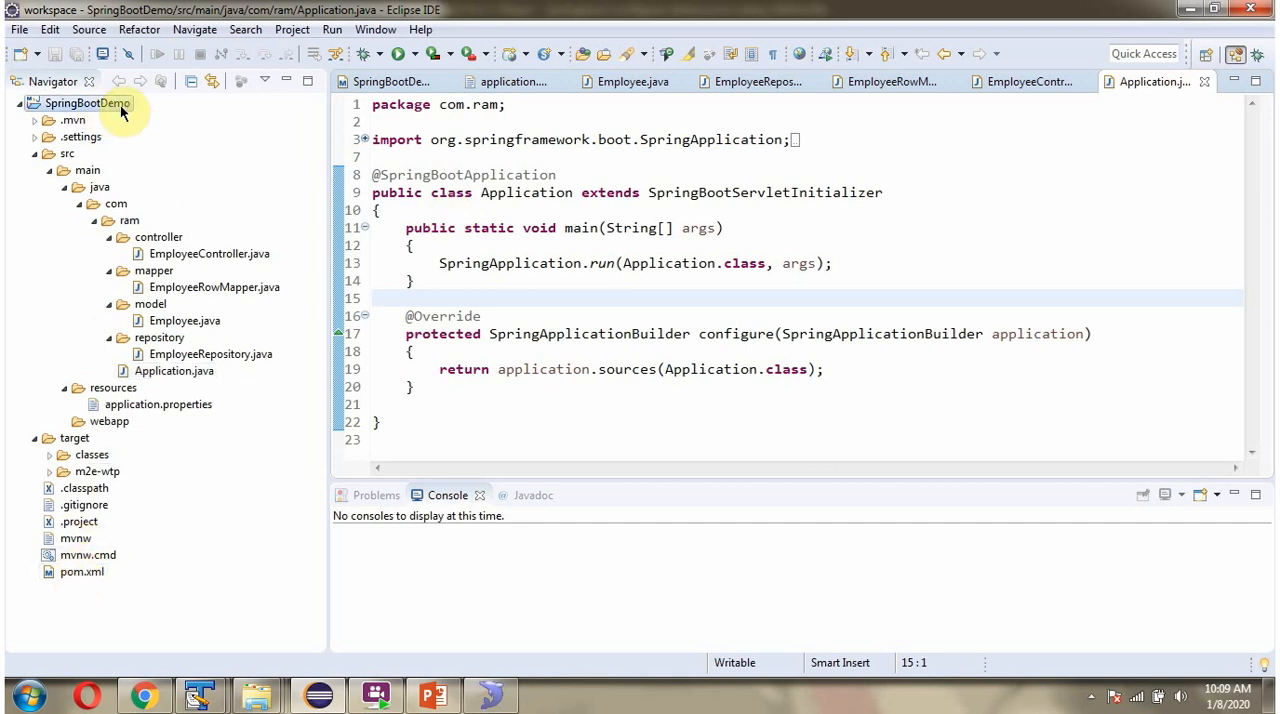
- Dismiss the SpringBootDemo context menu and open a command prompt at C:\Users\Ramesh
right_click(88, 103)
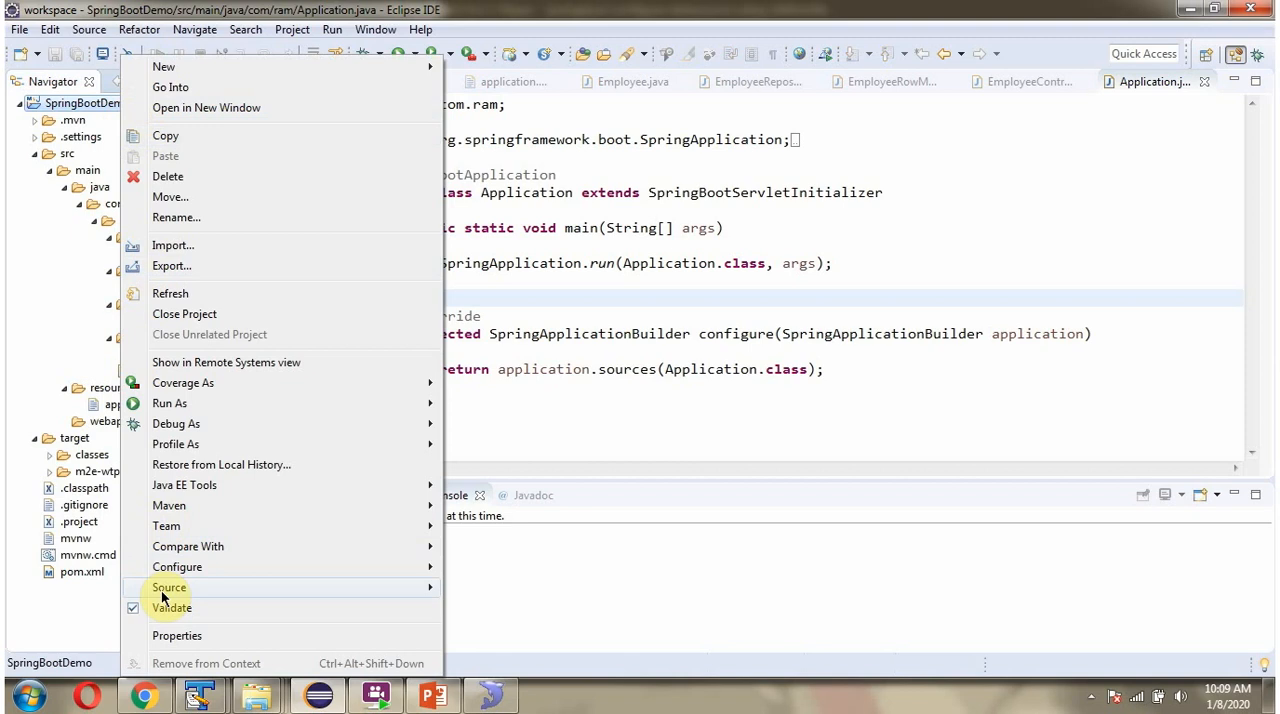
click(177, 635)
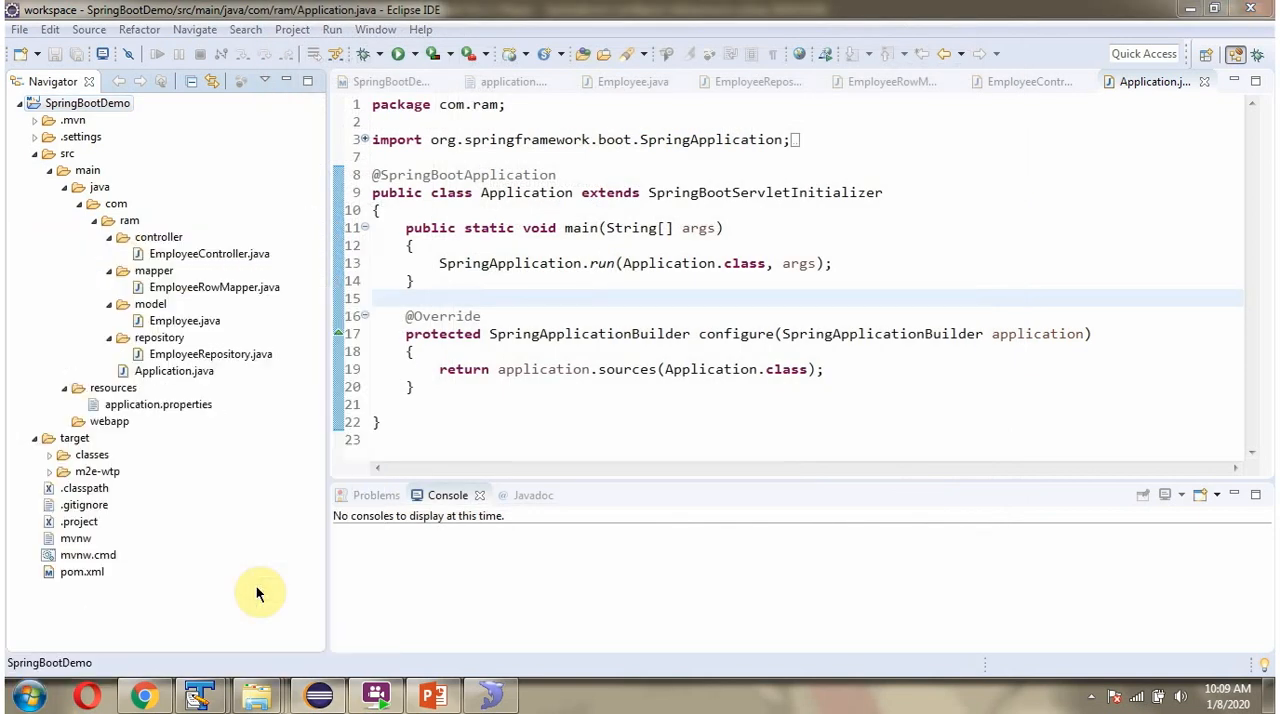
click(547, 694)
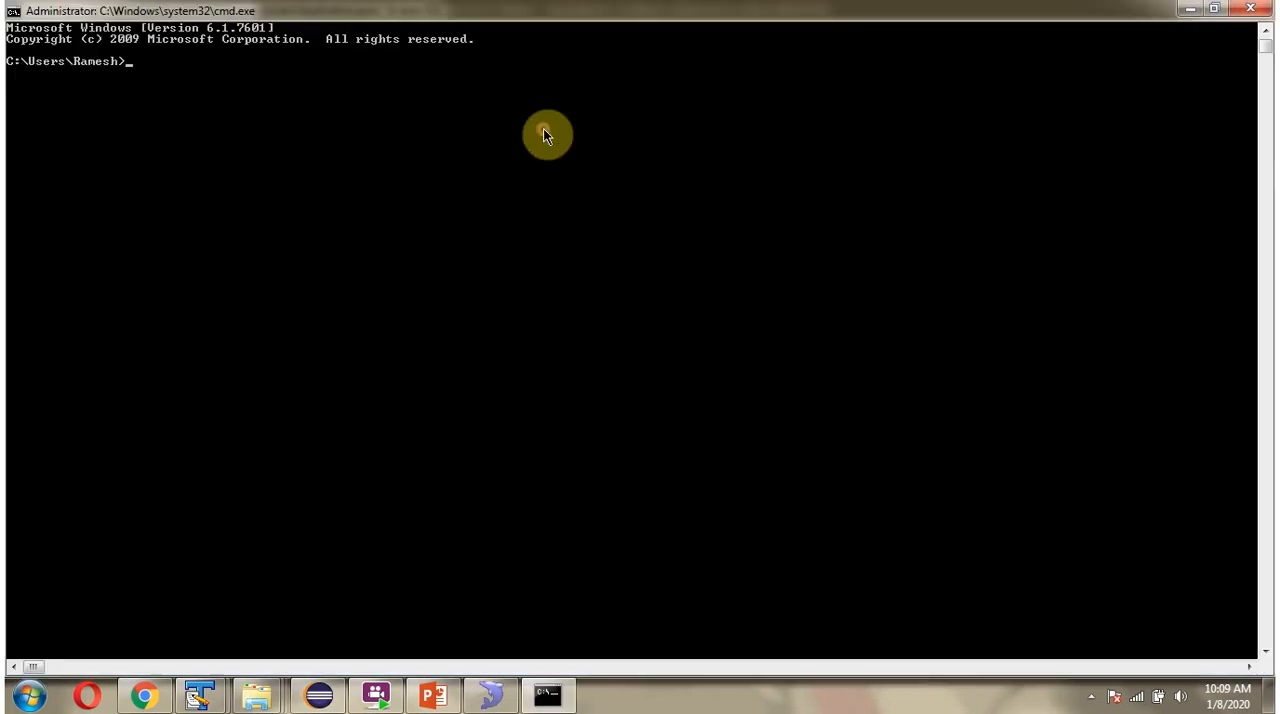
- Switch to D: and change into D:\eclipse\workspace\SpringBootDemo to run the Maven build
text(d)
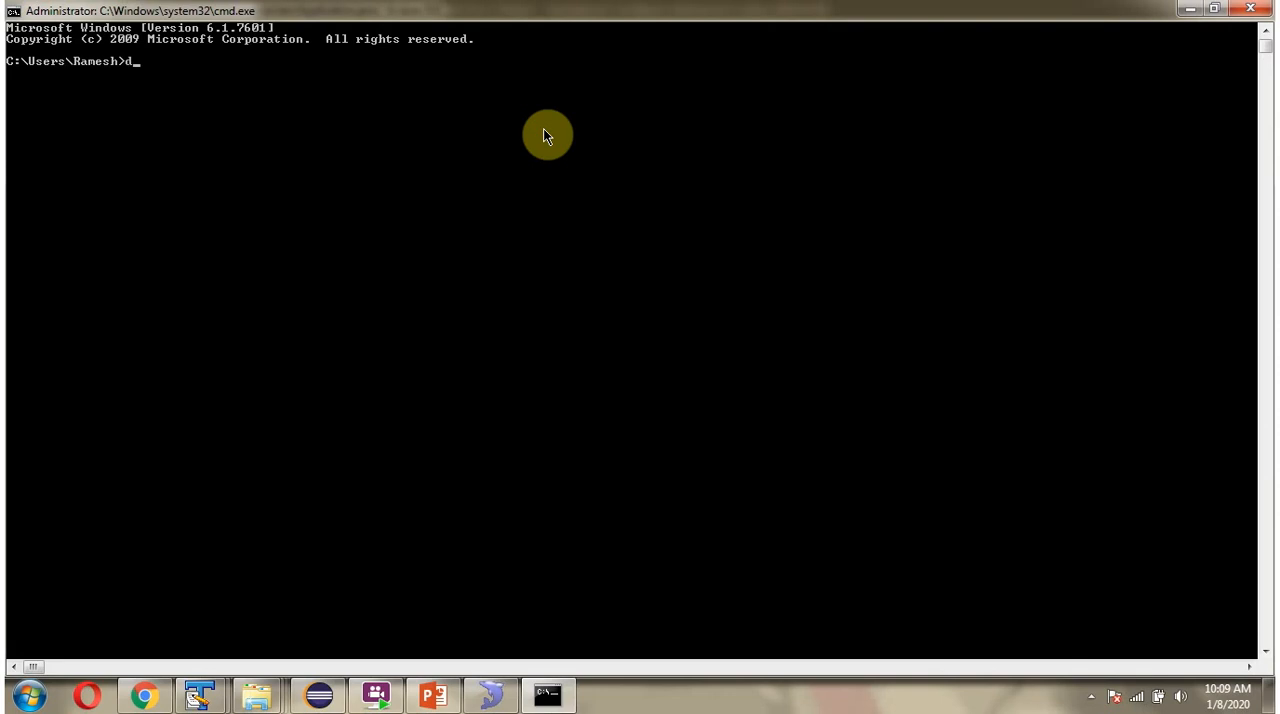
key(Return)
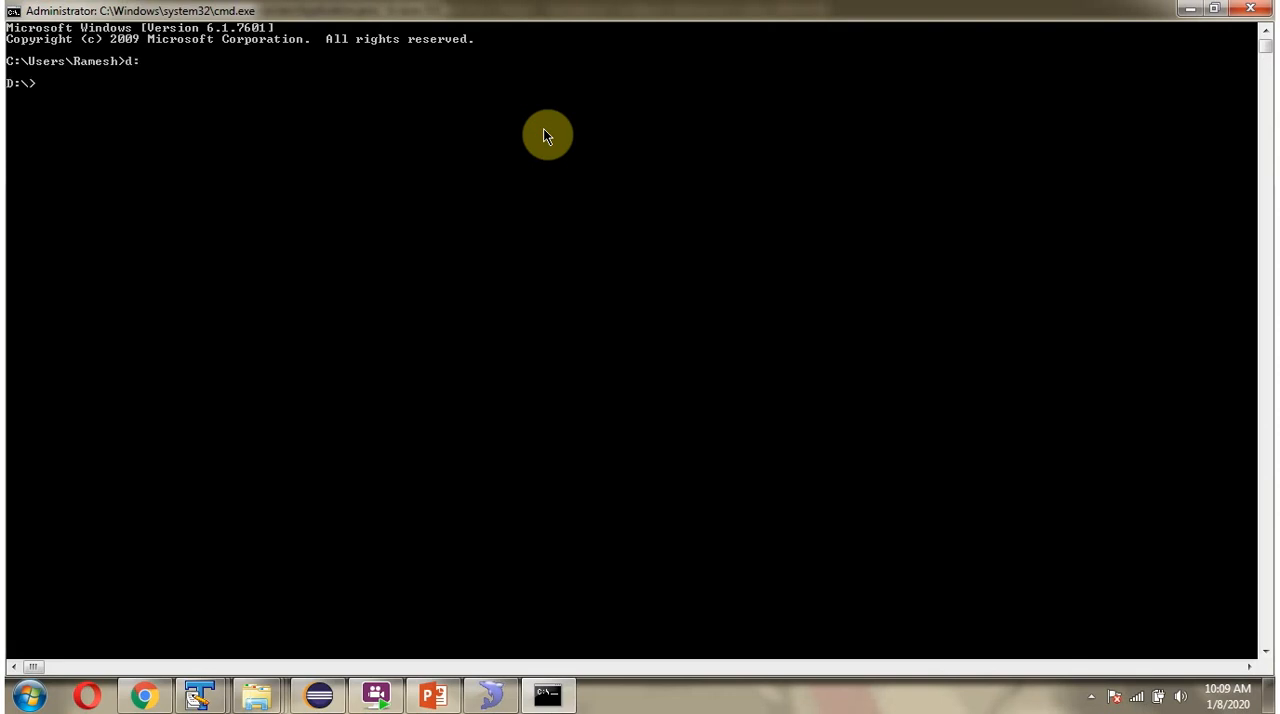
text(cd D:\eclipse\workspace\SpringBootDemo)
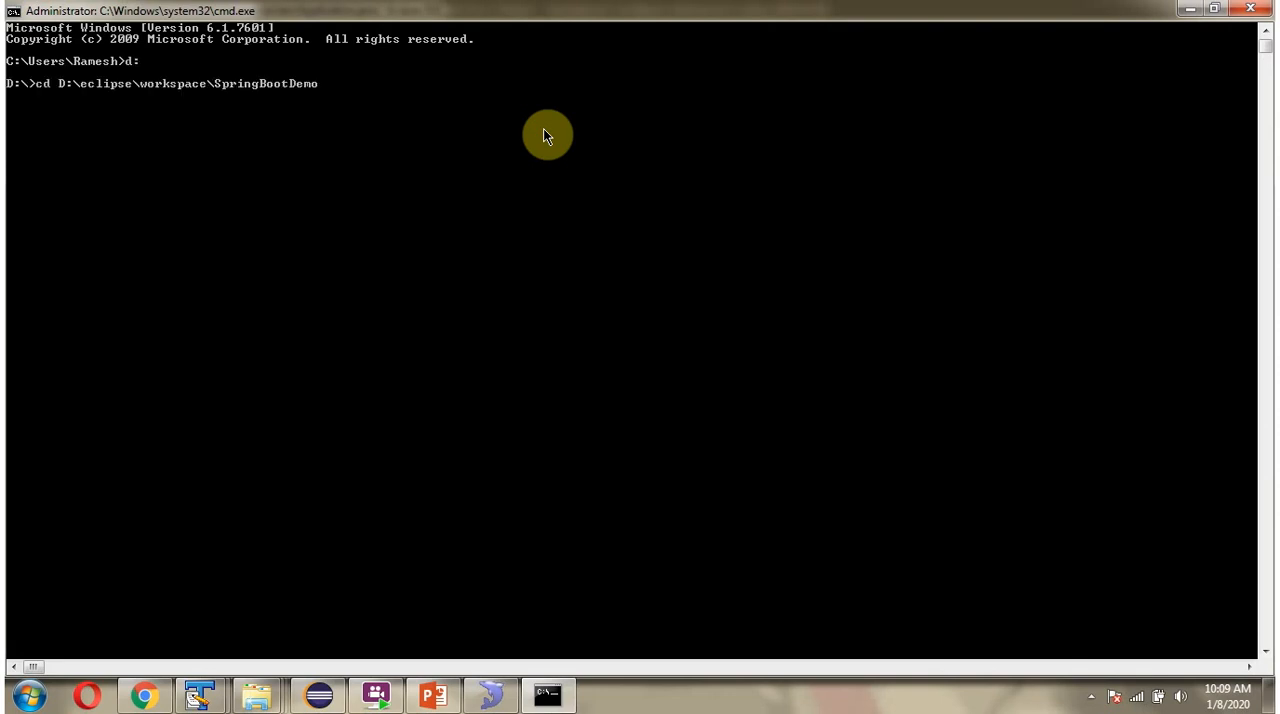
text(cls)
text(mvn clean install)
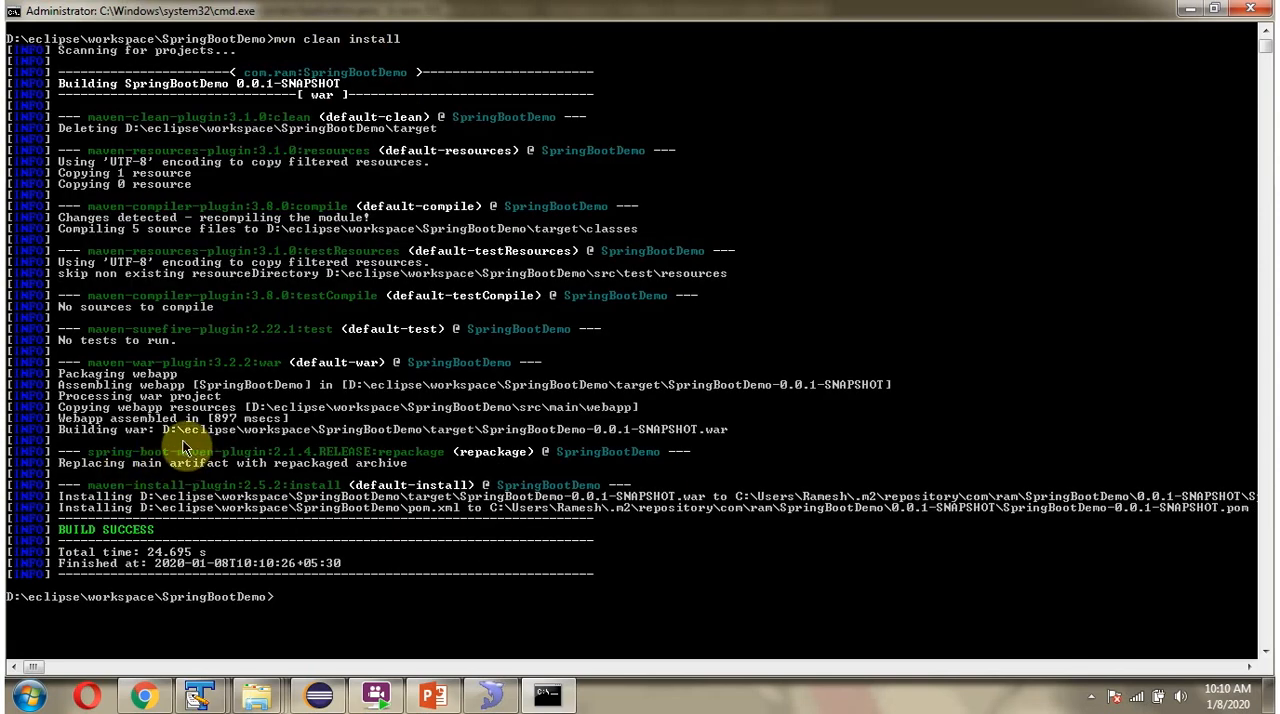
mouse_move(588, 445)
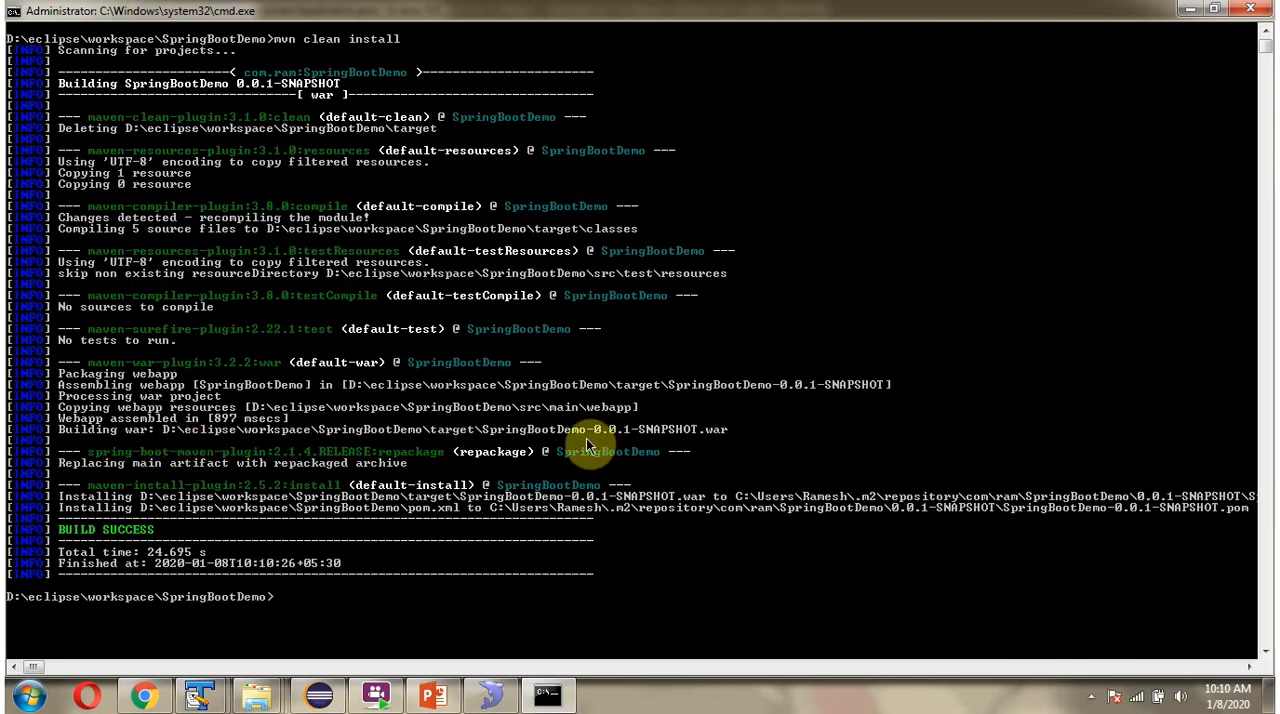
mouse_move(470, 440)
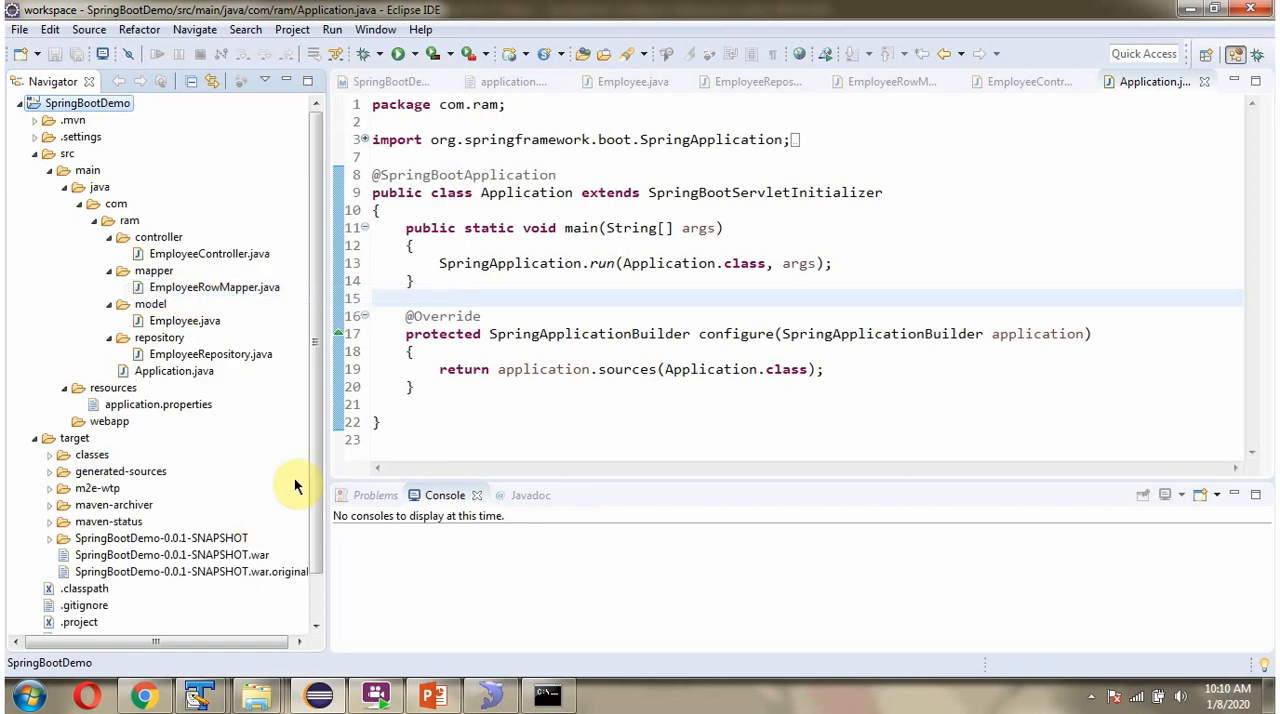
- Copy the built SpringBootDemo-0.0.1-SNAPSHOT.war from the target folder
scroll(down, 3)
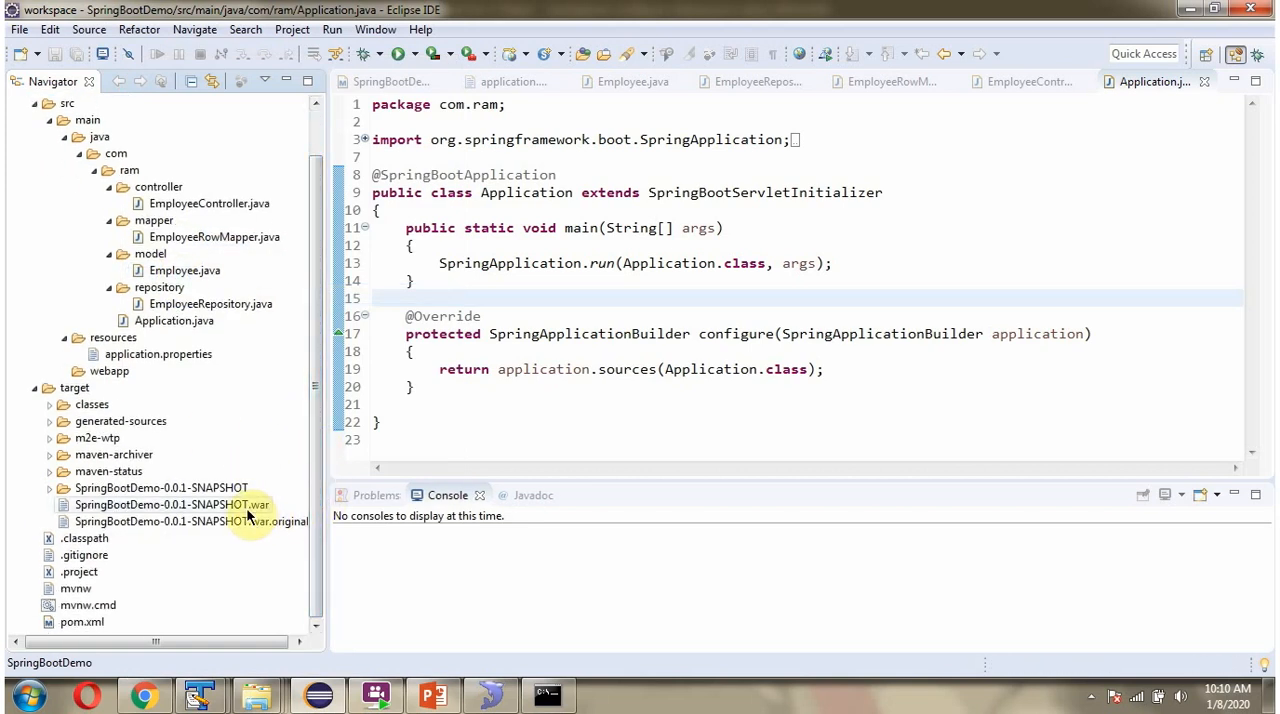
click(170, 504)
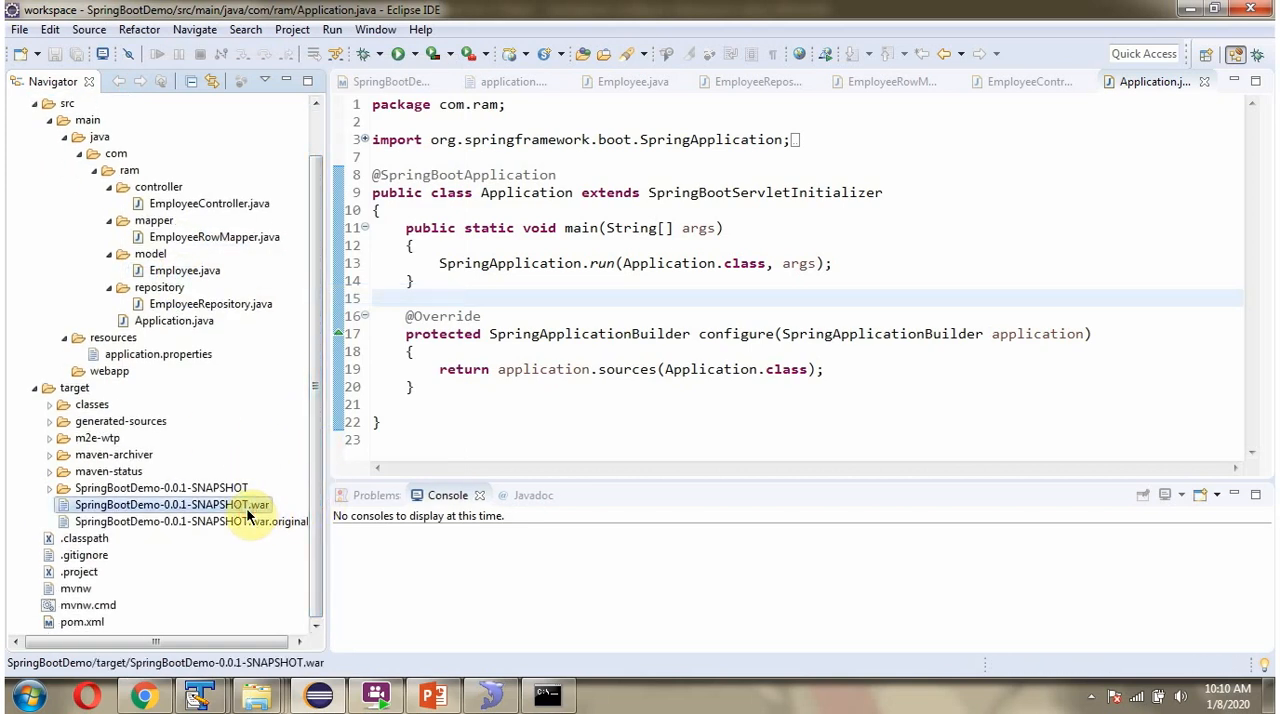
right_click(170, 504)
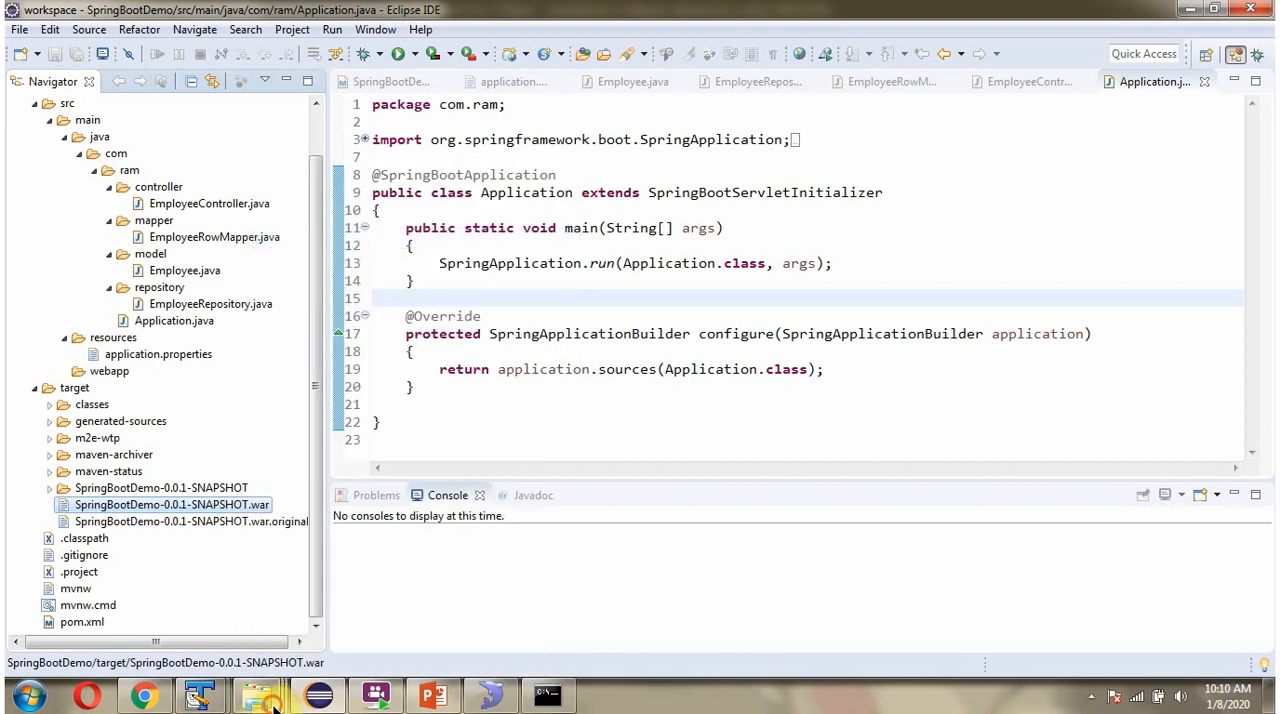
click(256, 694)
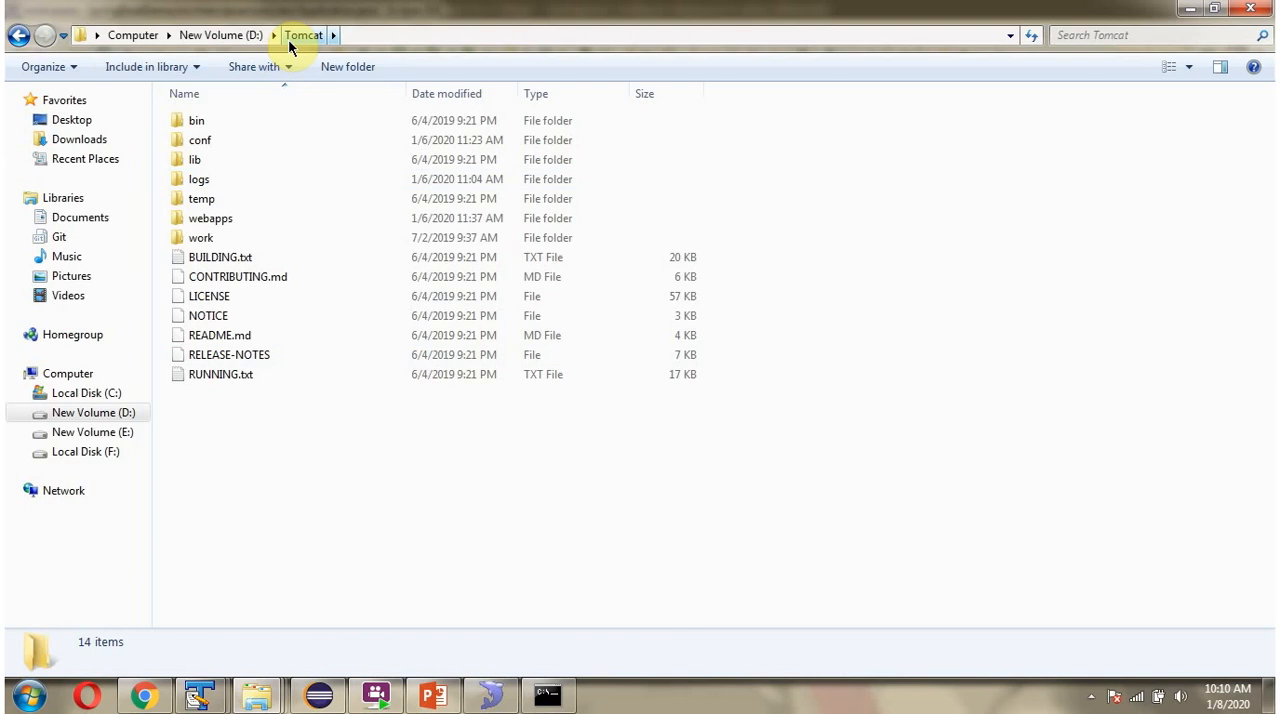
mouse_move(210, 218)
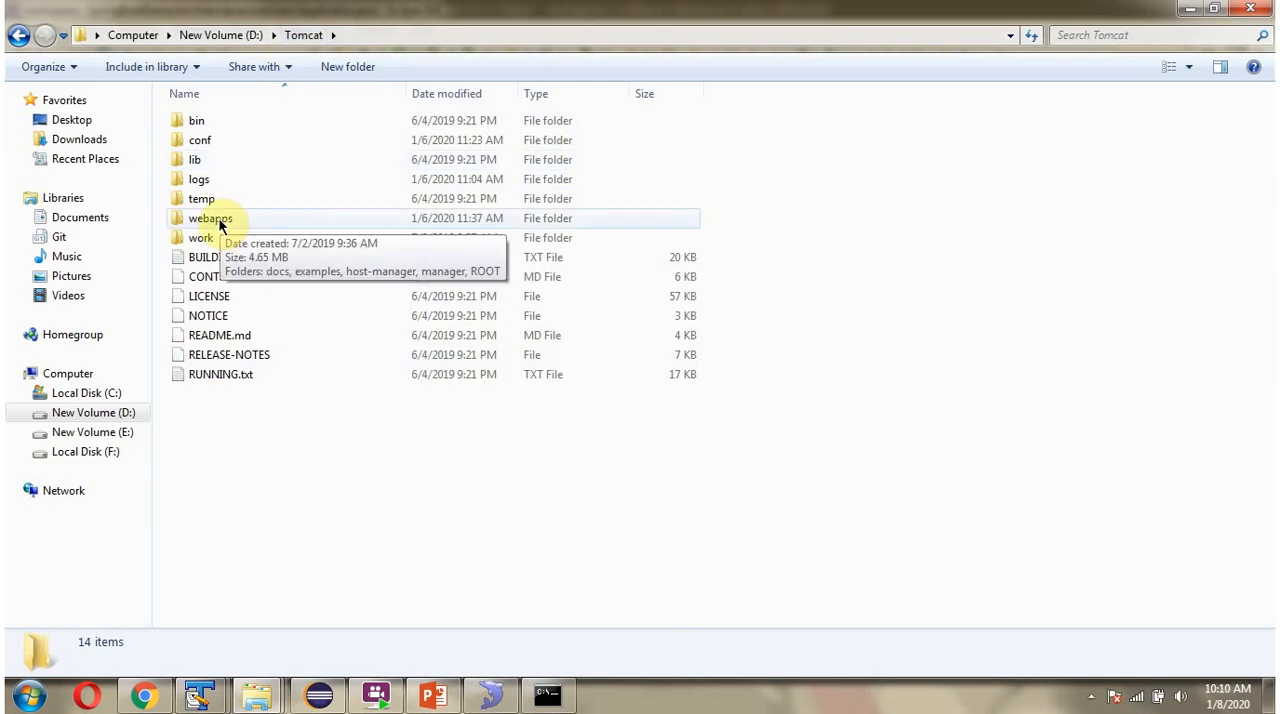
- Paste SpringBootDemo-0.0.1-SNAPSHOT.war into D:\Tomcat\webapps
double_click(209, 218)
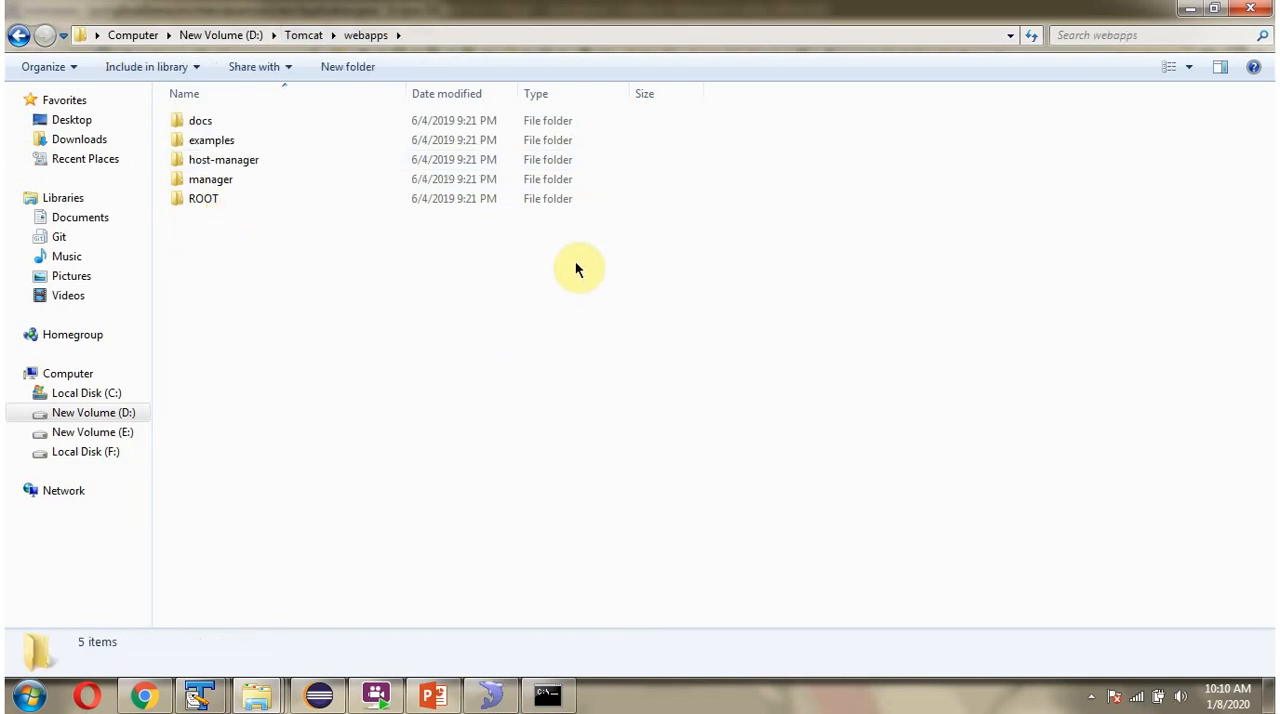
right_click(578, 268)
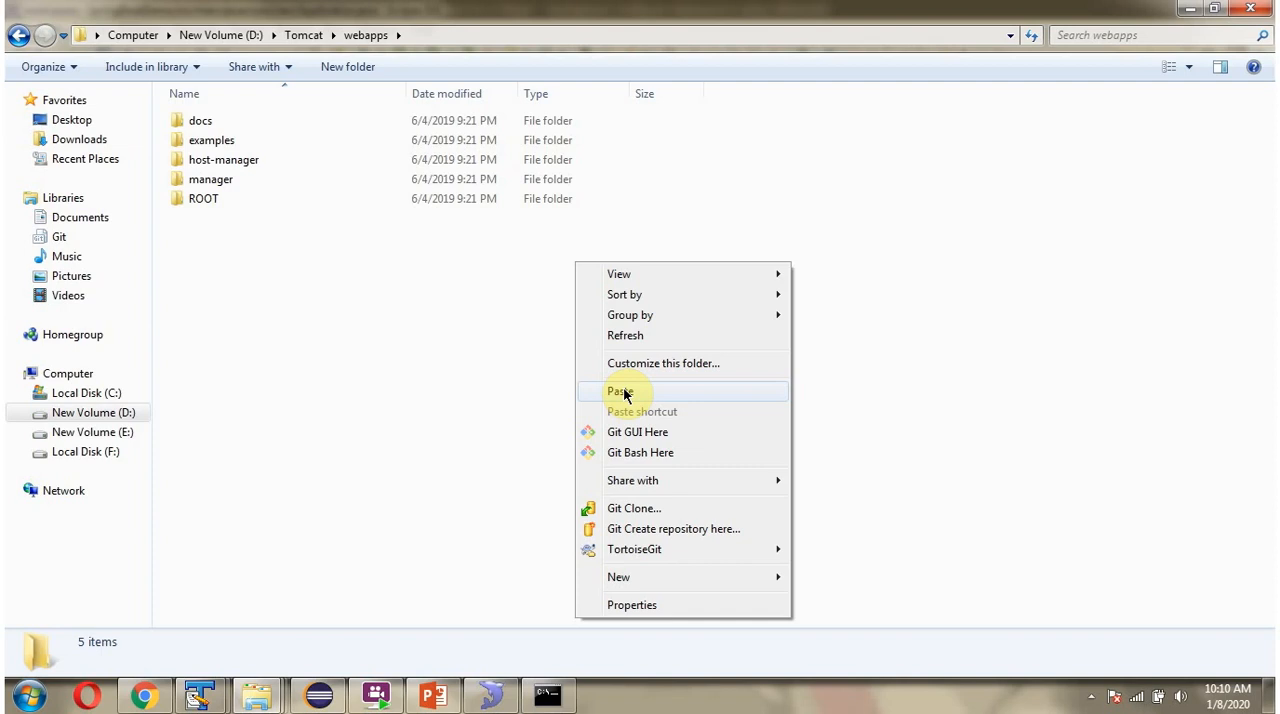
click(620, 391)
text(cmd)
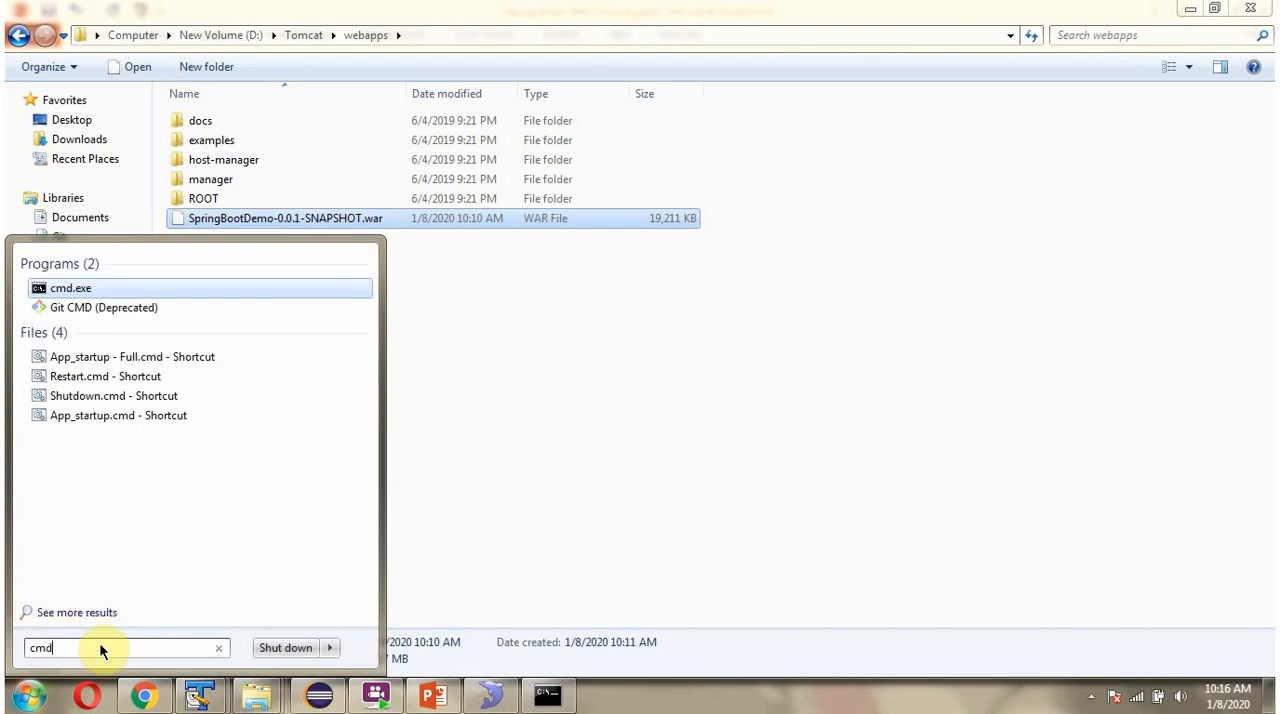
click(71, 287)
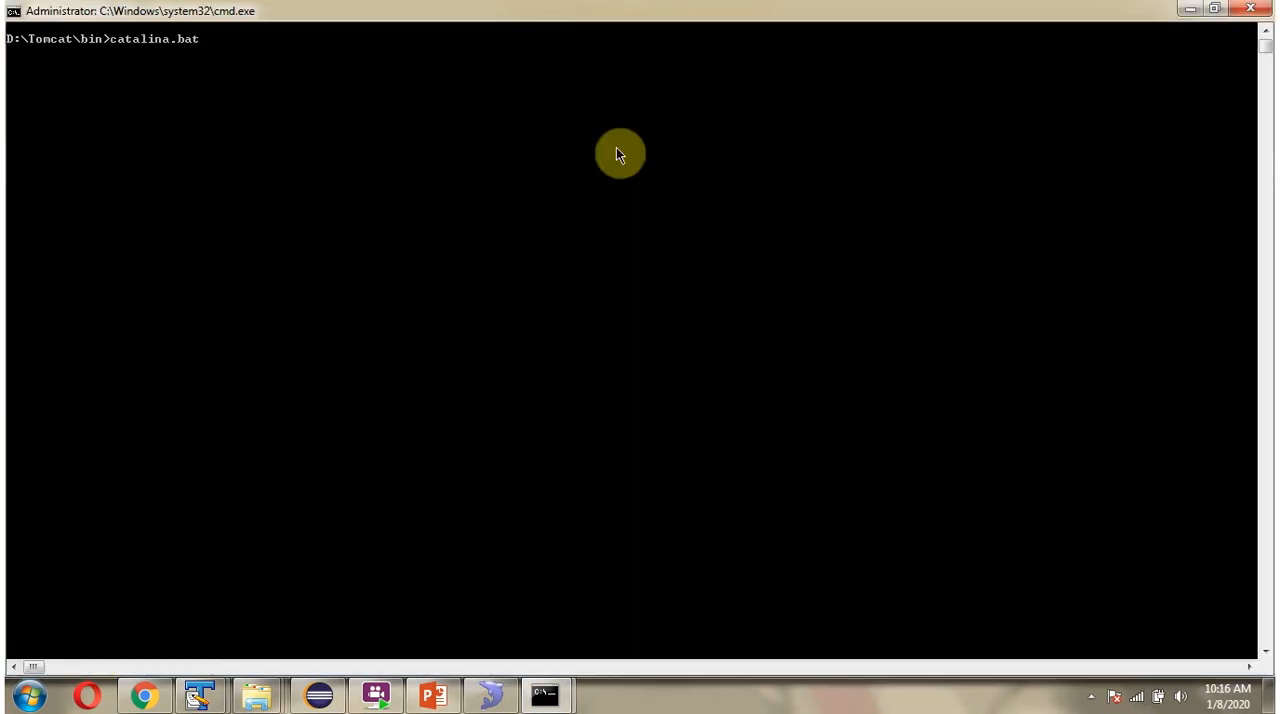
- Run 'catalina.bat run' in D:\Tomcat\bin so Tomcat deploys the SpringBootDemo WAR
text(run)
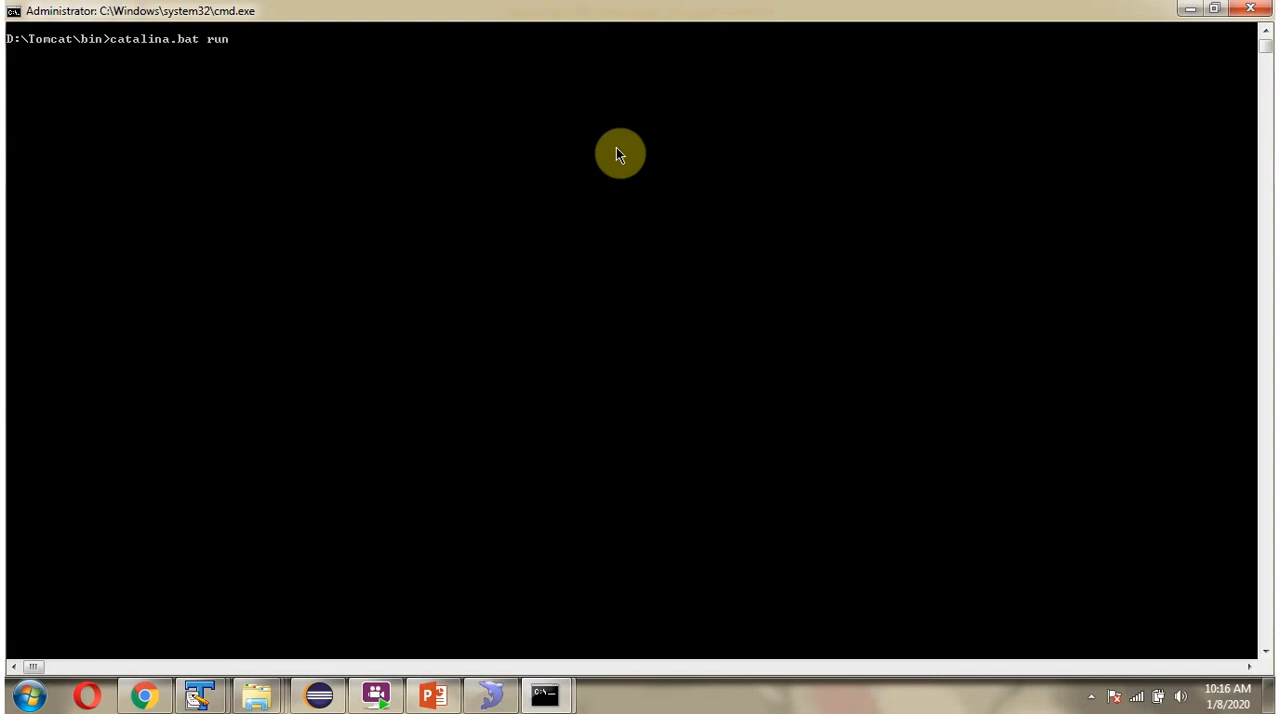
key(Return)
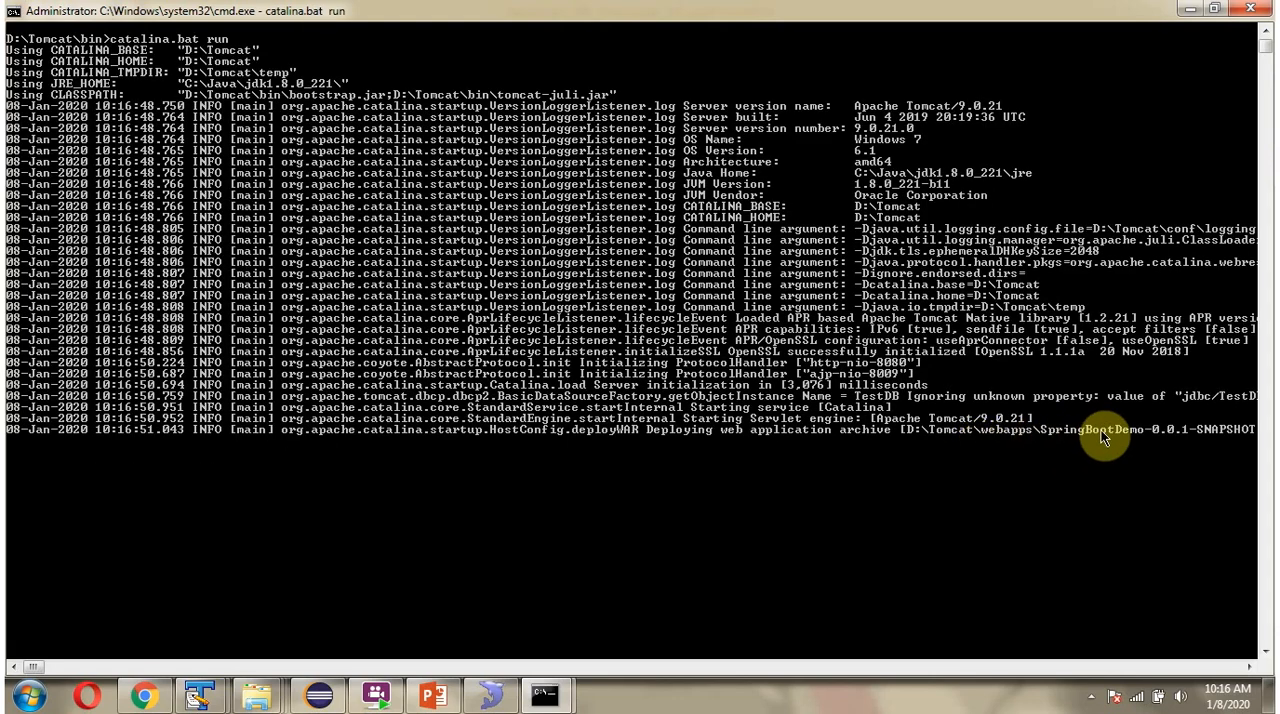
scroll(down, 3)
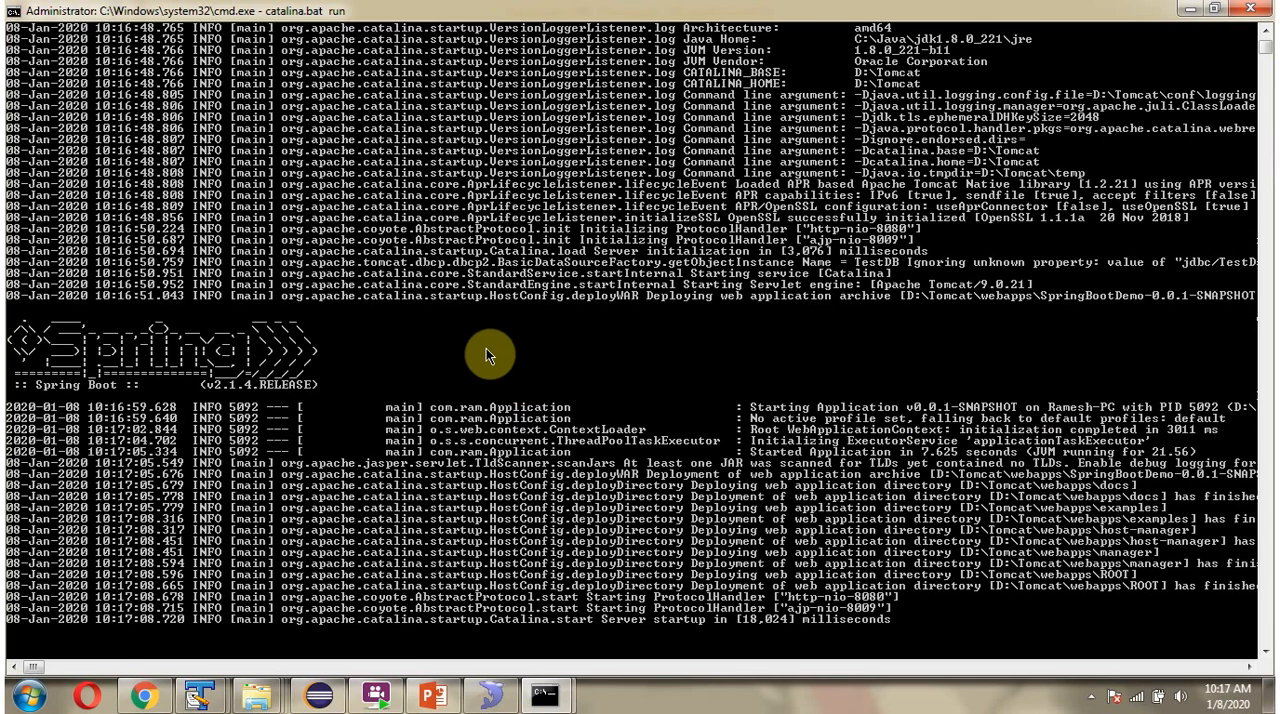
mouse_move(175, 360)
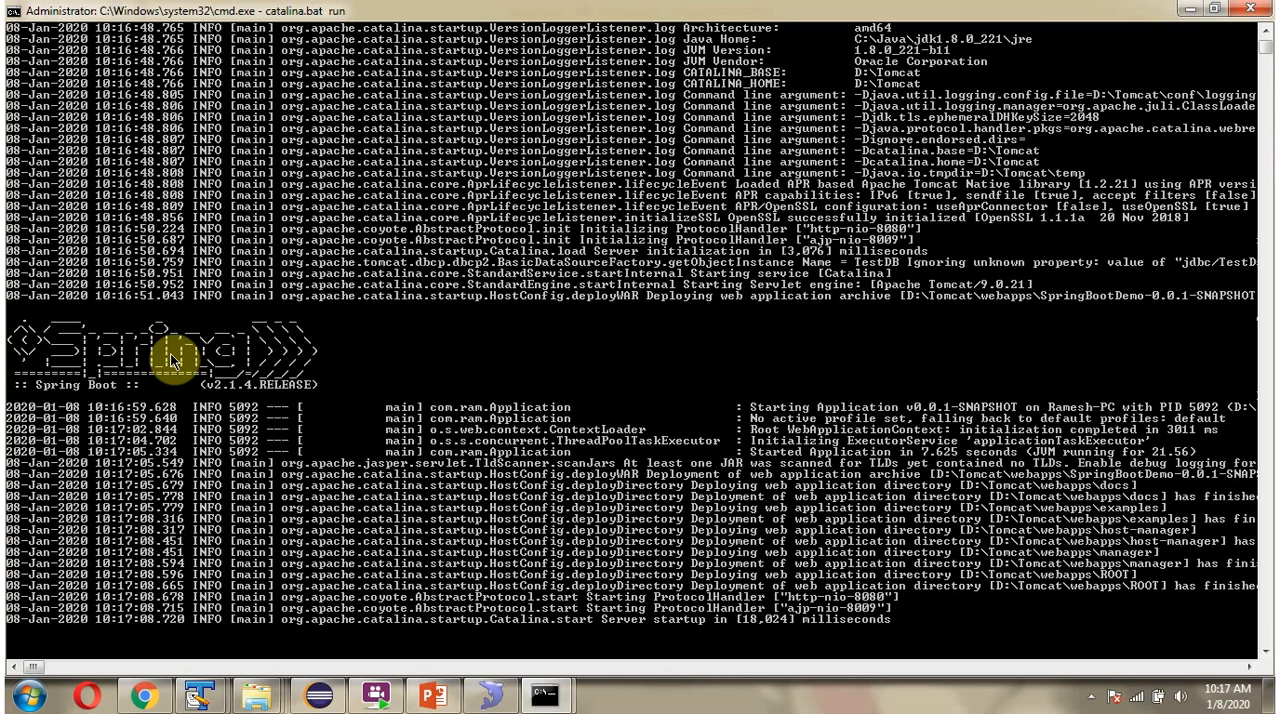
mouse_move(70, 308)
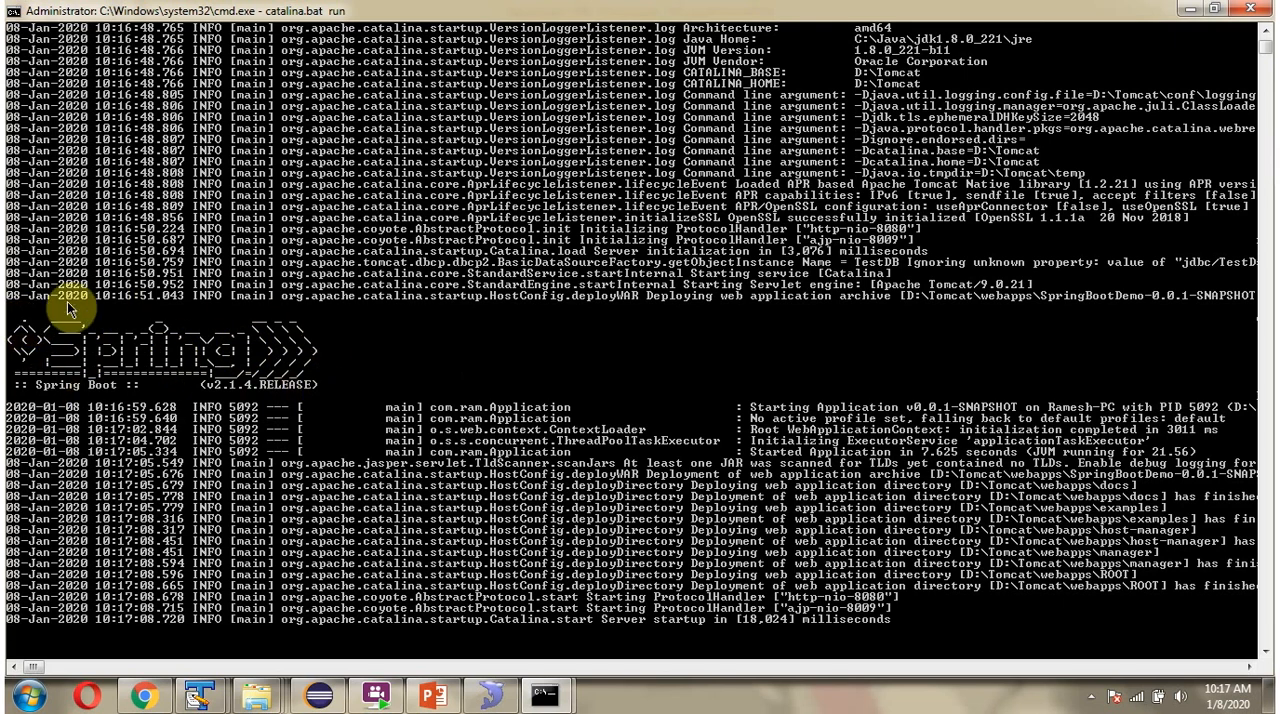
mouse_move(400, 405)
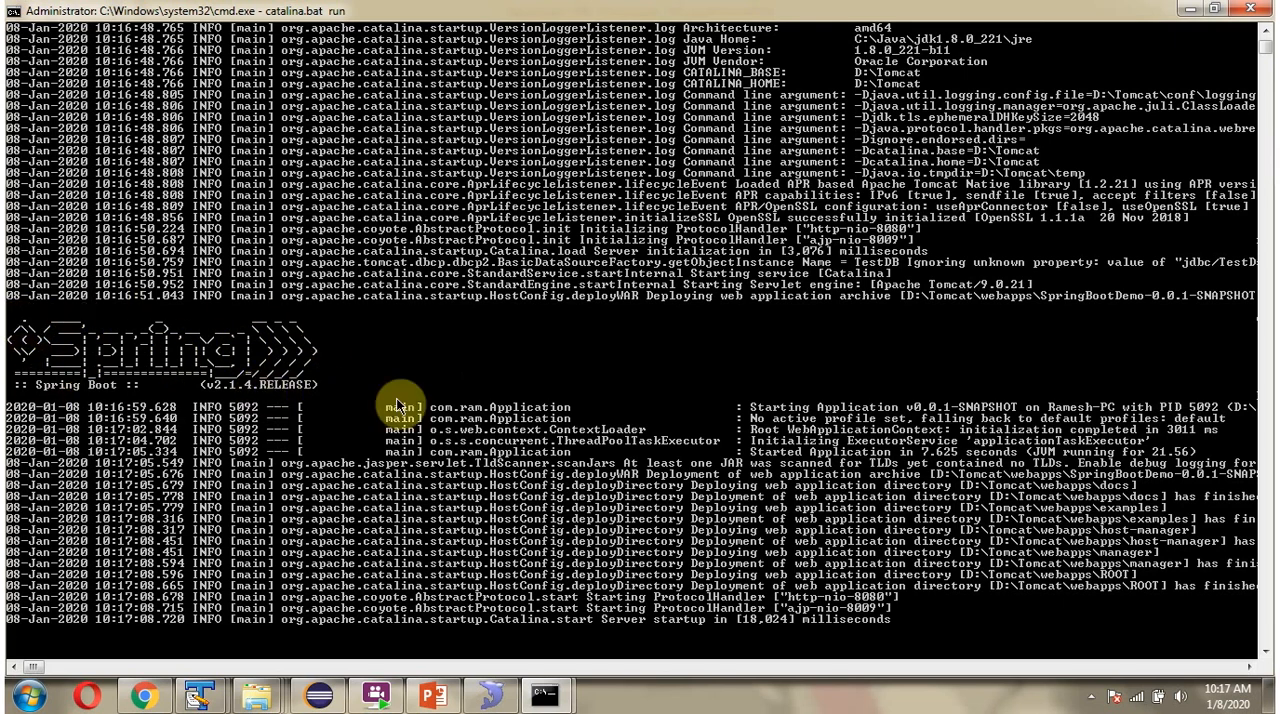
mouse_move(400, 358)
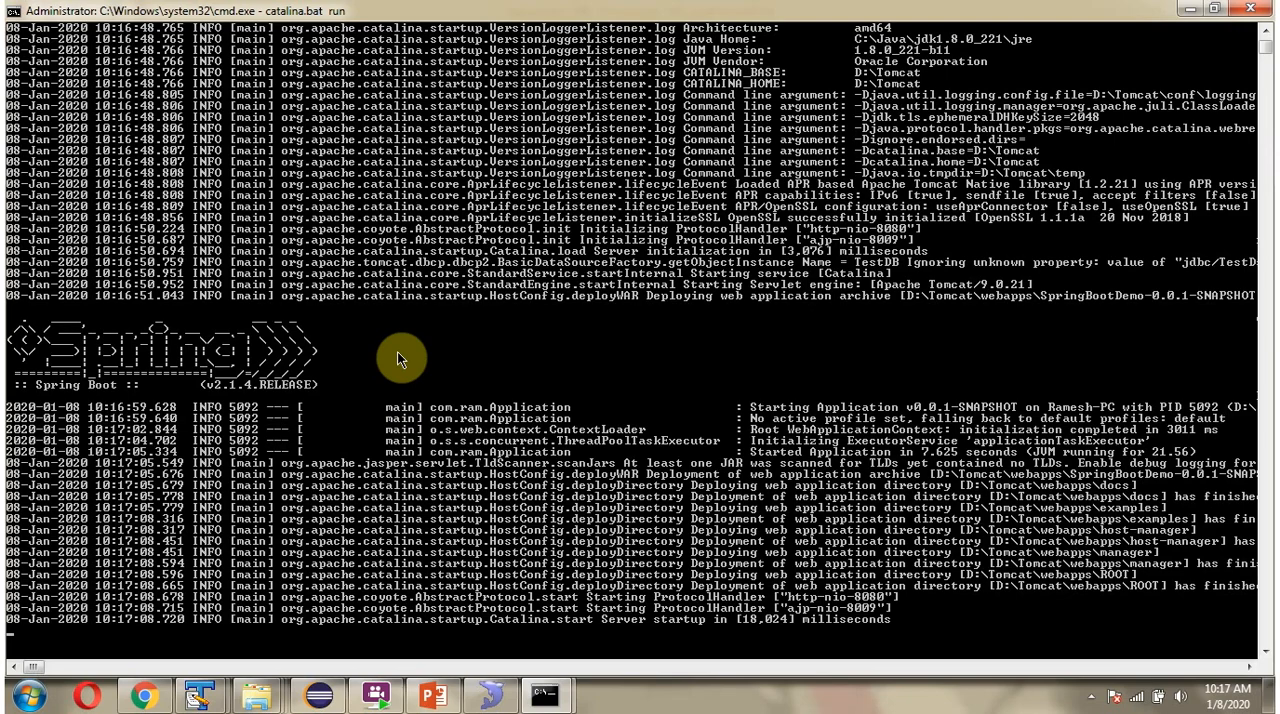
click(143, 695)
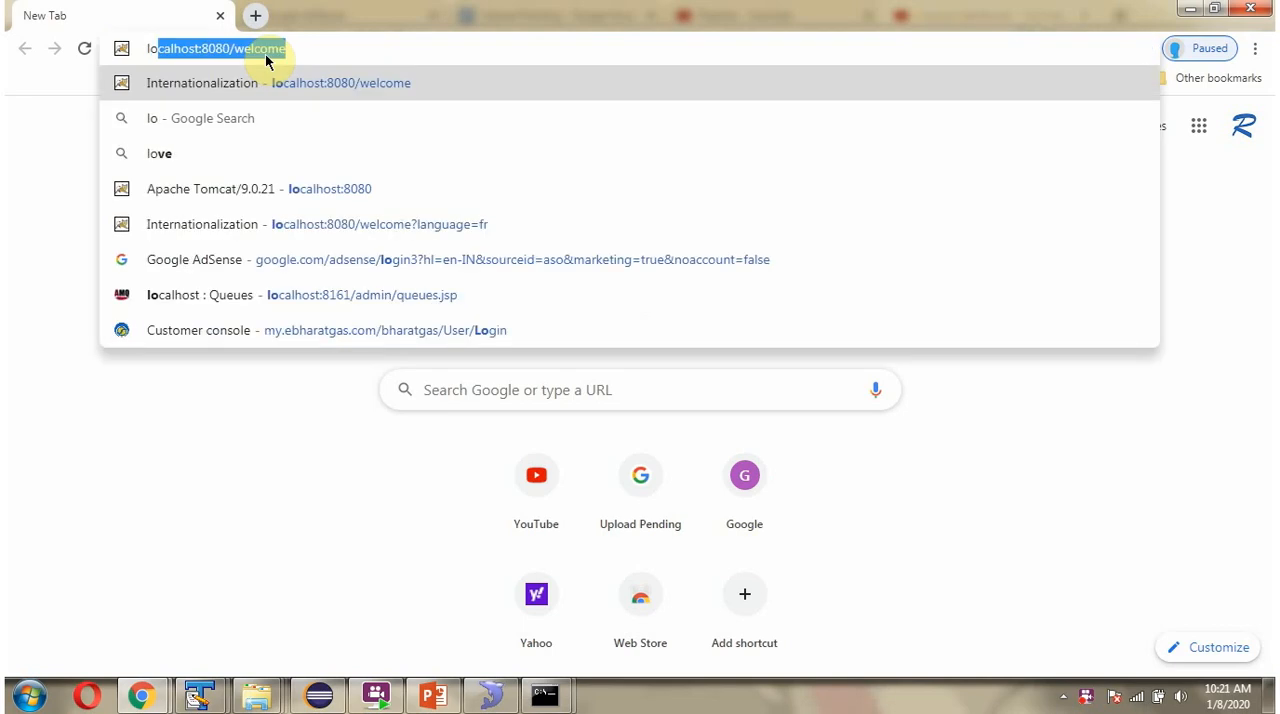
- Start a localhost:8080 URL and copy the /employees path from EmployeeController
text(localhost:8080/w)
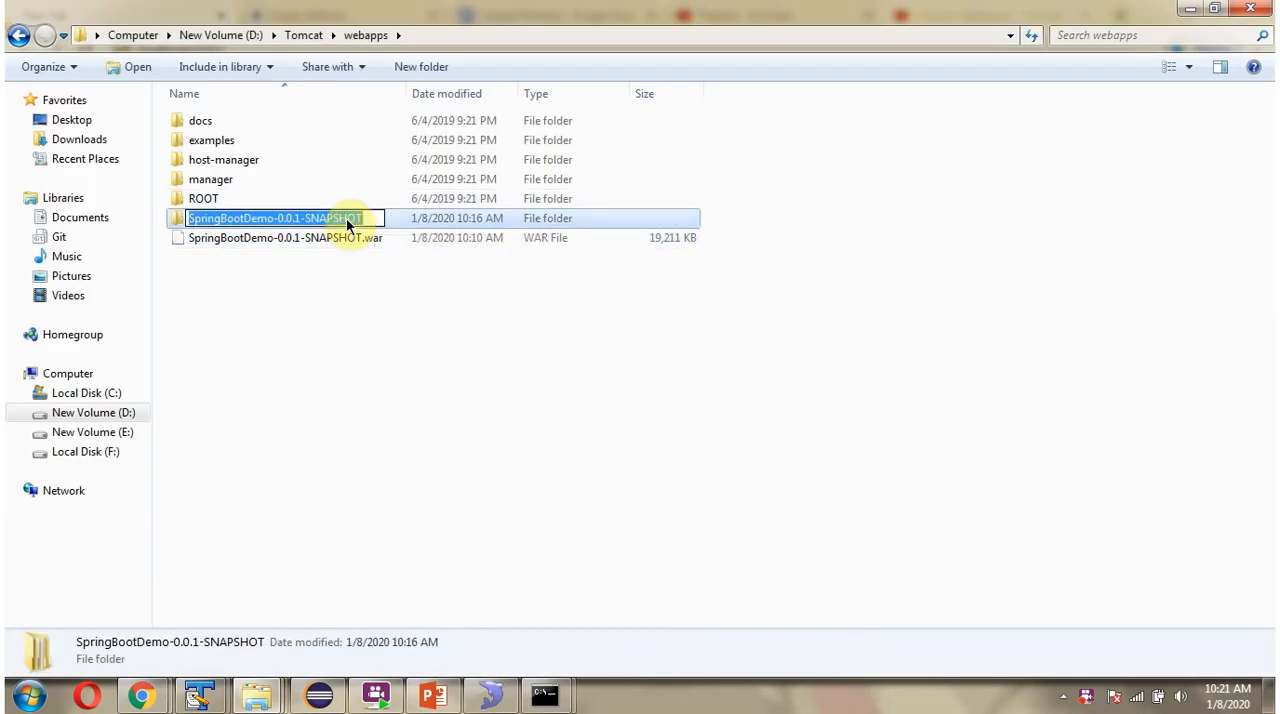
mouse_move(143, 694)
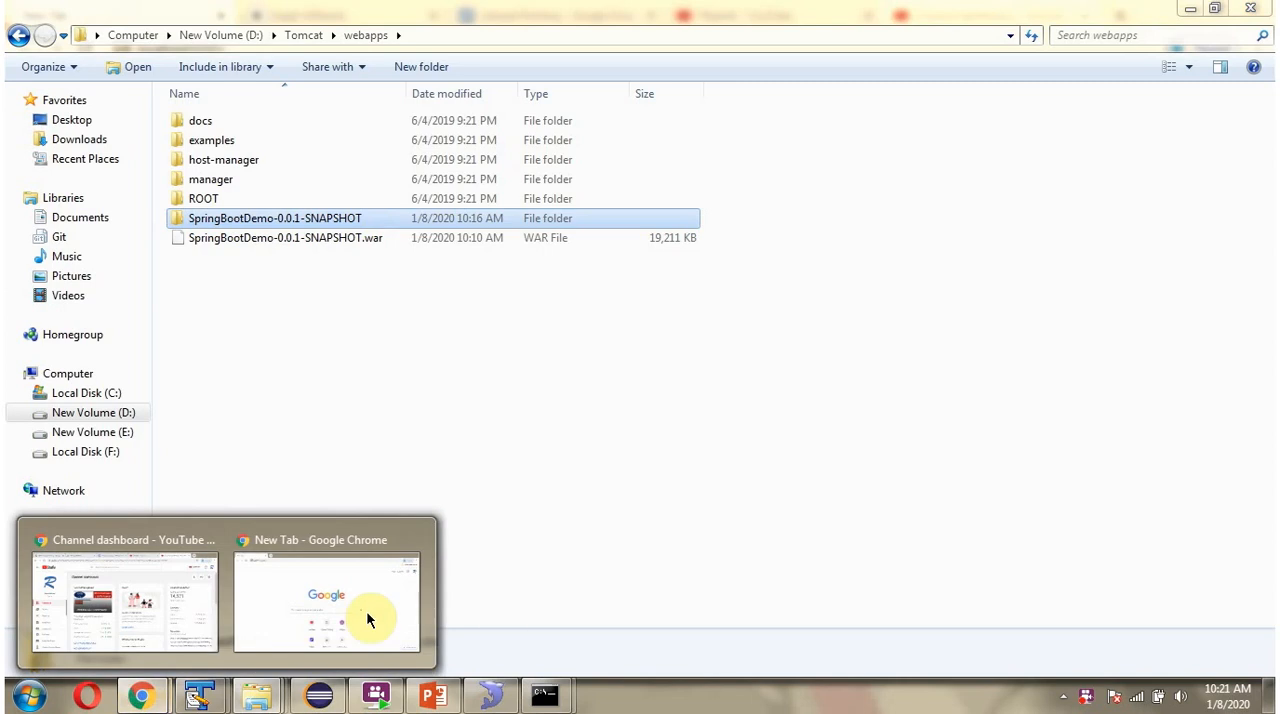
click(326, 600)
text(localhost:8080/SpringBootDemo-0.0.1-SNAPSHOT/)
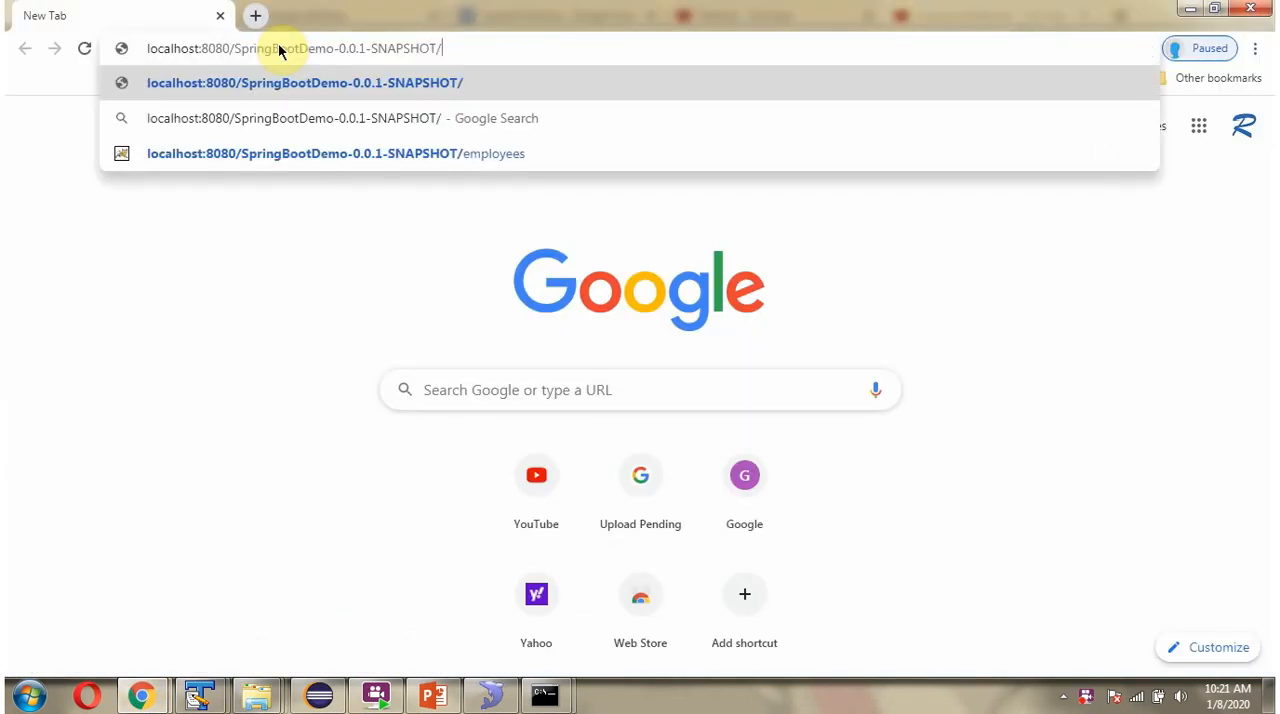
click(199, 694)
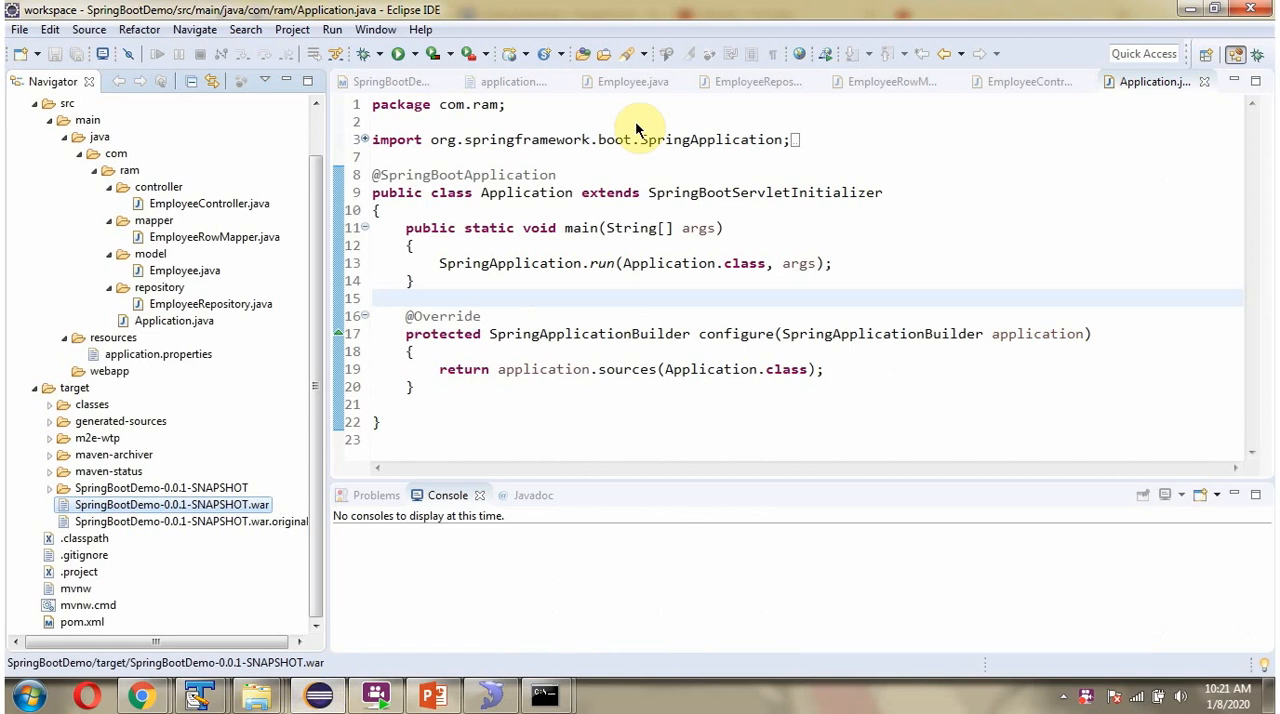
click(1025, 81)
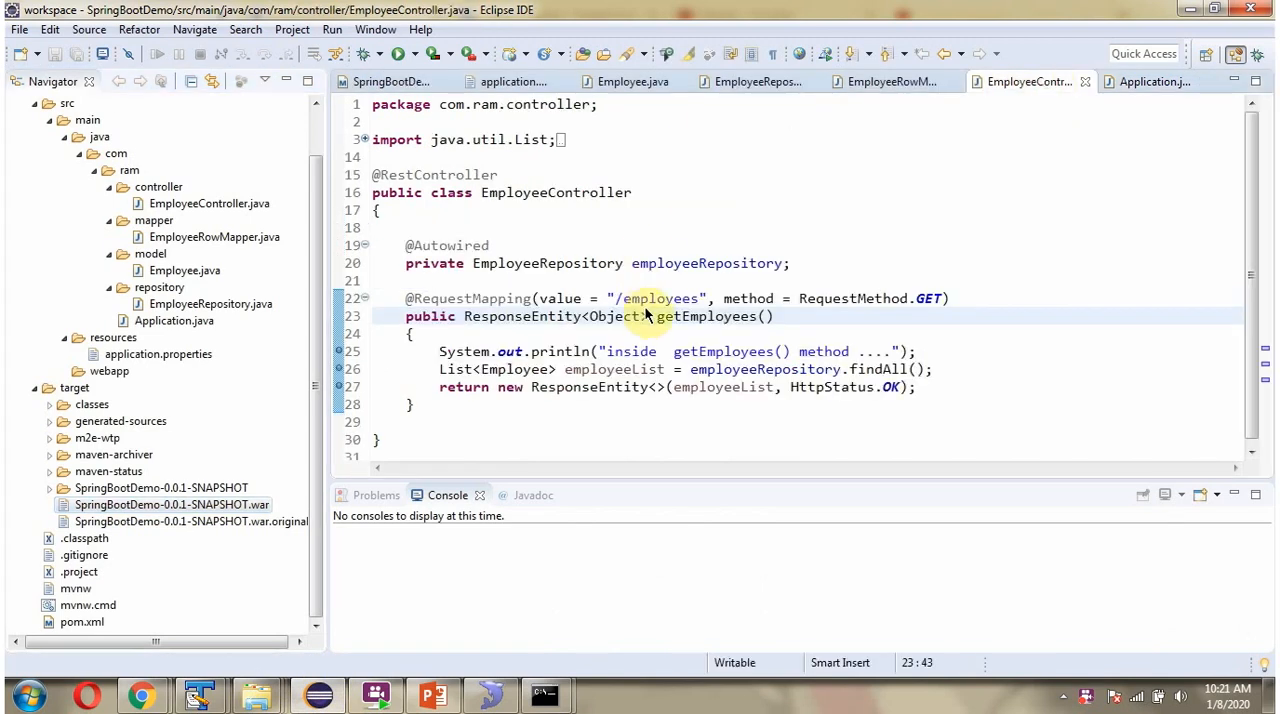
right_click(655, 298)
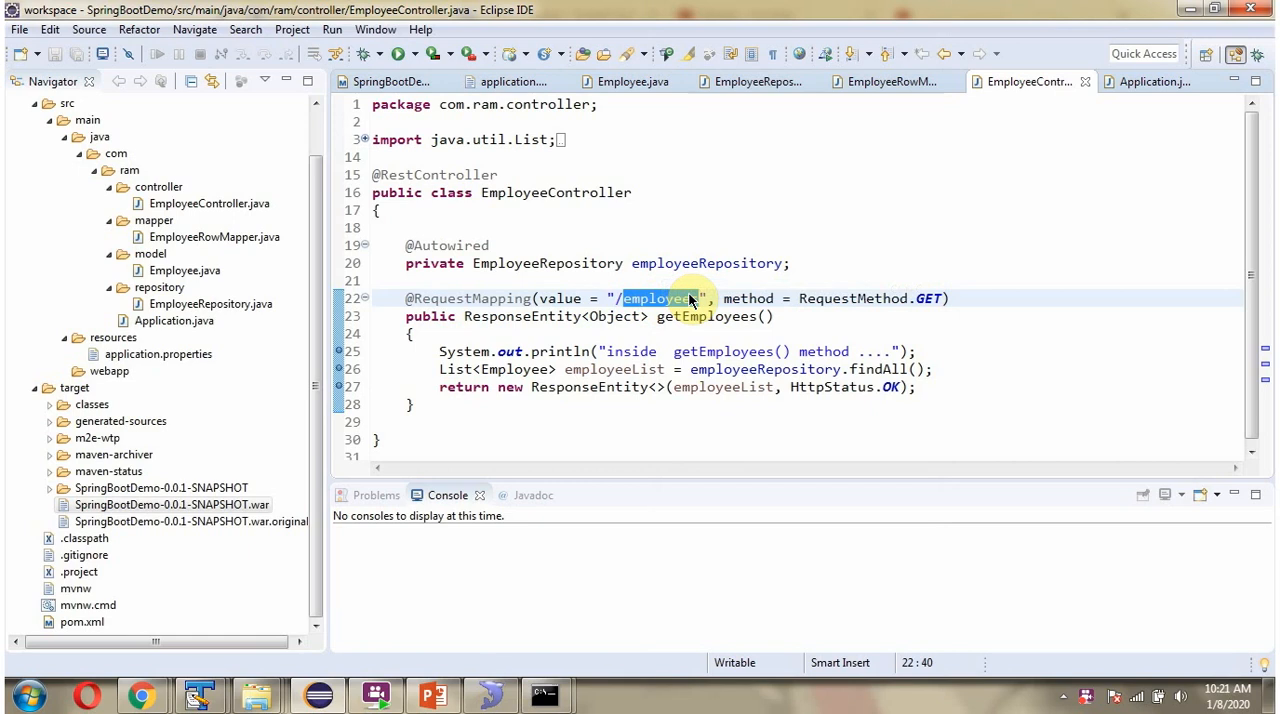
click(142, 694)
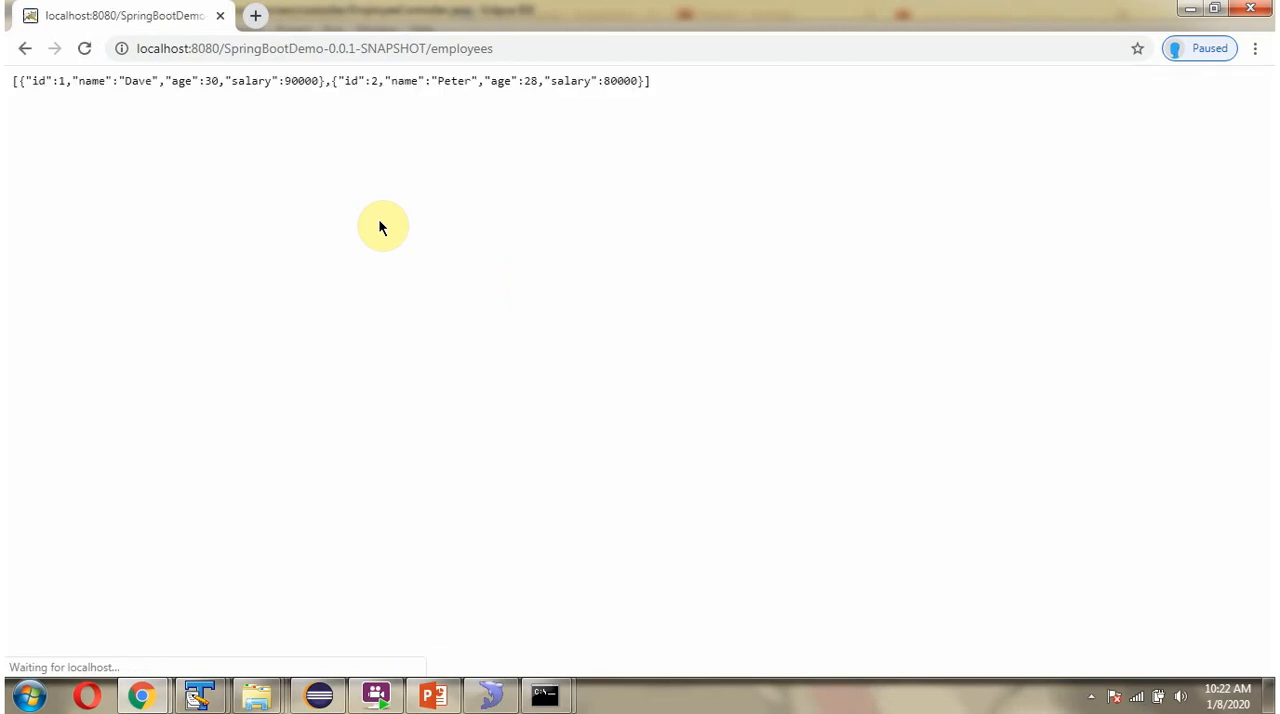
mouse_move(83, 112)
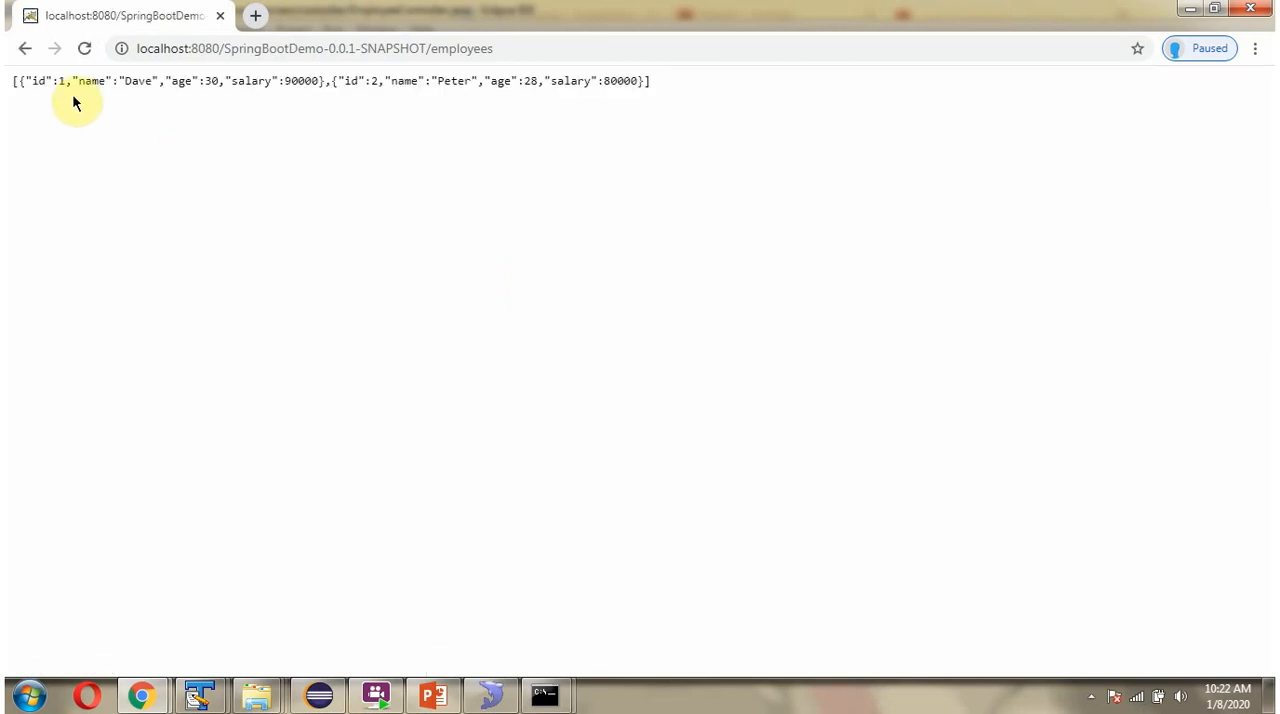
mouse_move(137, 108)
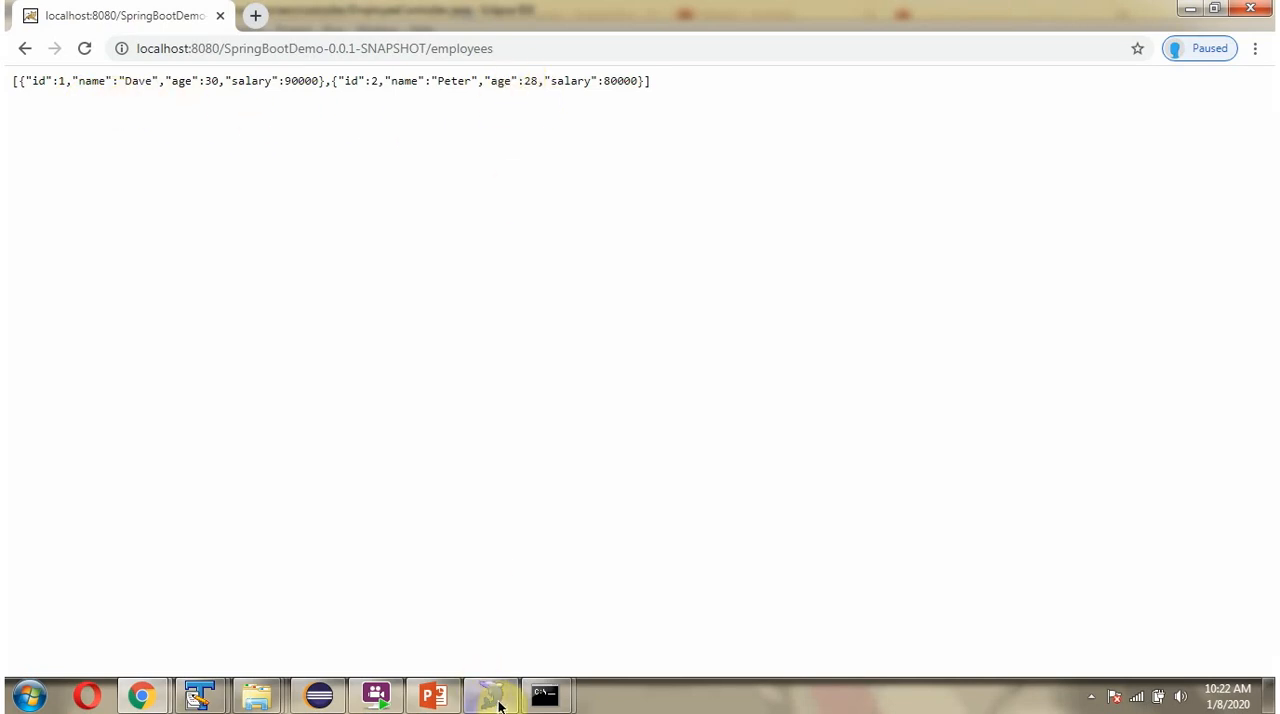
click(490, 694)
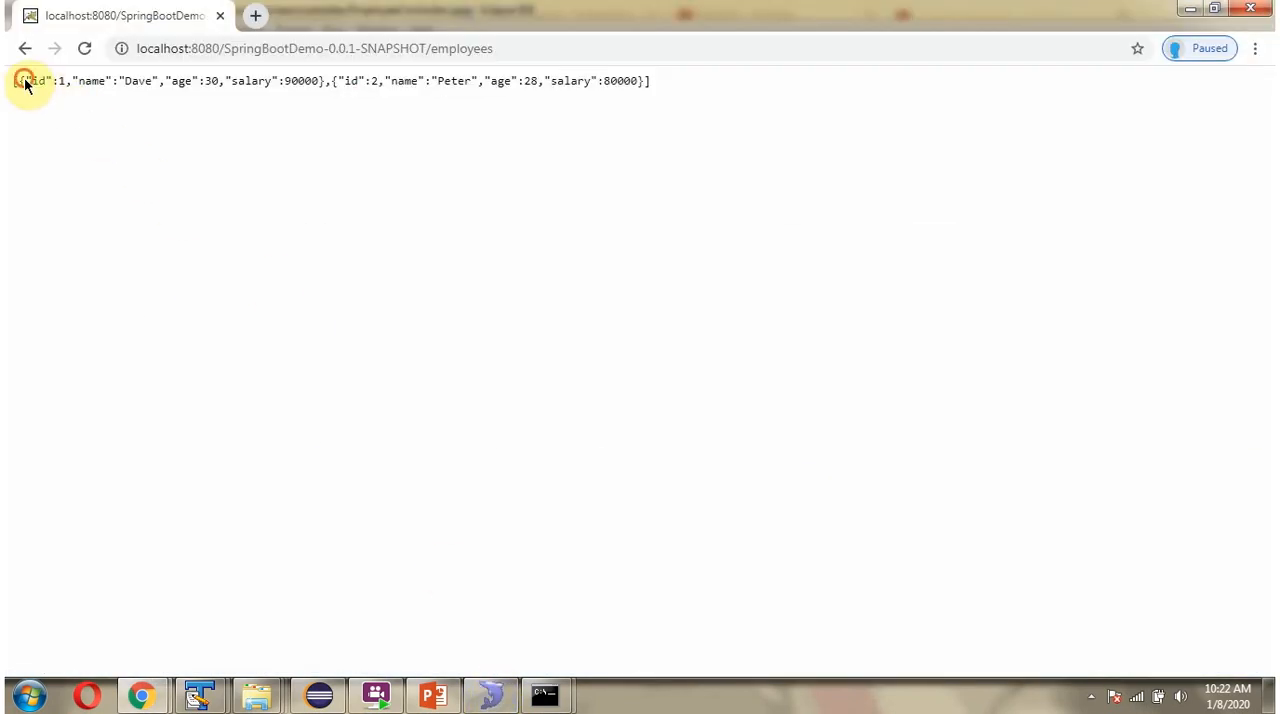
drag(25, 81, 328, 81)
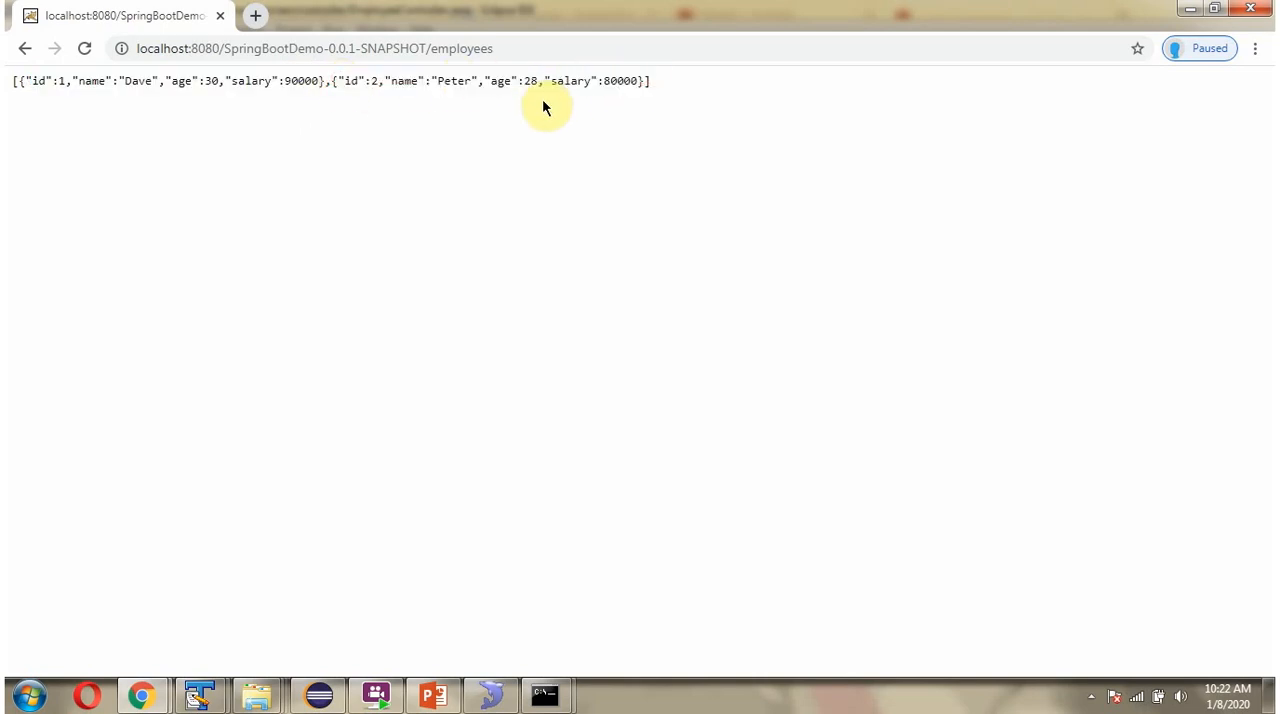
click(315, 48)
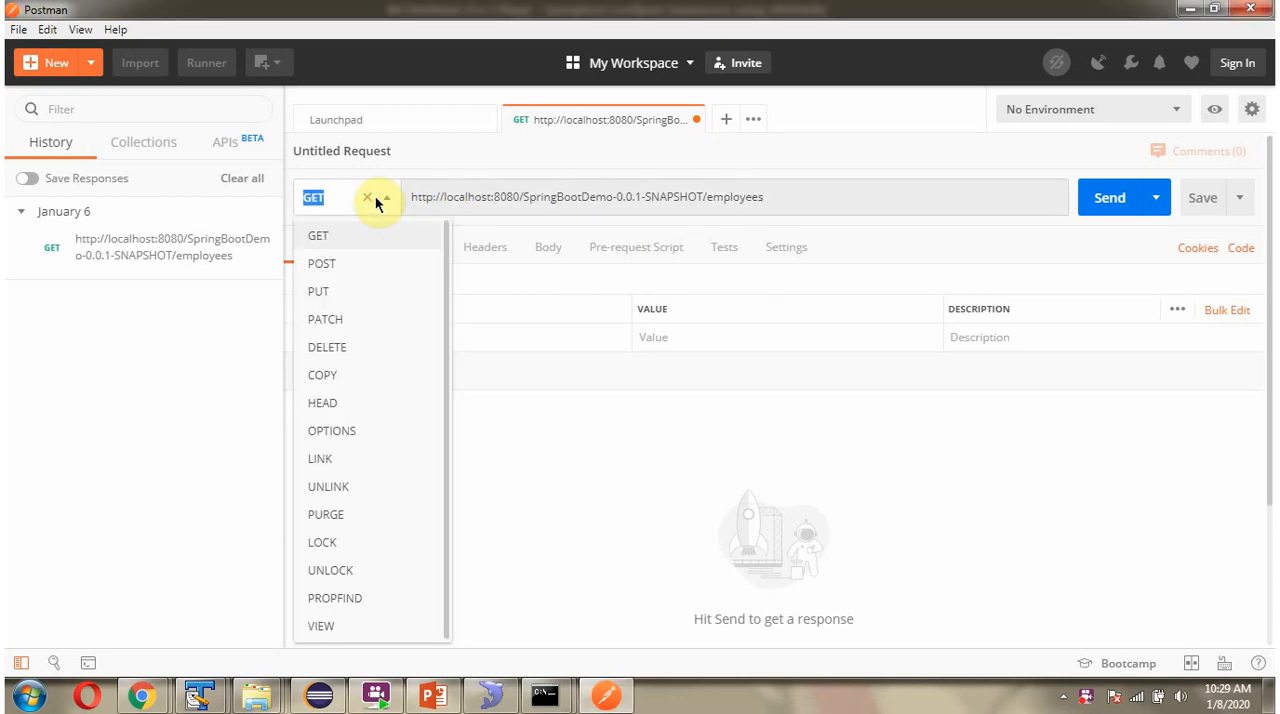
- Send a GET to /employees and check the Dave and Peter rows against SQLyog's employee table
click(318, 235)
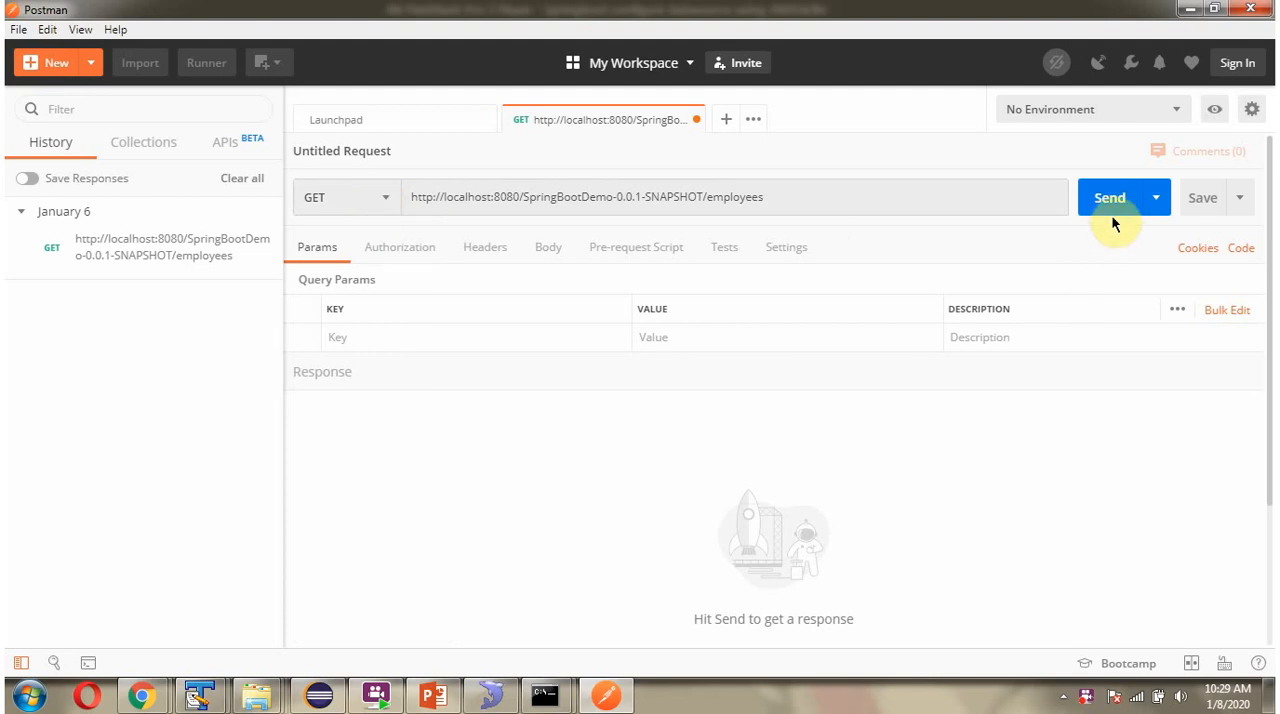
click(1109, 197)
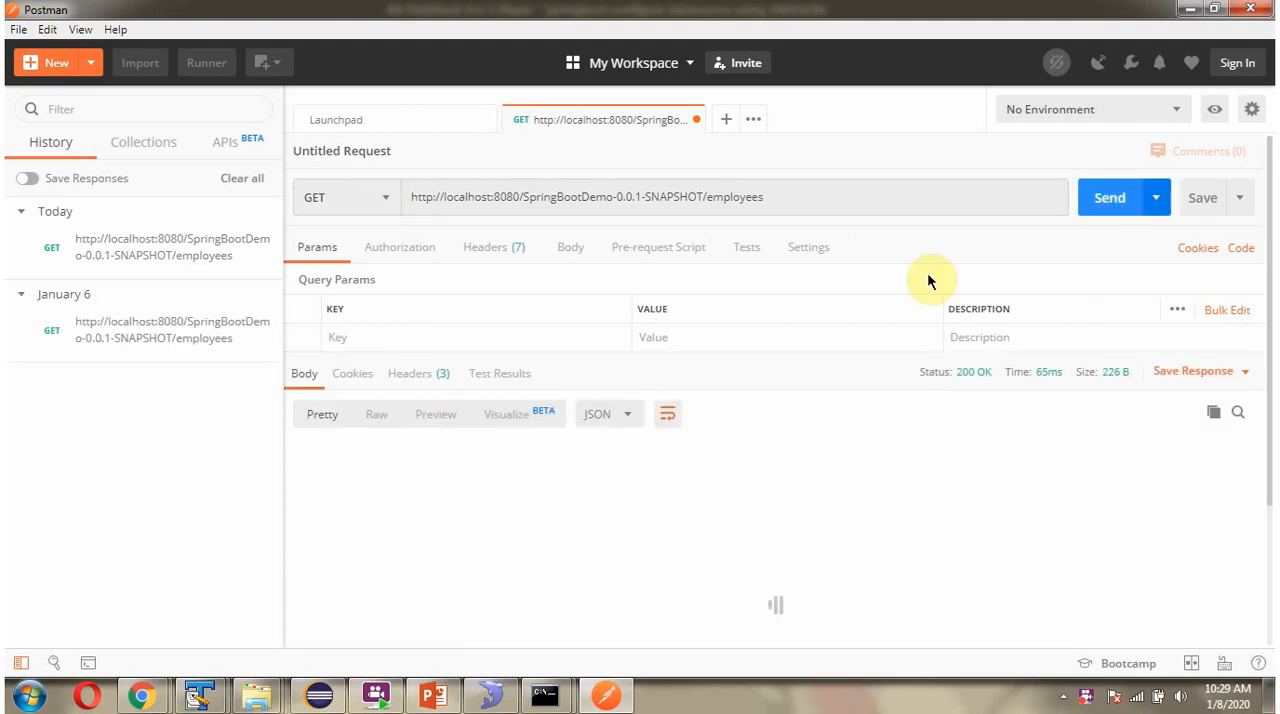
click(1109, 197)
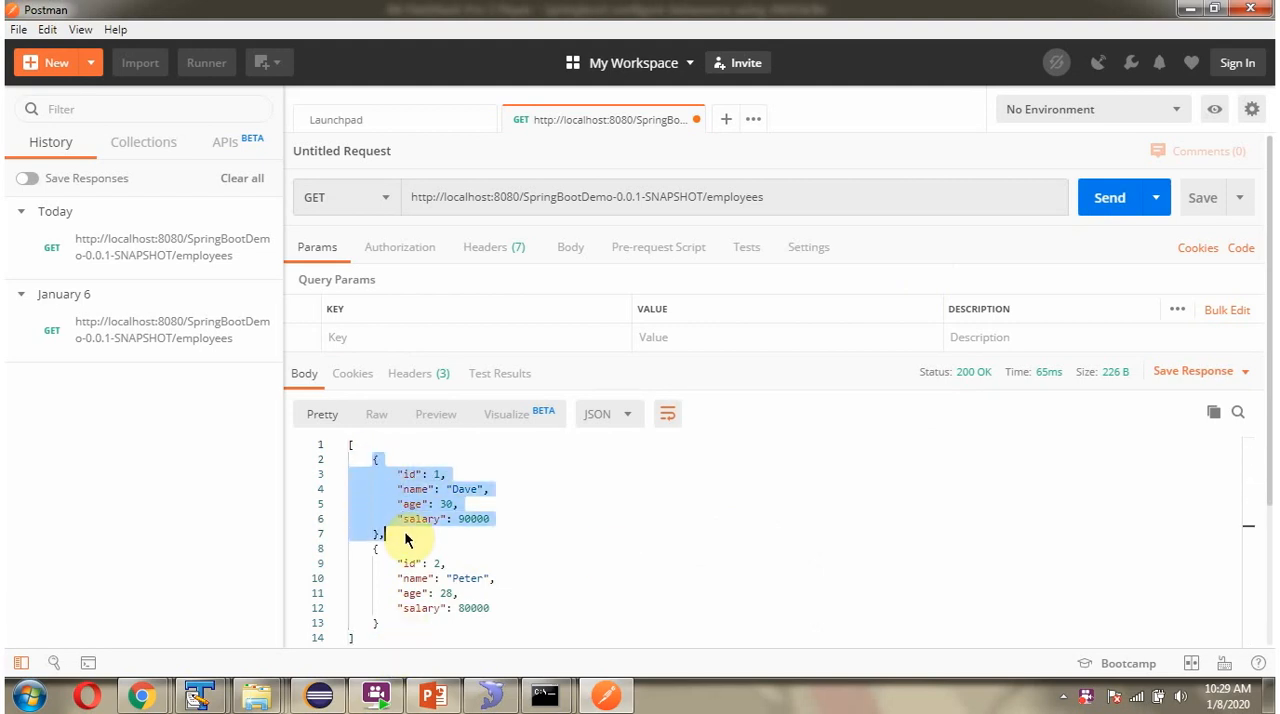
click(497, 558)
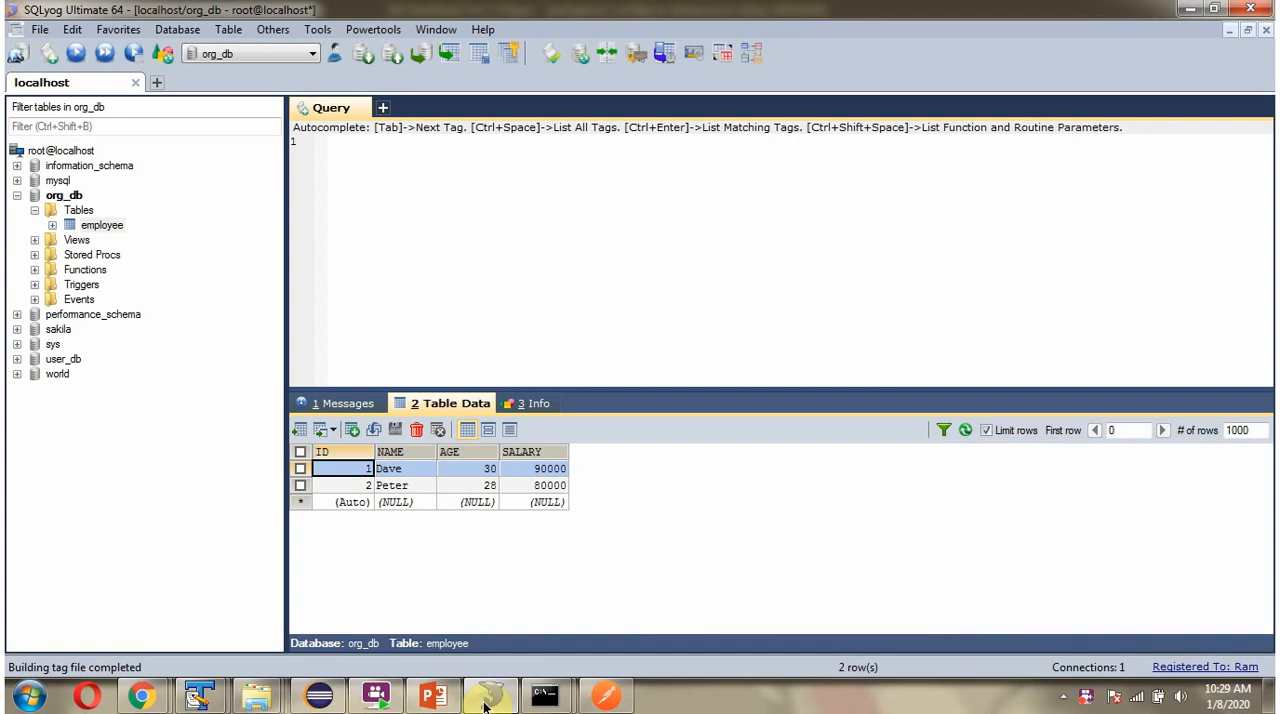
click(490, 695)
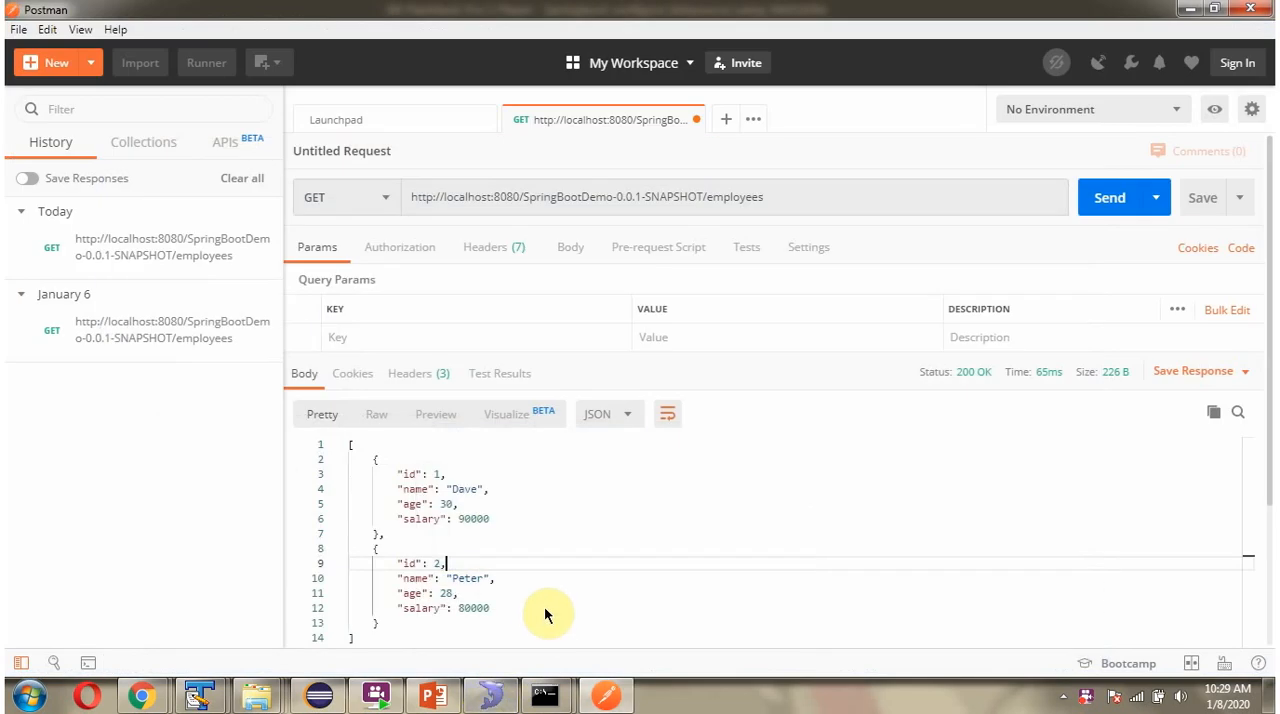
mouse_move(967, 386)
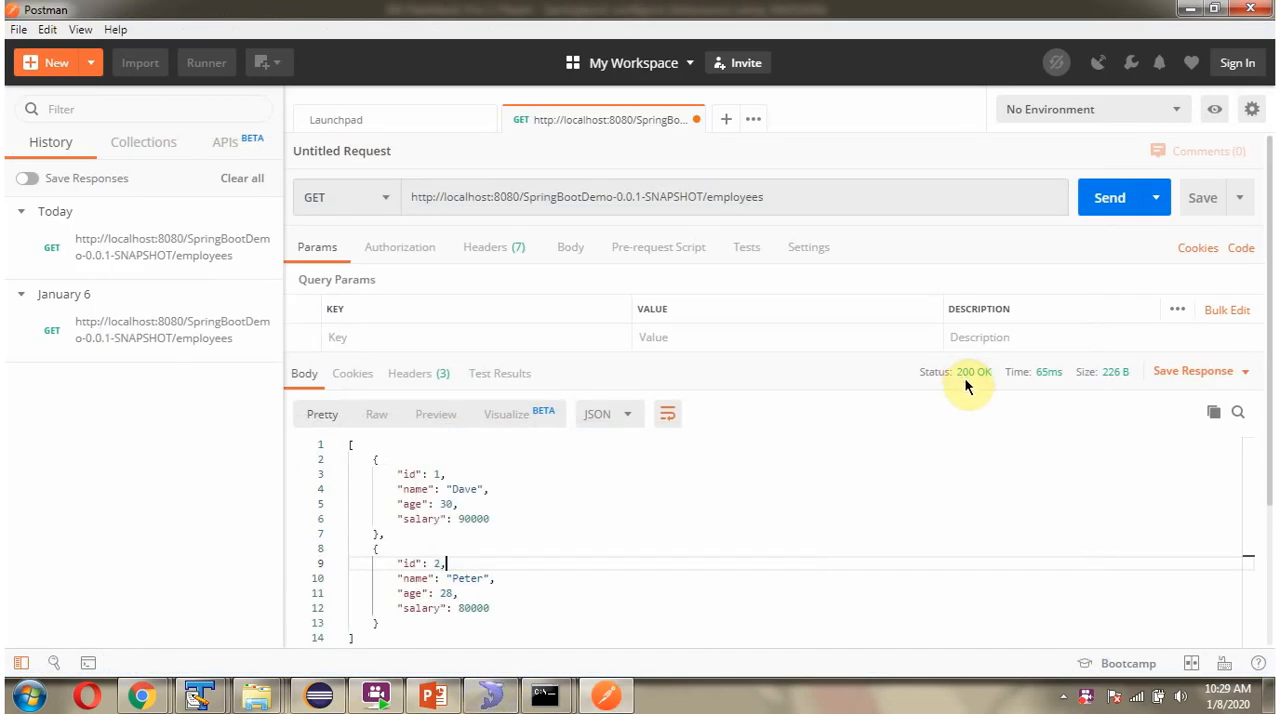
mouse_move(985, 385)
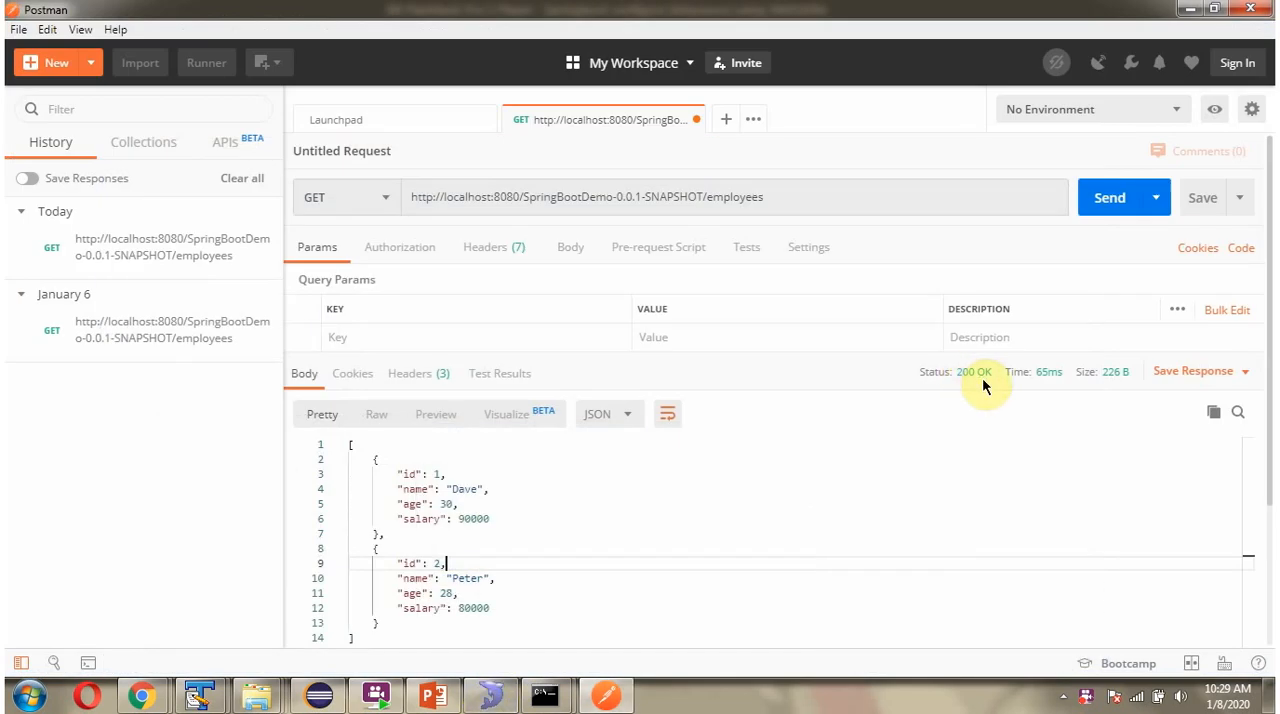
mouse_move(1017, 473)
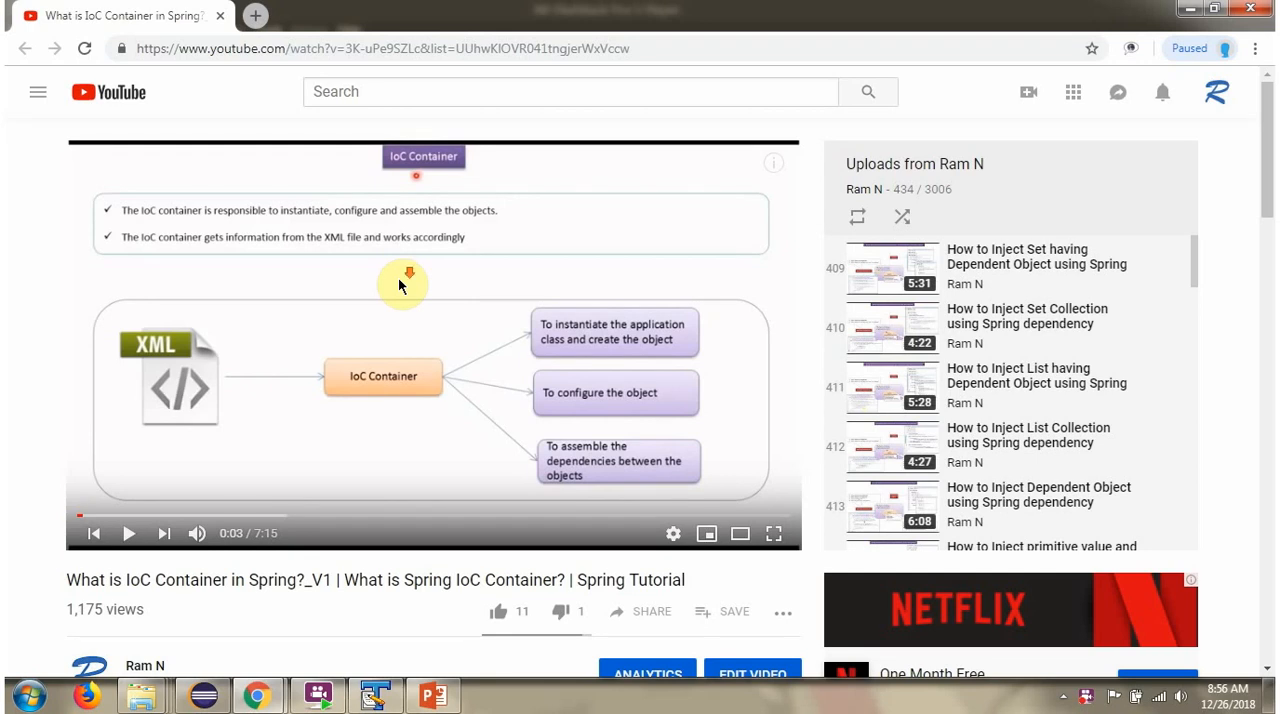
- Scroll down and expand the video description with SHOW MORE
scroll(down, 3)
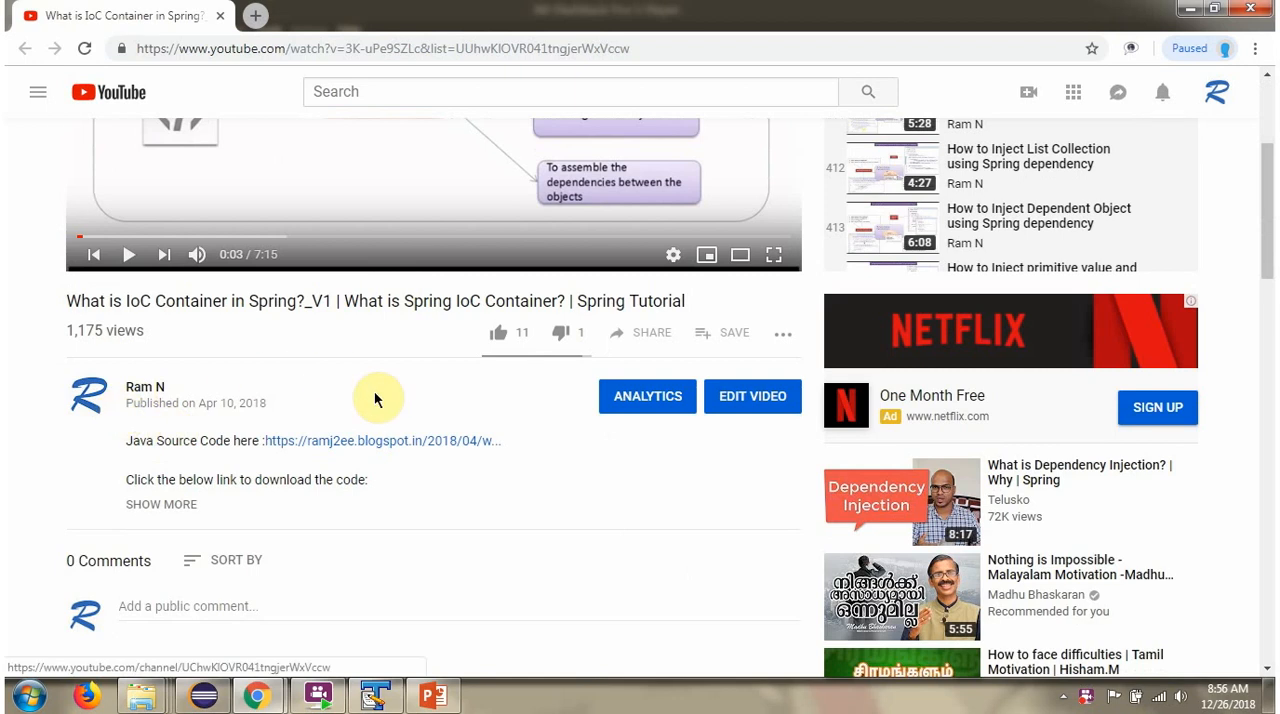
mouse_move(182, 517)
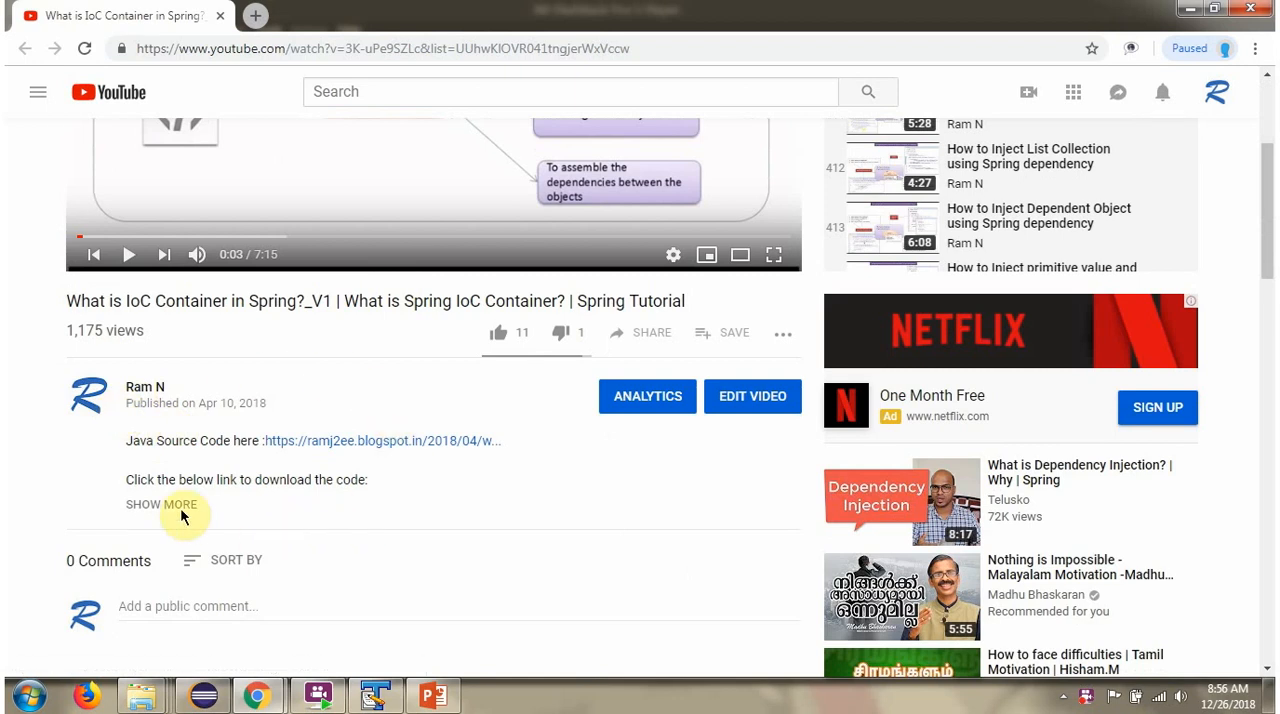
click(161, 504)
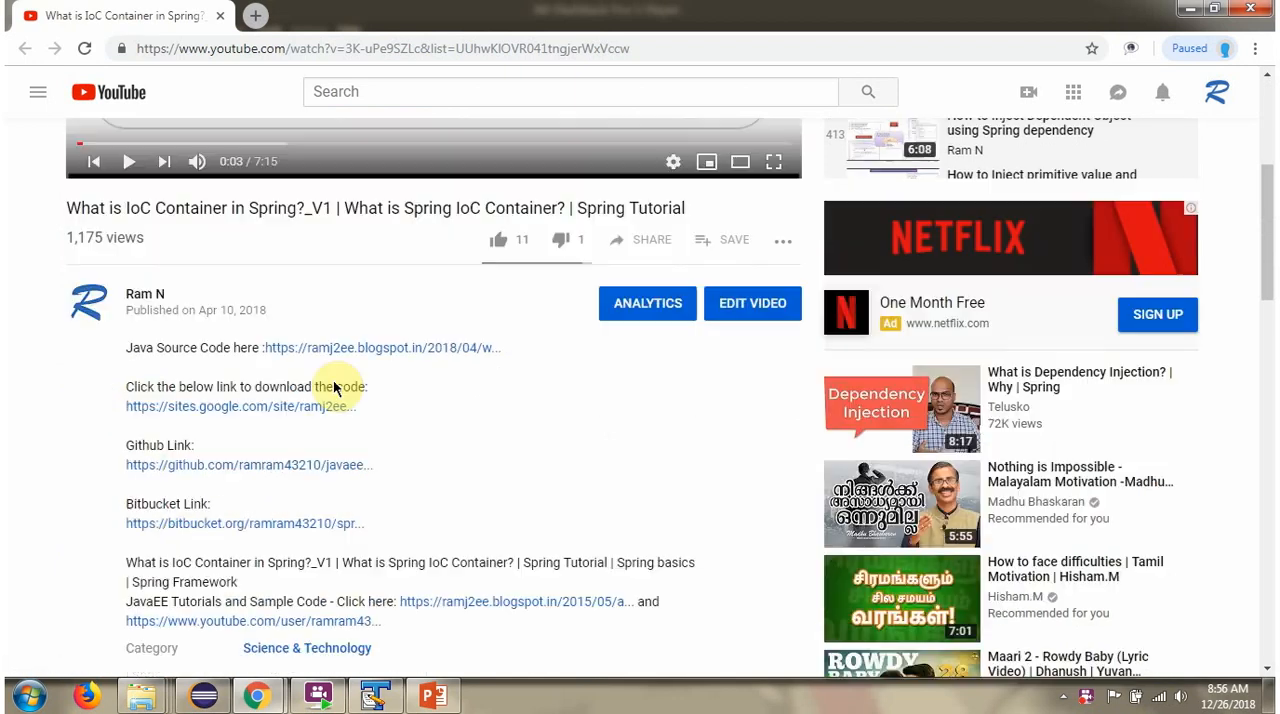
mouse_move(330, 347)
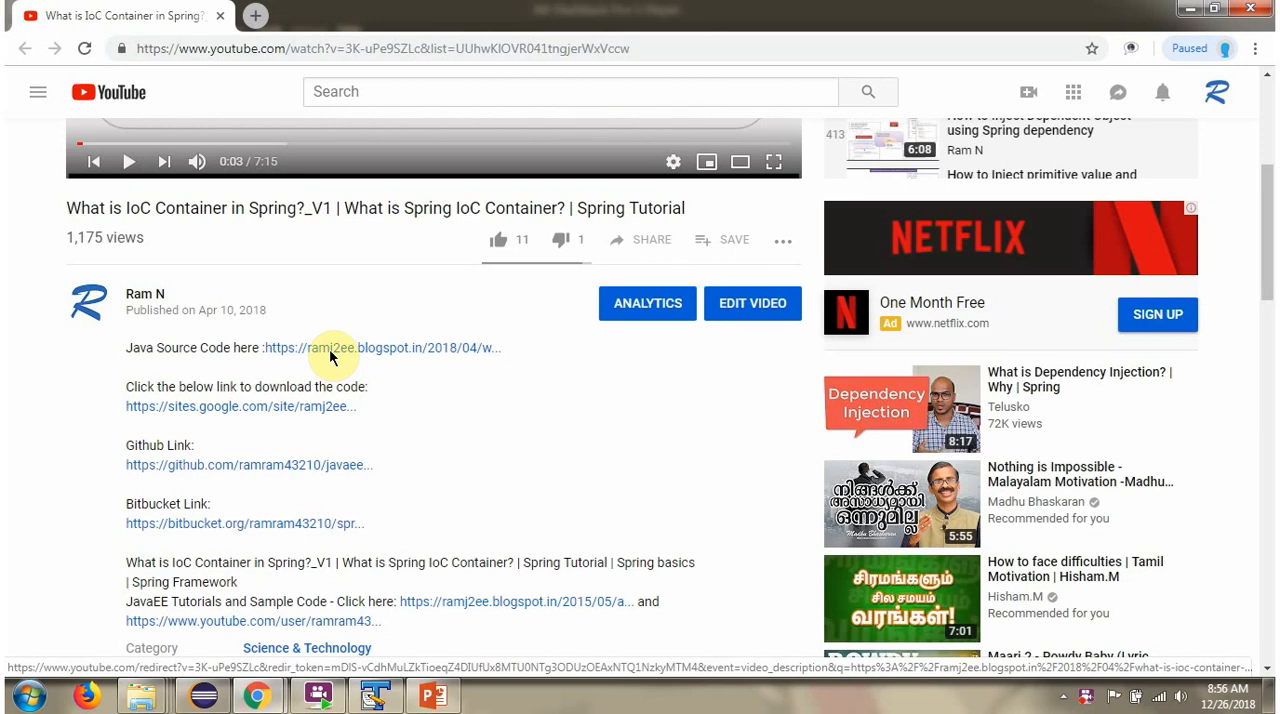
mouse_move(325, 395)
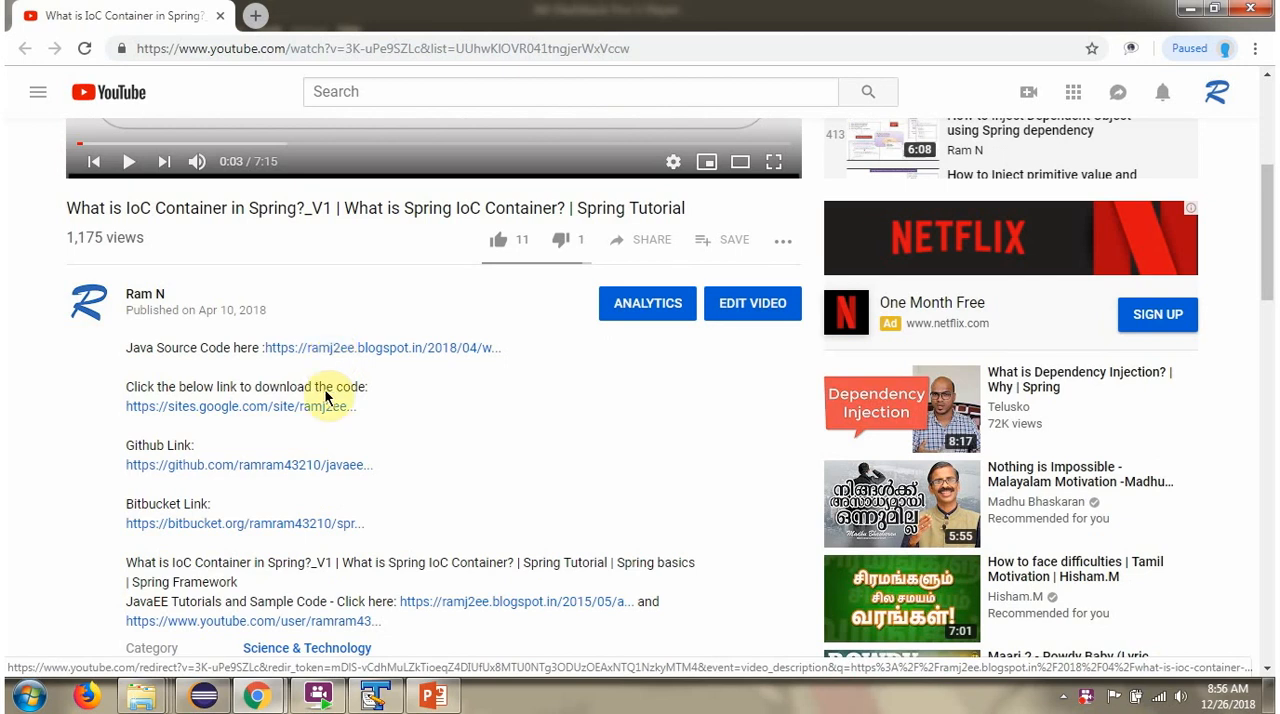
mouse_move(345, 523)
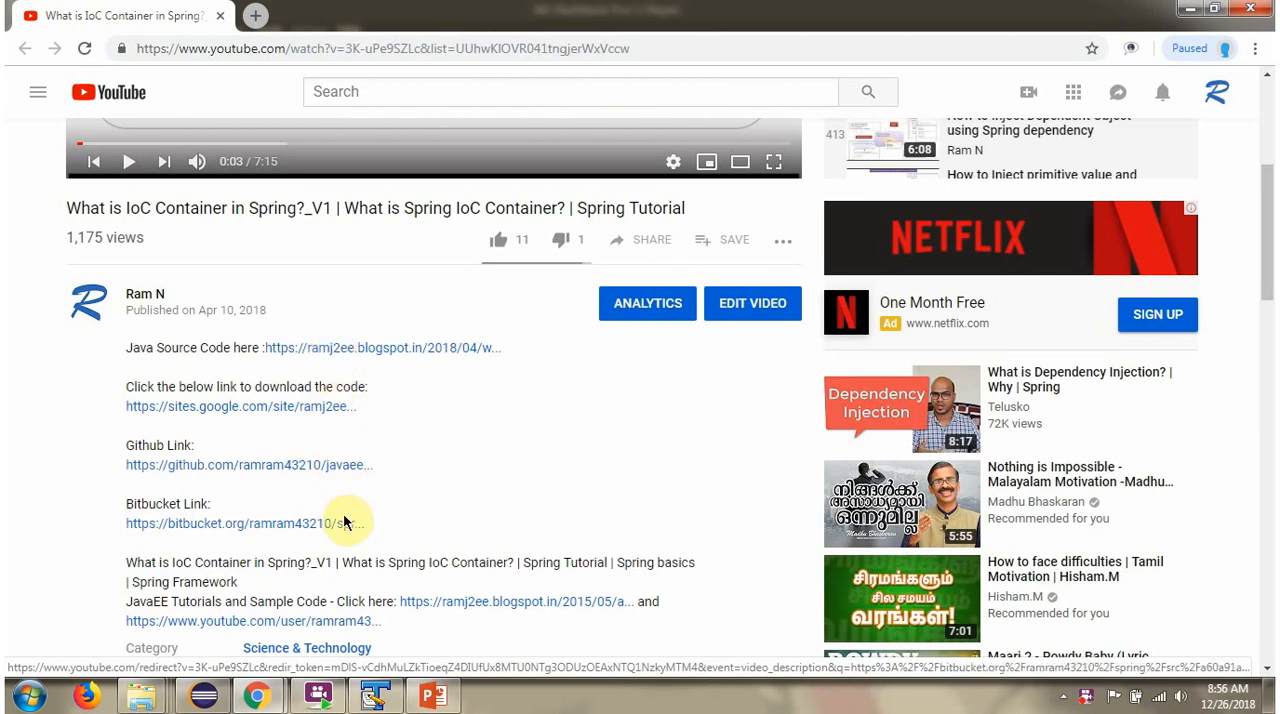